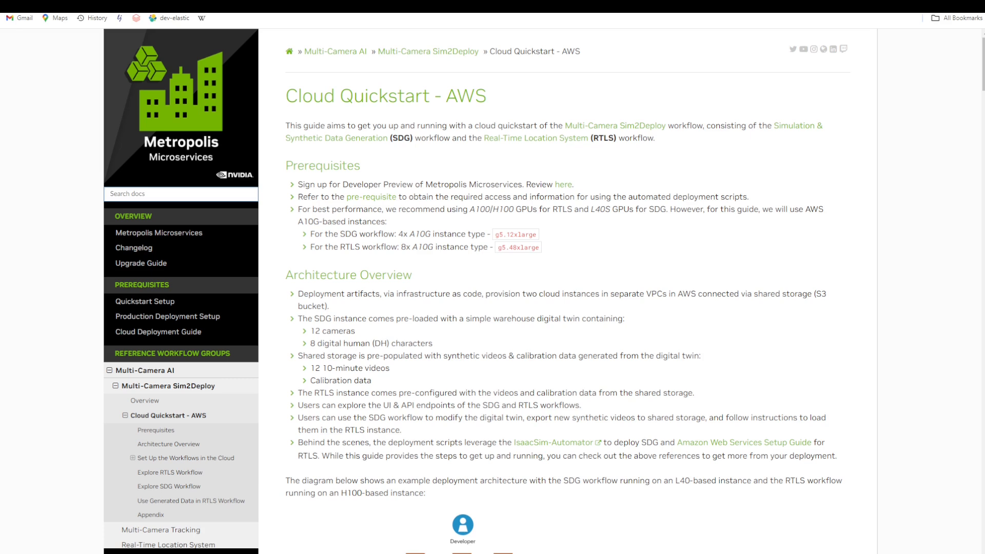
Navigate the Multi-Camera Sim2Deploy docs to the RTLS cloud workflow setup steps
{"action": "right_click", "coordinate": [535, 138]}
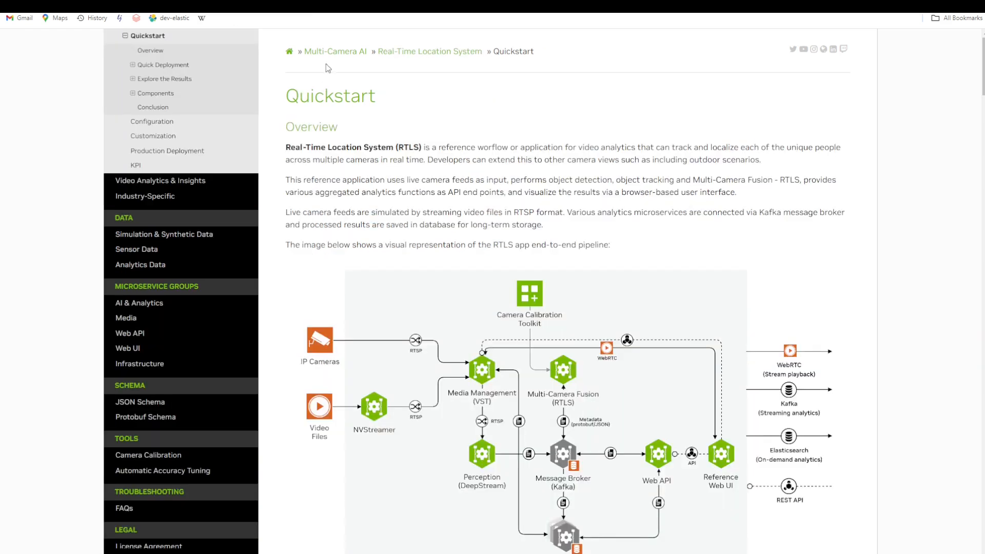
{"action": "mouse_move", "coordinate": [478, 68]}
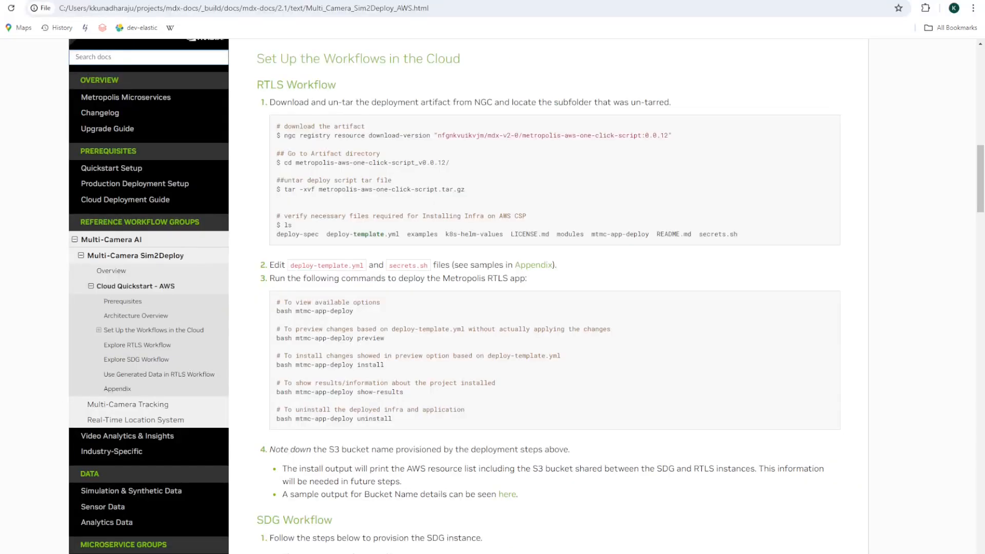
{"action": "mouse_move", "coordinate": [256, 139]}
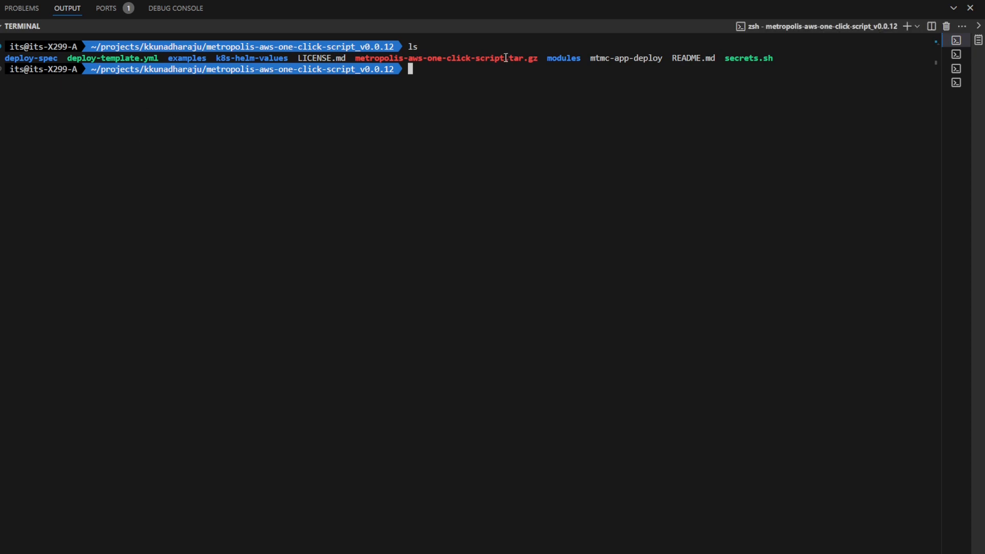
{"action": "mouse_move", "coordinate": [506, 57]}
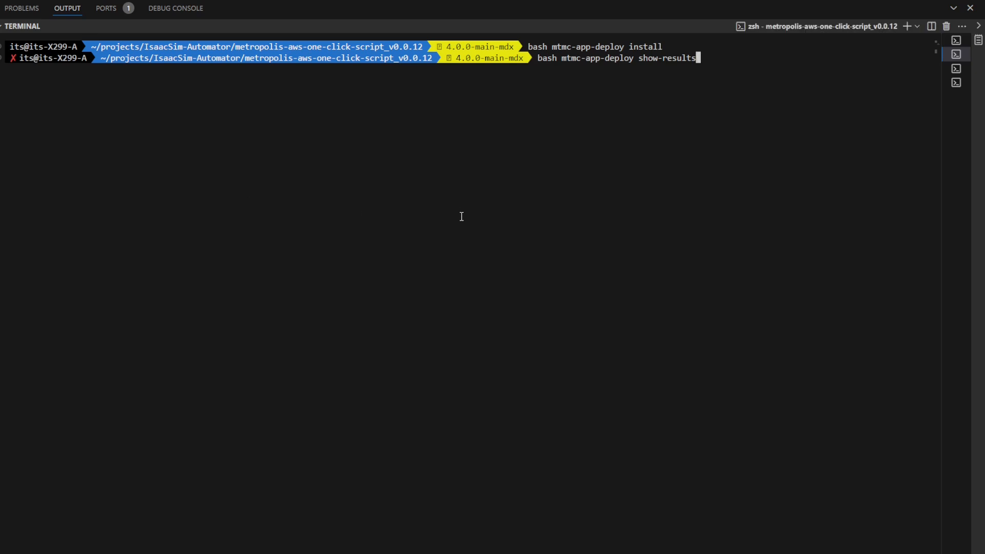
{"action": "mouse_move", "coordinate": [729, 63]}
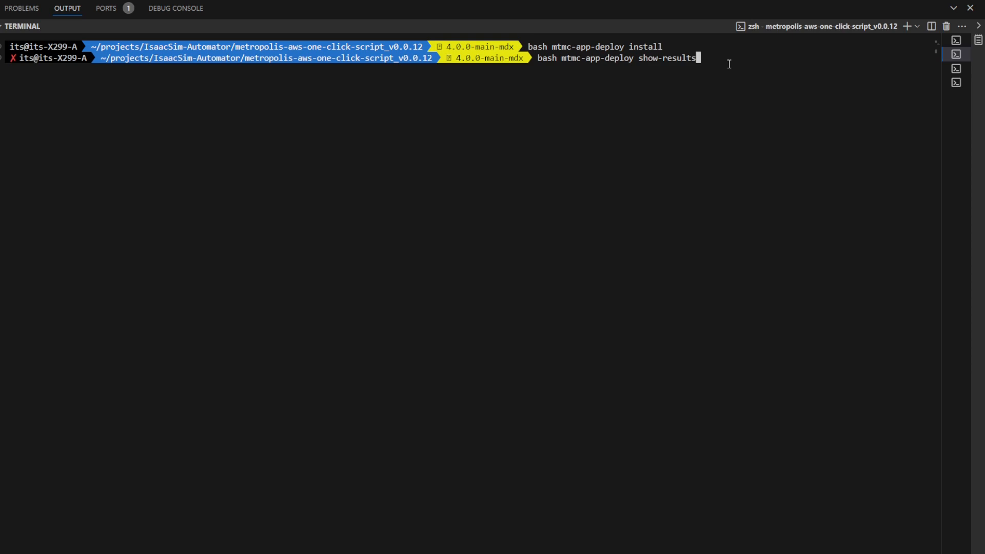
Run 'bash mtmc-app-deploy install' from the one-click deploy script folder
{"action": "key", "text": "Return"}
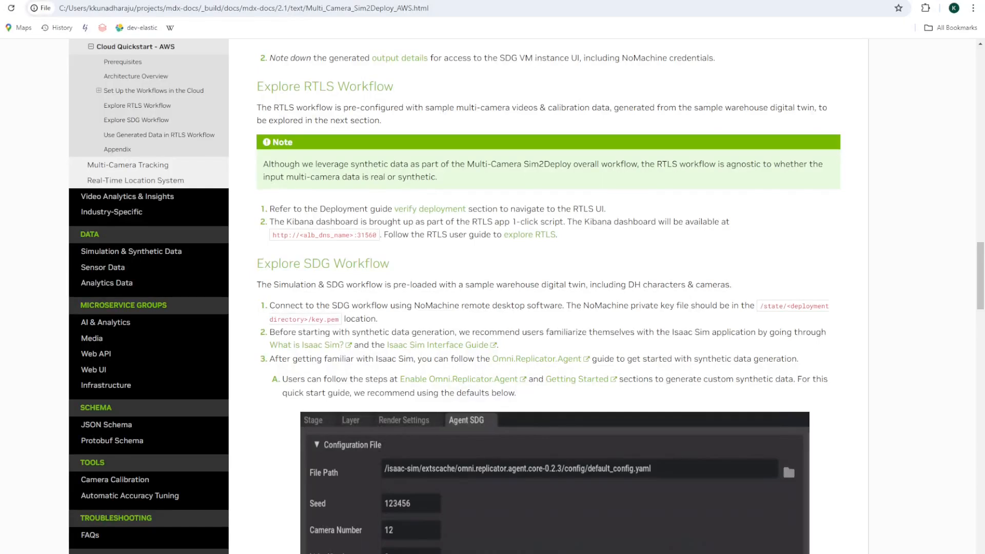
{"action": "mouse_move", "coordinate": [275, 92]}
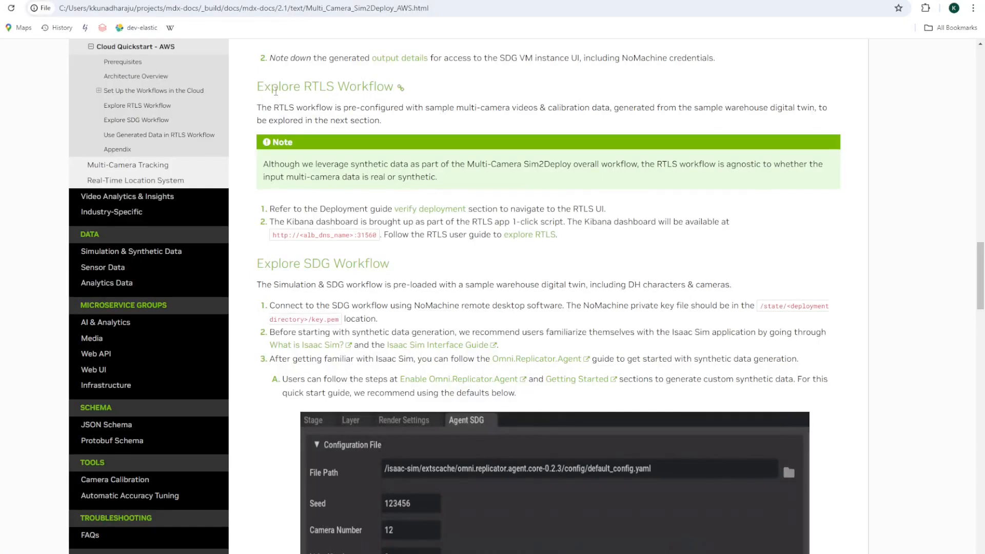
{"action": "mouse_move", "coordinate": [378, 122]}
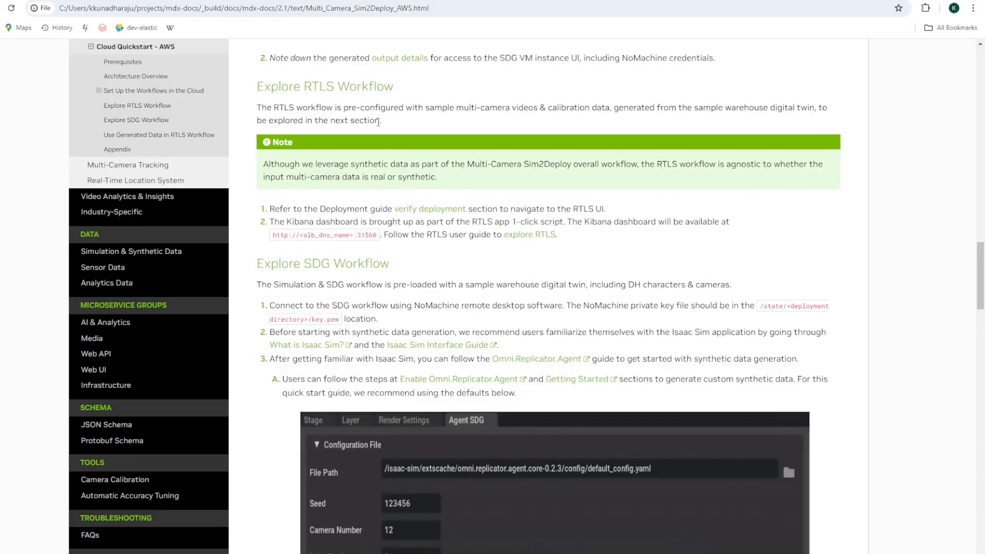
{"action": "mouse_move", "coordinate": [409, 212]}
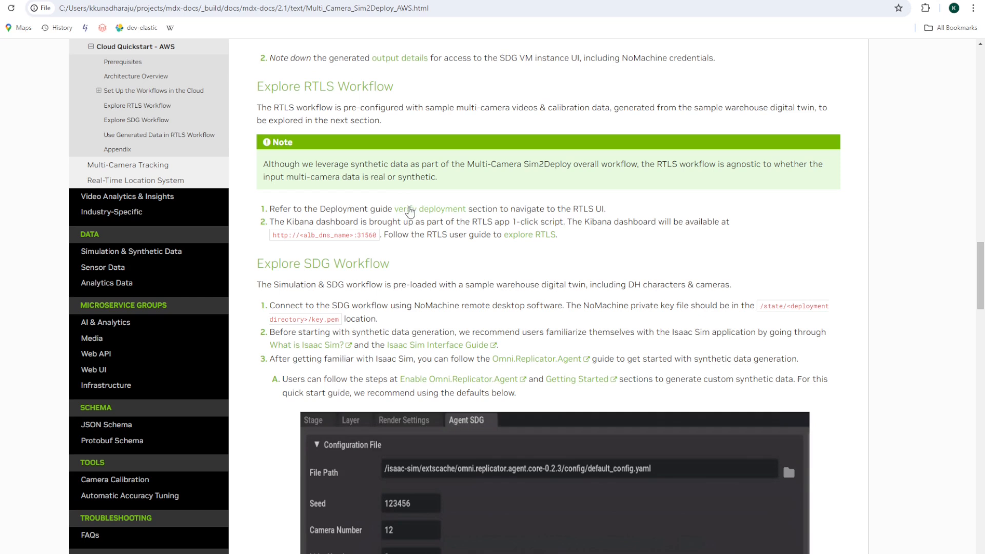
{"action": "left_click", "coordinate": [431, 208]}
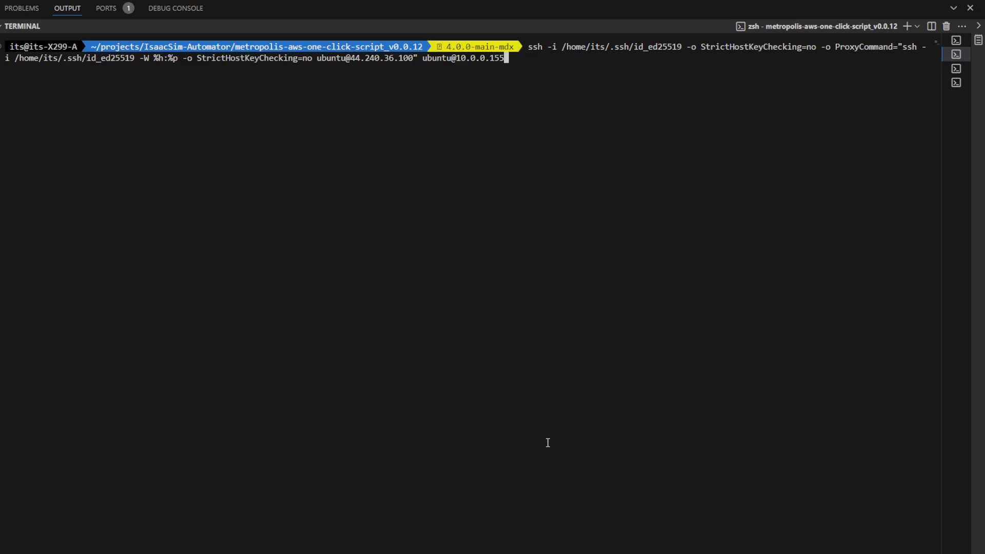
{"action": "mouse_move", "coordinate": [575, 441]}
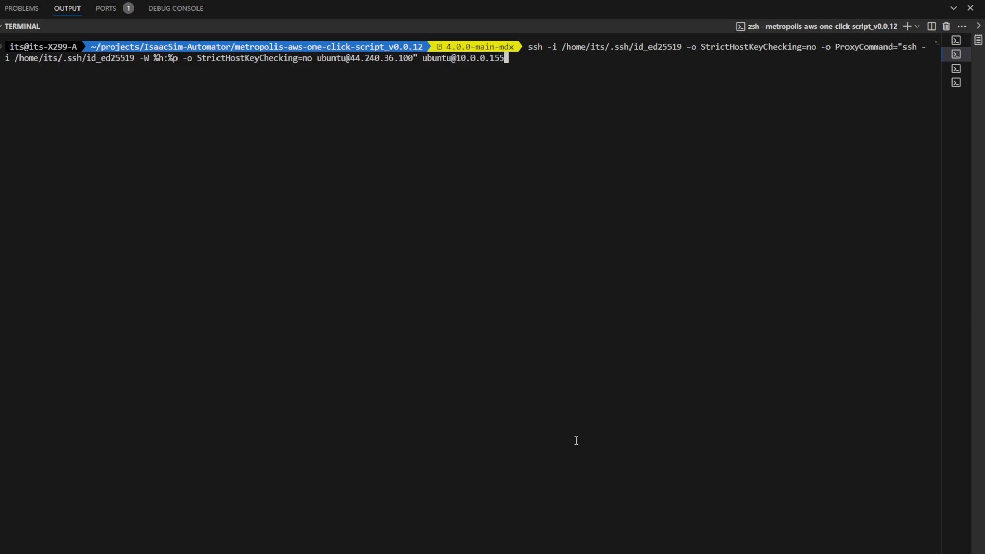
SSH into the RTLS instance via the bastion host and list its pods with 'kubectl get pods'
{"action": "key", "text": "Return"}
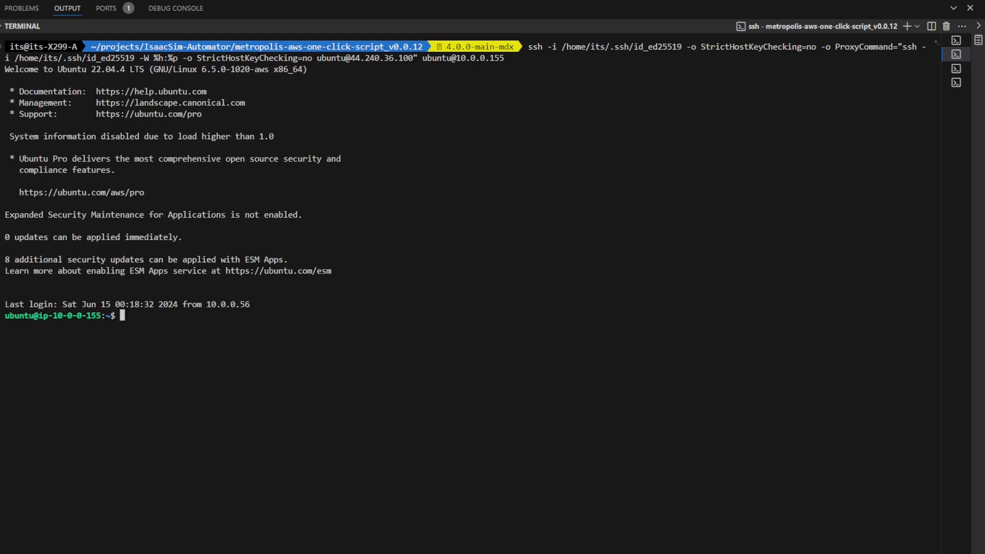
{"action": "mouse_move", "coordinate": [128, 369]}
{"action": "type", "text": "kubec"}
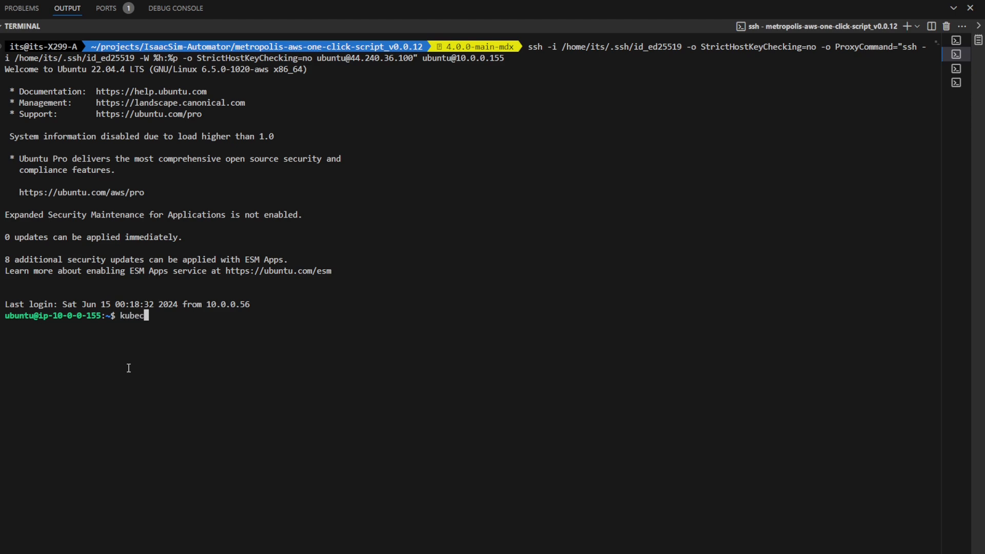
{"action": "type", "text": "tl"}
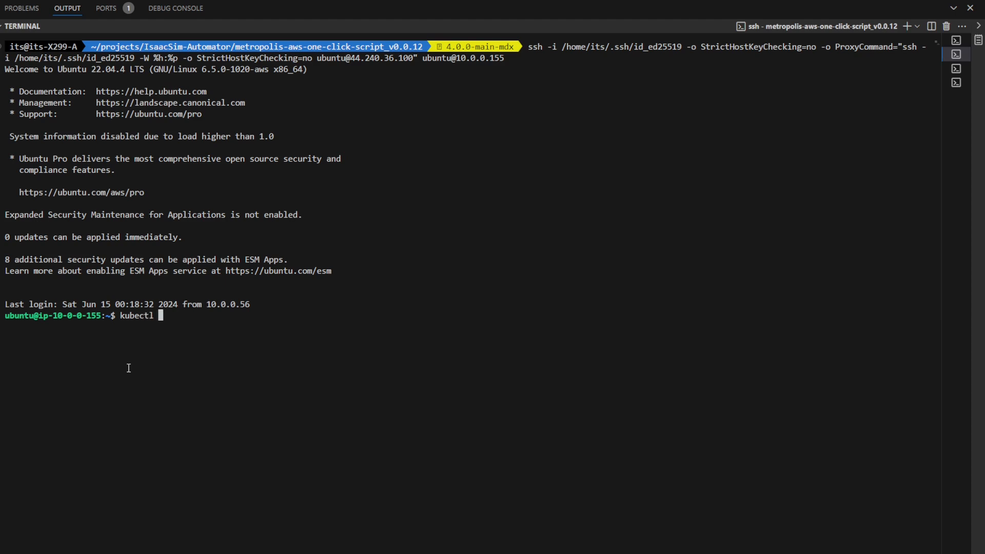
{"action": "key", "text": "Return"}
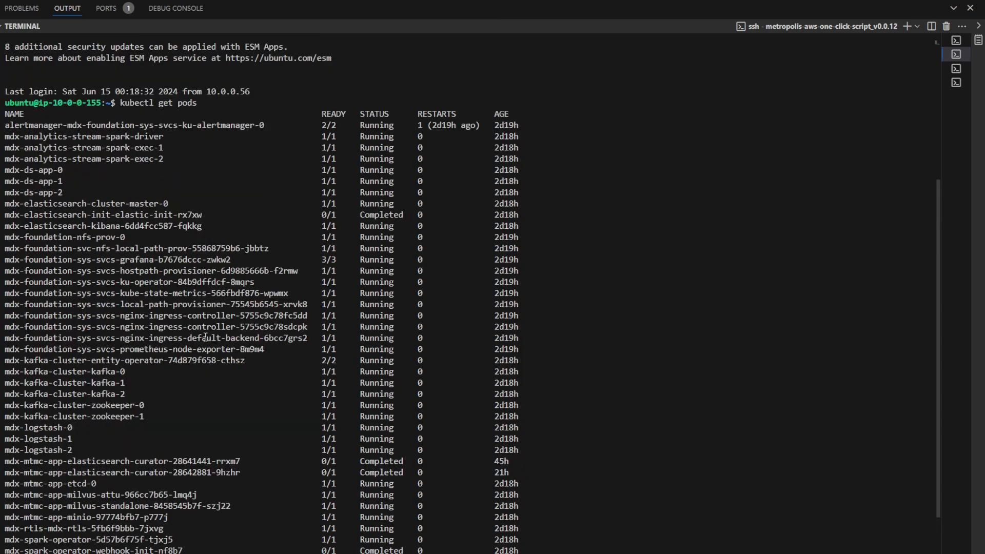
{"action": "scroll", "scroll_direction": "down", "scroll_amount": 3}
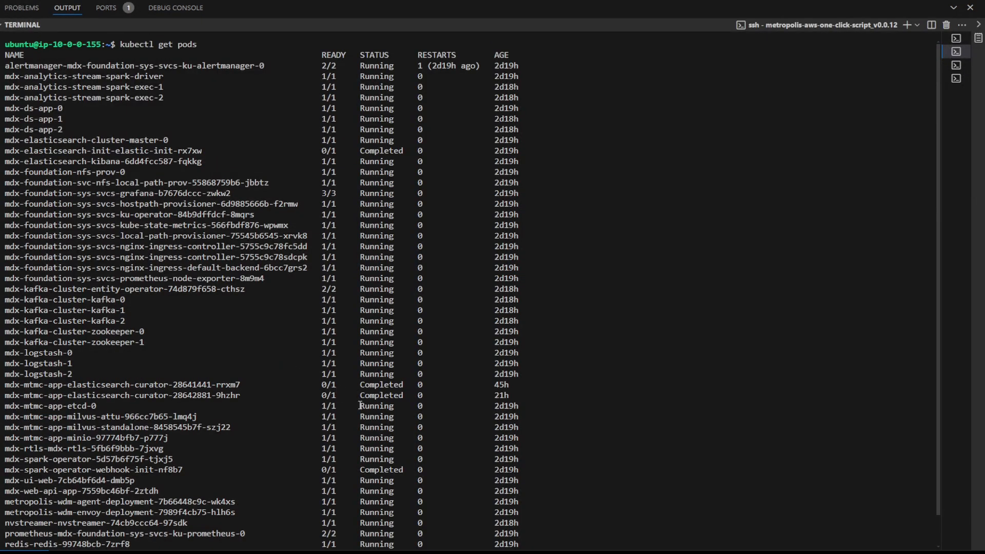
{"action": "mouse_move", "coordinate": [865, 195]}
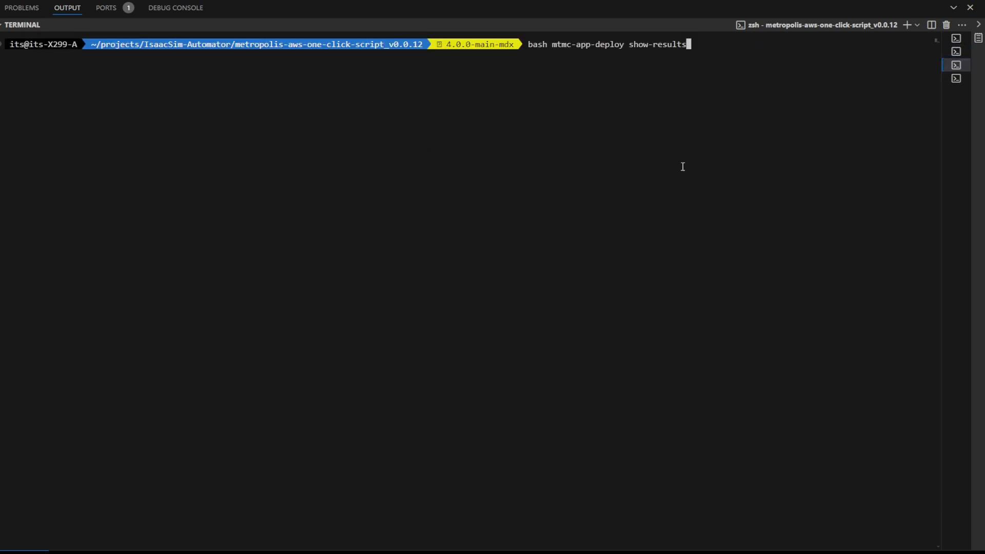
Run 'bash mtmc-app-deploy show-results' to display the S3 bucket and load balancer DNS
{"action": "key", "text": "Return"}
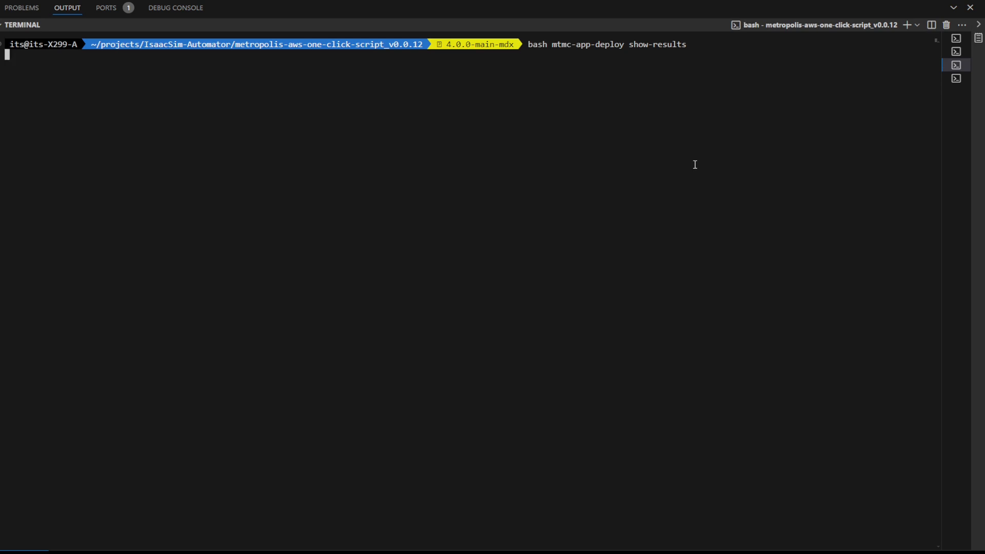
{"action": "key", "text": "Return"}
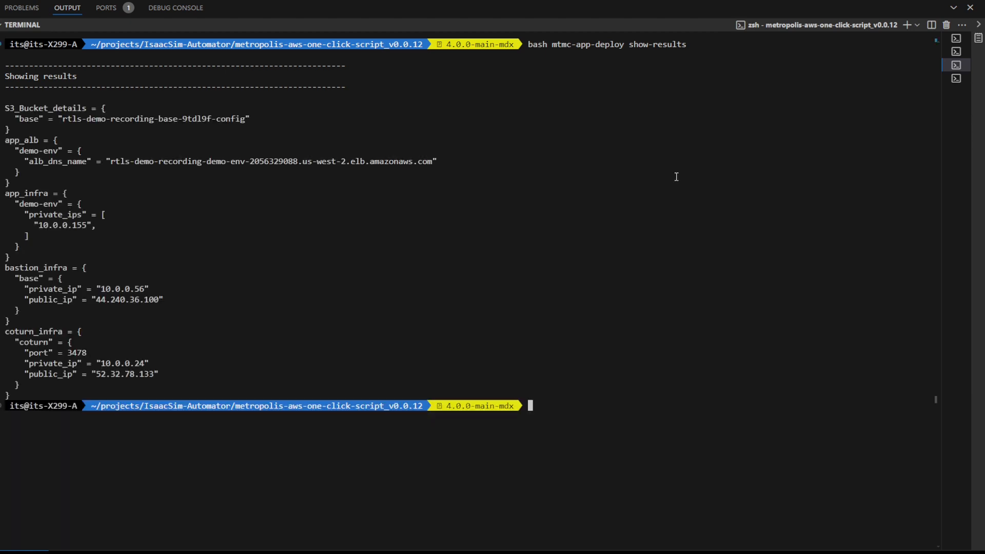
{"action": "mouse_move", "coordinate": [32, 171]}
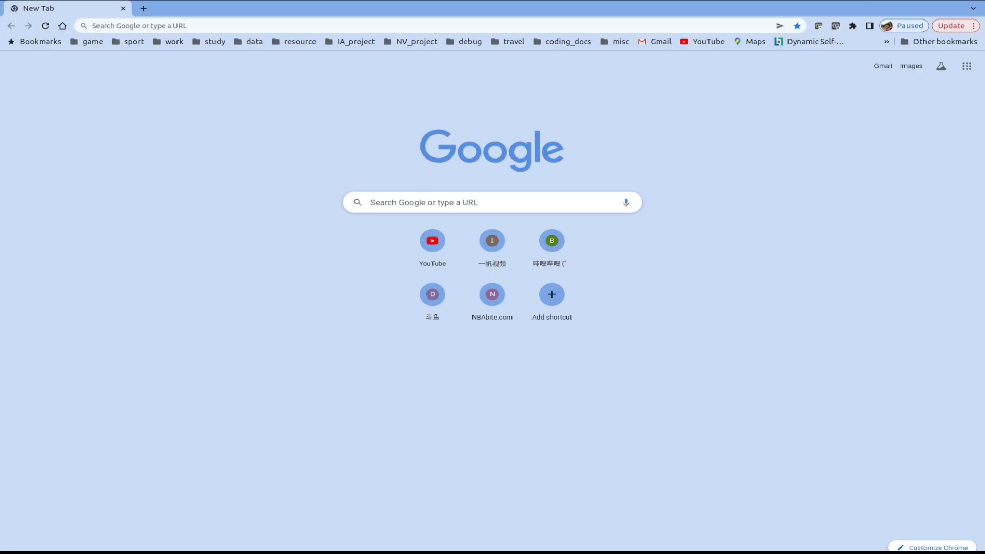
Load the VST UI at the deployment's us-west-2 ELB load balancer address in Chrome
{"action": "type", "text": "rtls-demo-recording-demo-env-2056329088.us-west-2.elb.amazonaws.com"}
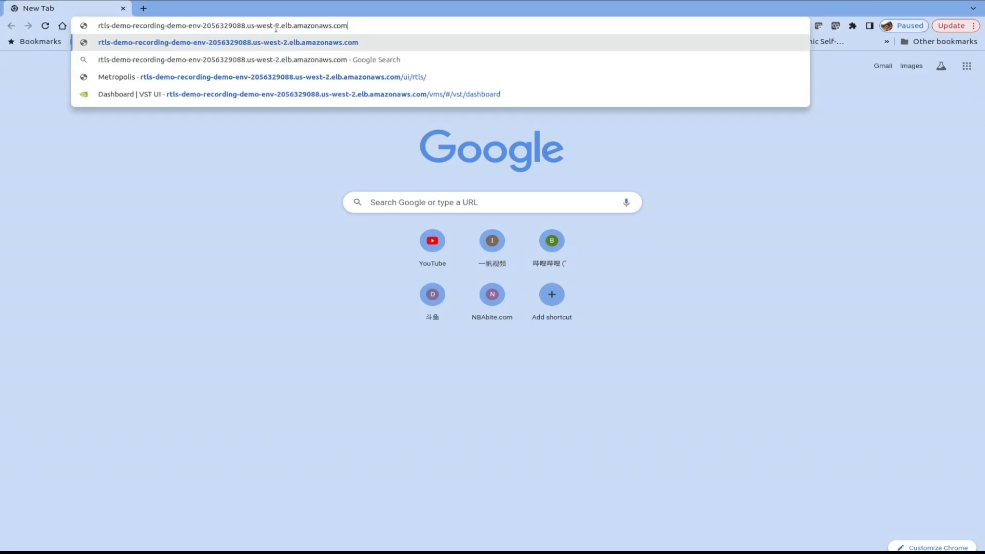
{"action": "left_click", "coordinate": [287, 94]}
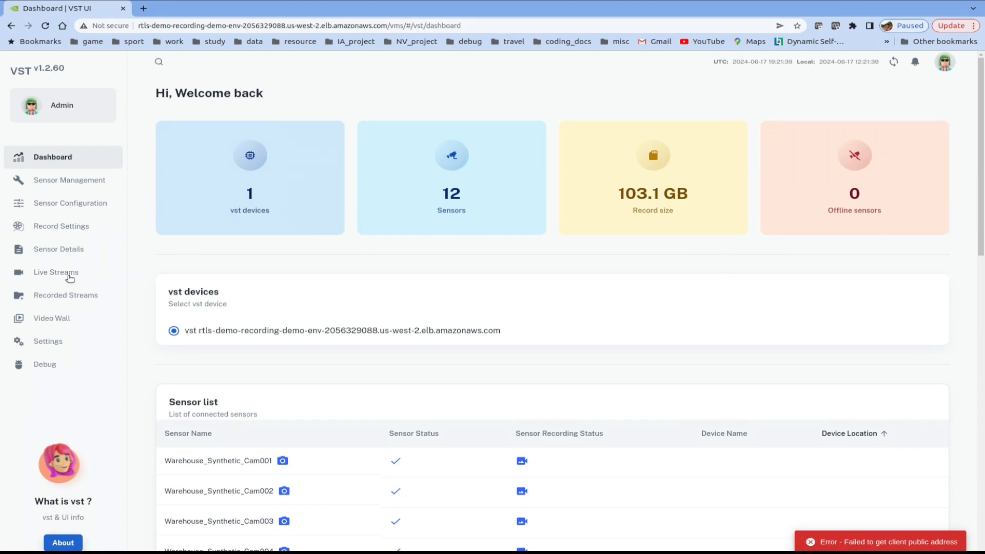
Play the live stream from Warehouse_Synthetic_Cam002, then start a new browser tab
{"action": "left_click", "coordinate": [55, 272]}
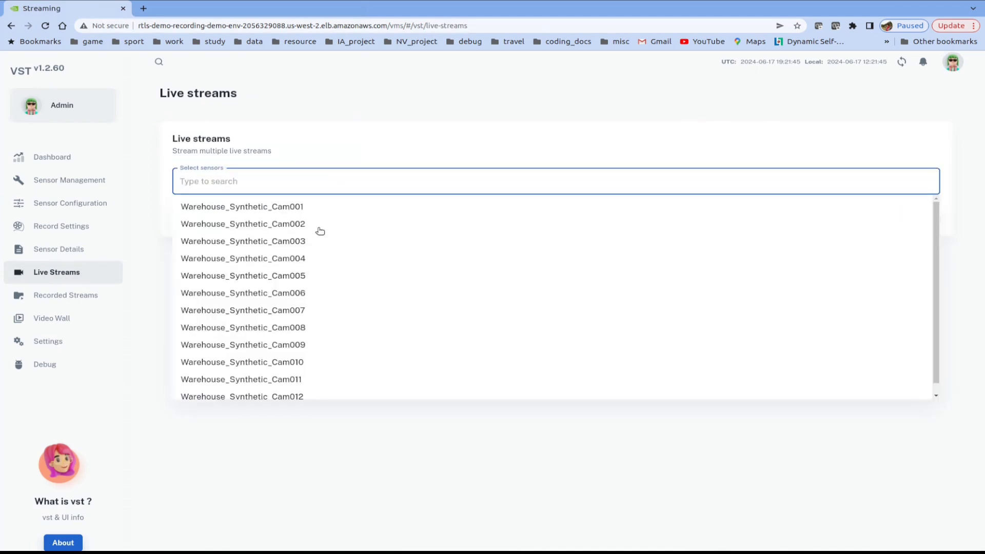
{"action": "left_click", "coordinate": [242, 224]}
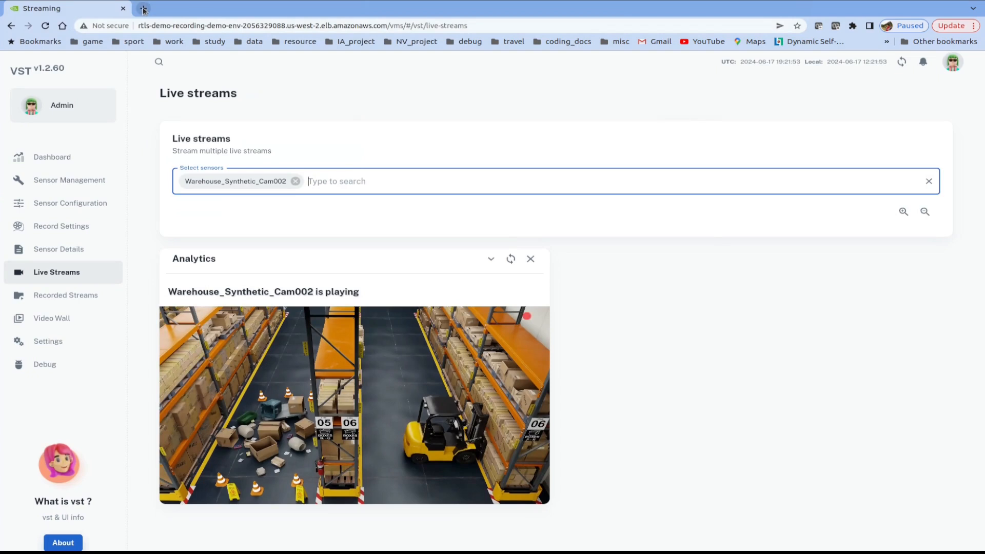
{"action": "left_click", "coordinate": [143, 9]}
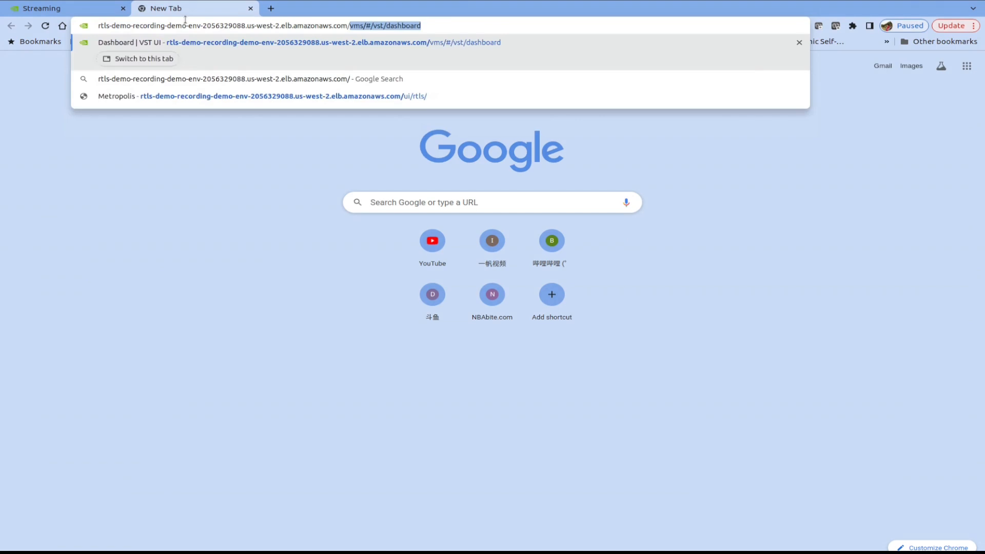
{"action": "mouse_move", "coordinate": [310, 44]}
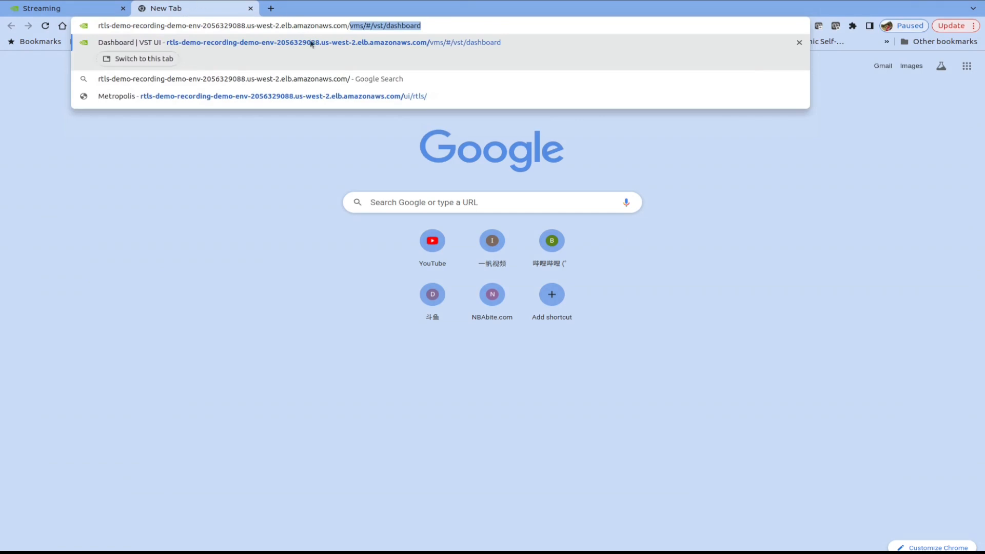
{"action": "mouse_move", "coordinate": [332, 100]}
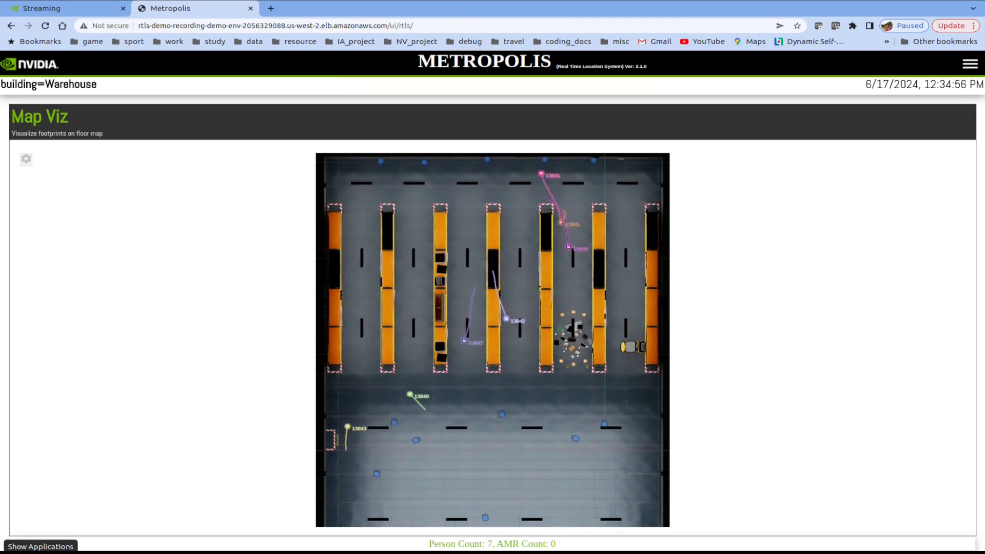
Return to the AWS quickstart tab showing the SDG Workflow provisioning steps
{"action": "left_click", "coordinate": [195, 8]}
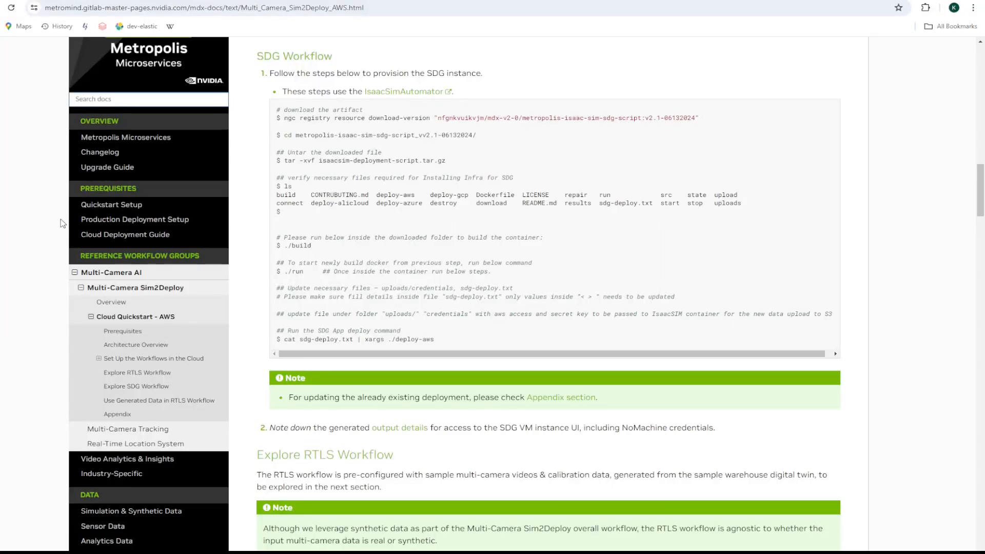
{"action": "mouse_move", "coordinate": [233, 49]}
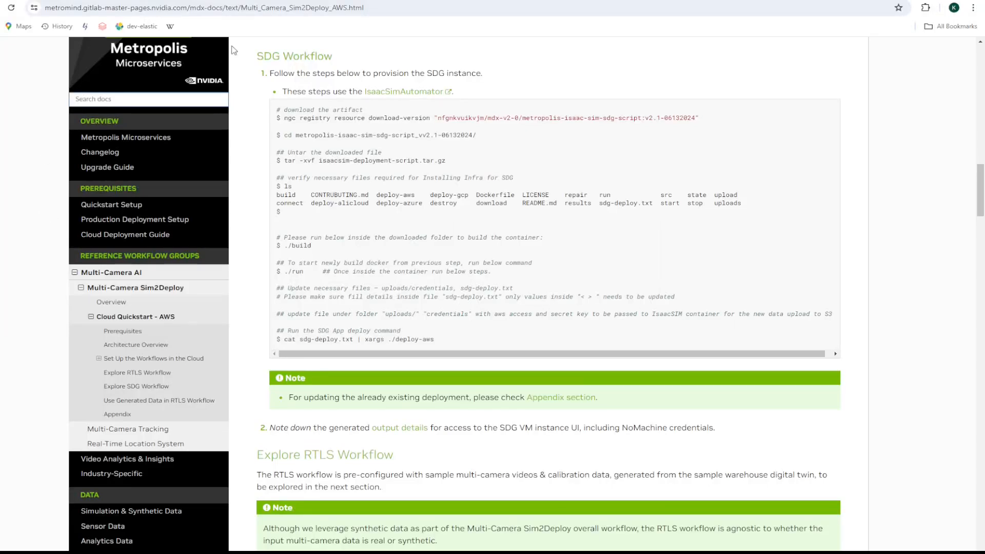
{"action": "mouse_move", "coordinate": [249, 60]}
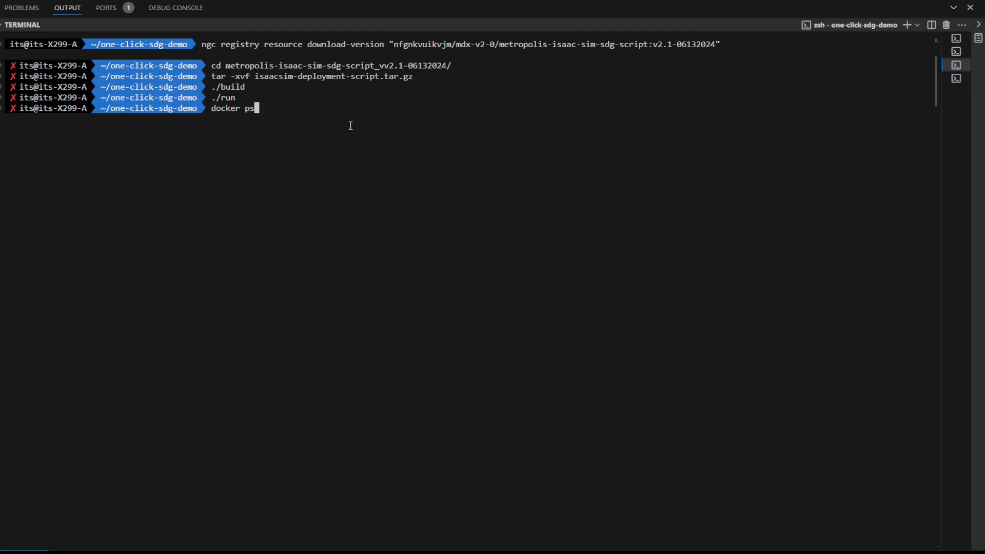
{"action": "mouse_move", "coordinate": [510, 79]}
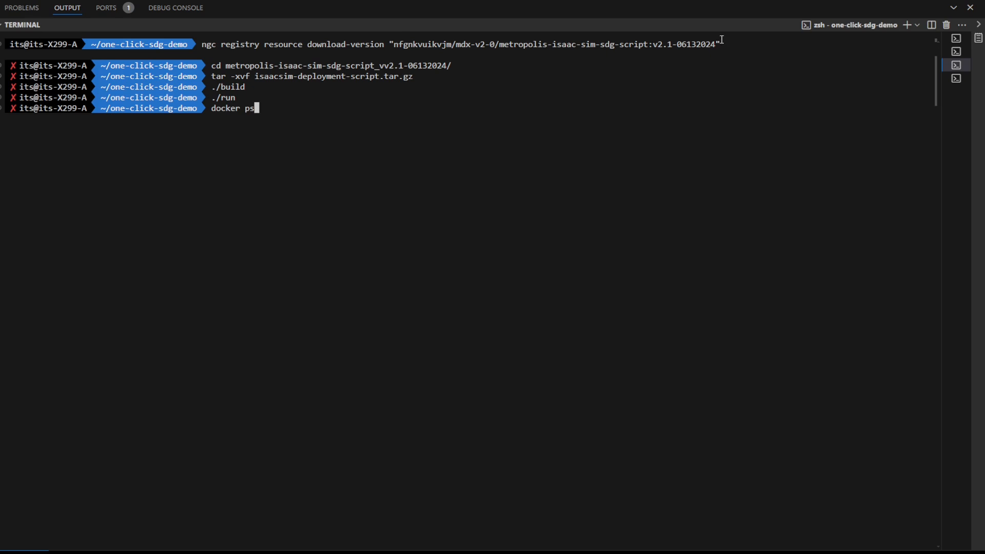
{"action": "mouse_move", "coordinate": [450, 77]}
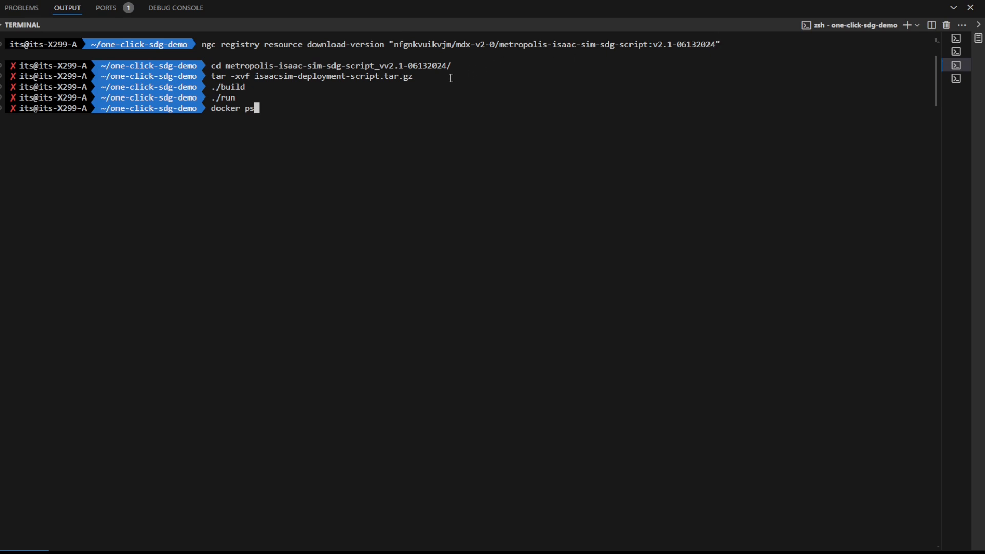
{"action": "mouse_move", "coordinate": [307, 95]}
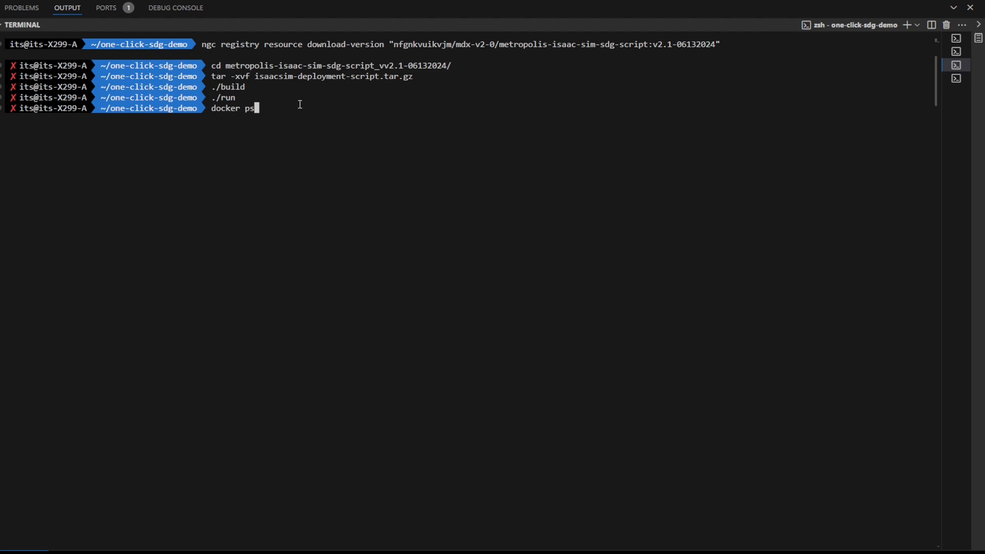
{"action": "mouse_move", "coordinate": [340, 122]}
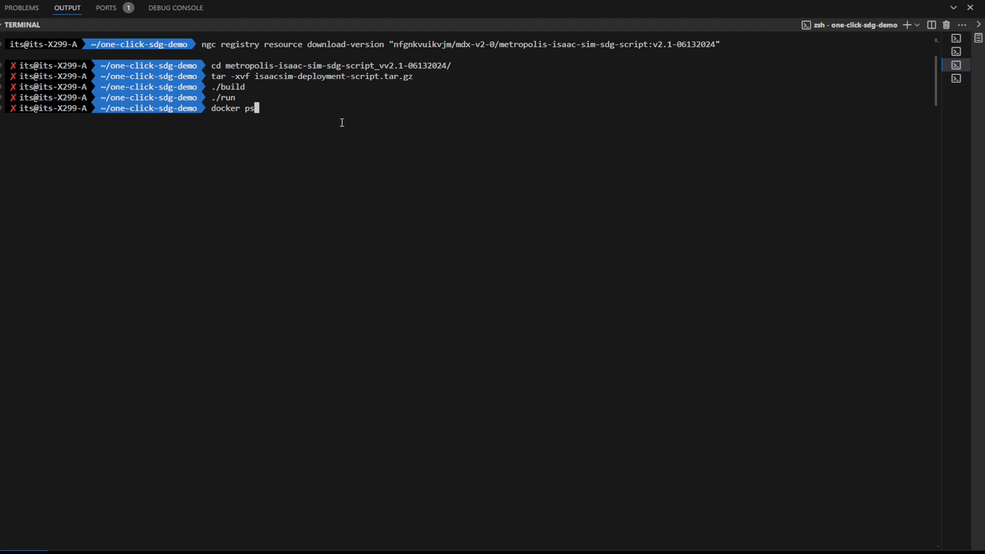
List running containers with 'docker ps' and begin 'docker exec -it laughing_hypatia'
{"action": "key", "text": "Return"}
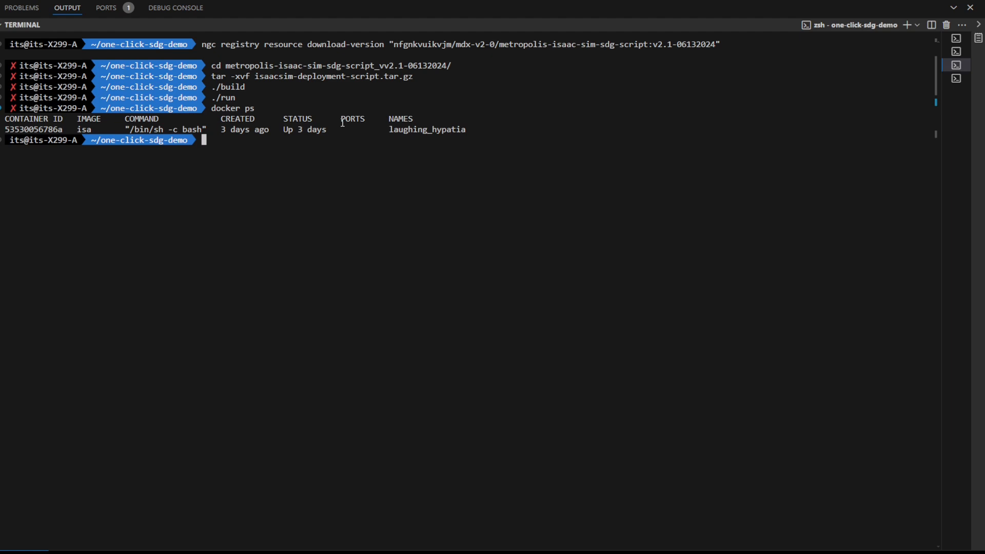
{"action": "mouse_move", "coordinate": [527, 156]}
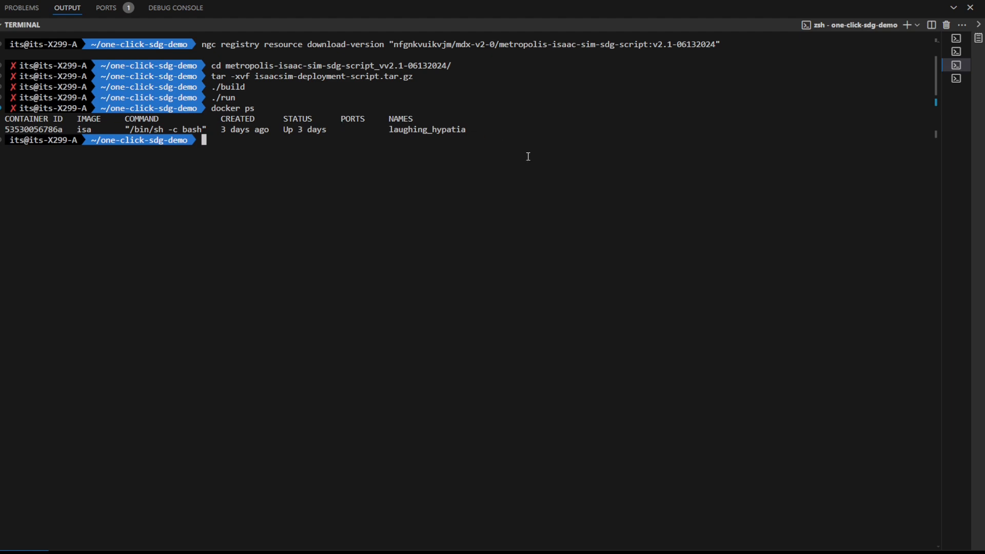
{"action": "mouse_move", "coordinate": [551, 229]}
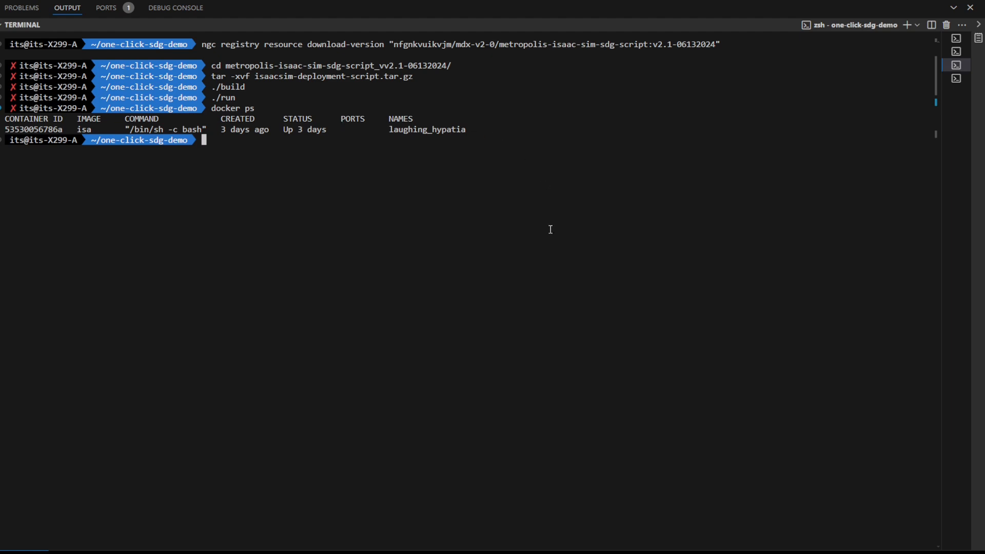
{"action": "type", "text": "docker exec -it laughing_hypatia"}
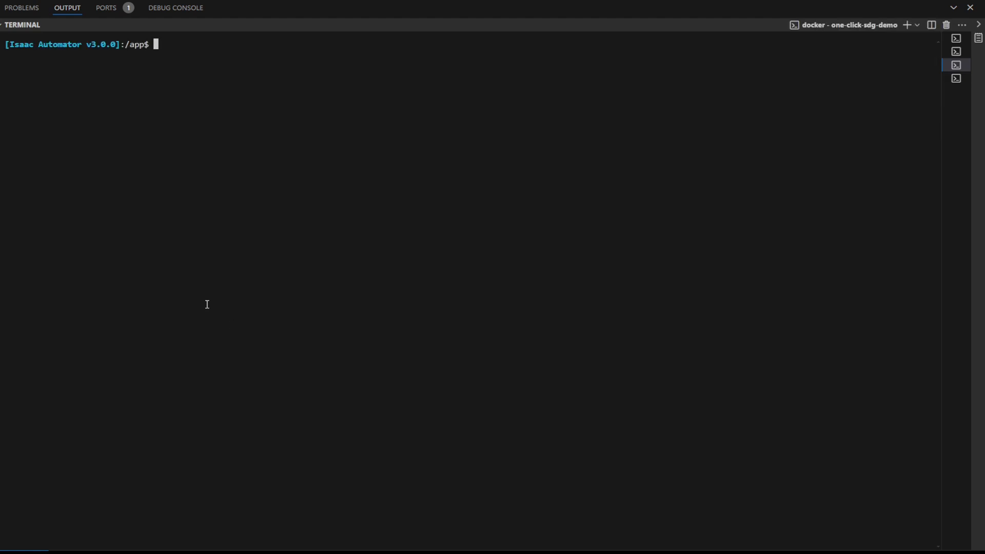
Inside the Isaac Automator container, list files and enter the deployment's state folder
{"action": "type", "text": "ls"}
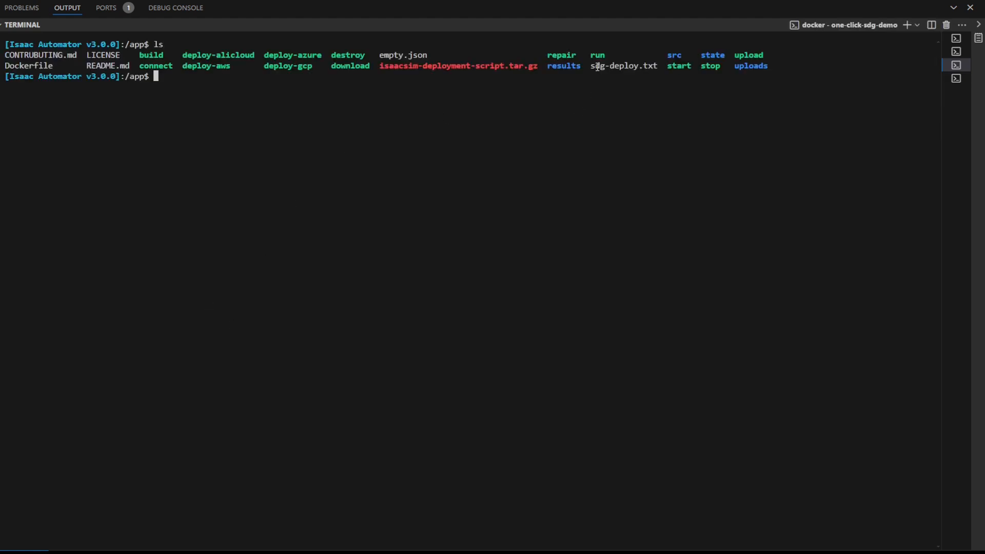
{"action": "mouse_move", "coordinate": [597, 122]}
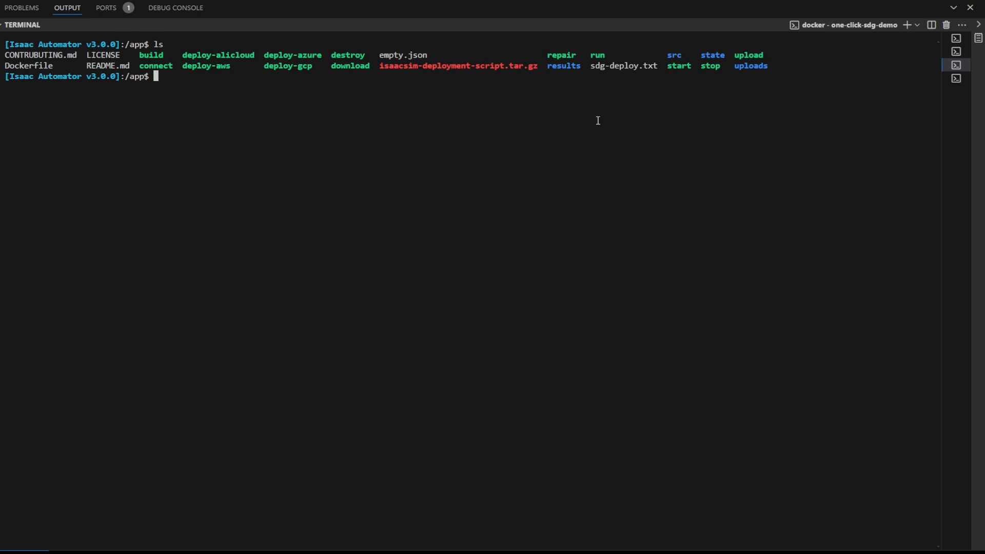
{"action": "type", "text": "cd upload"}
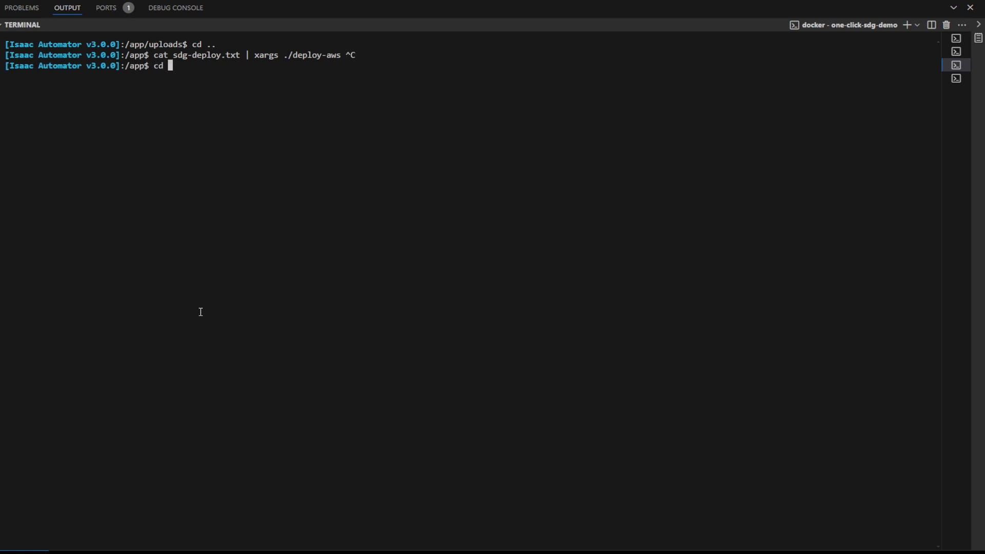
{"action": "type", "text": "state"}
{"action": "type", "text": "cd one-click-deployment-demo/"}
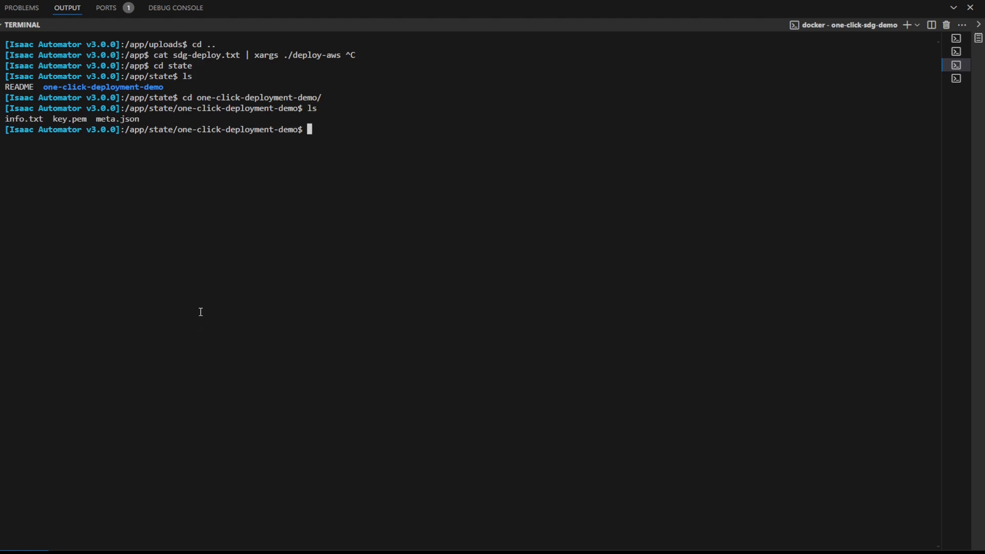
{"action": "mouse_move", "coordinate": [38, 145]}
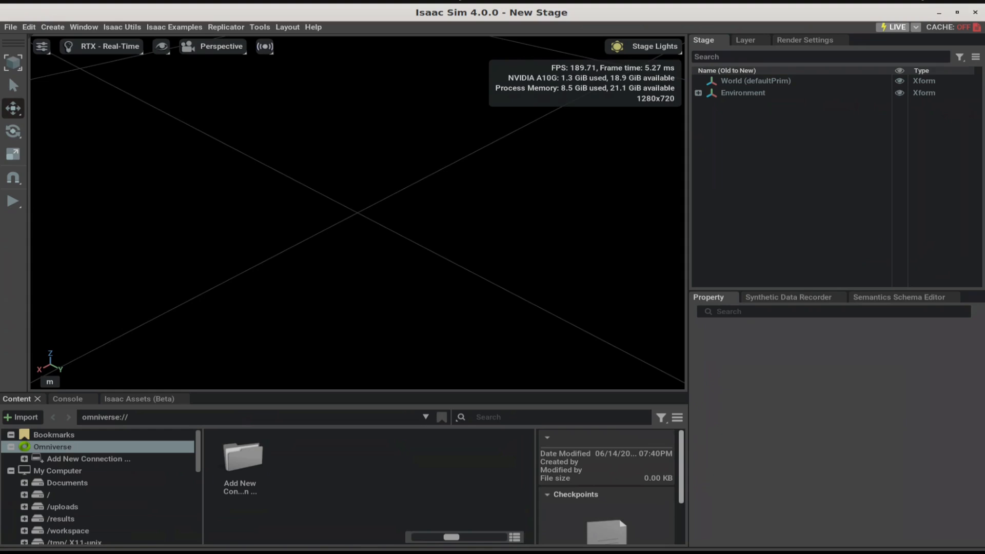
{"action": "mouse_move", "coordinate": [449, 297]}
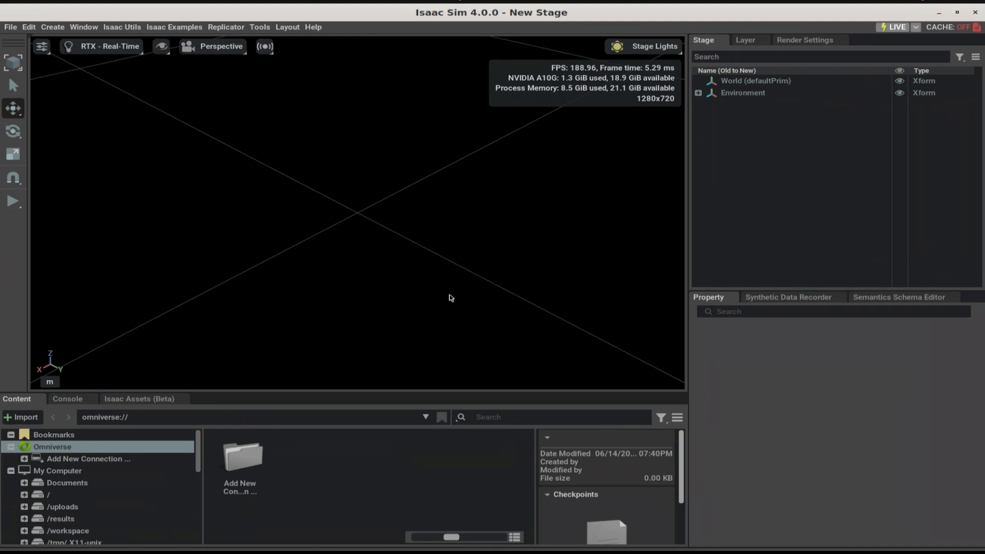
{"action": "mouse_move", "coordinate": [218, 106]}
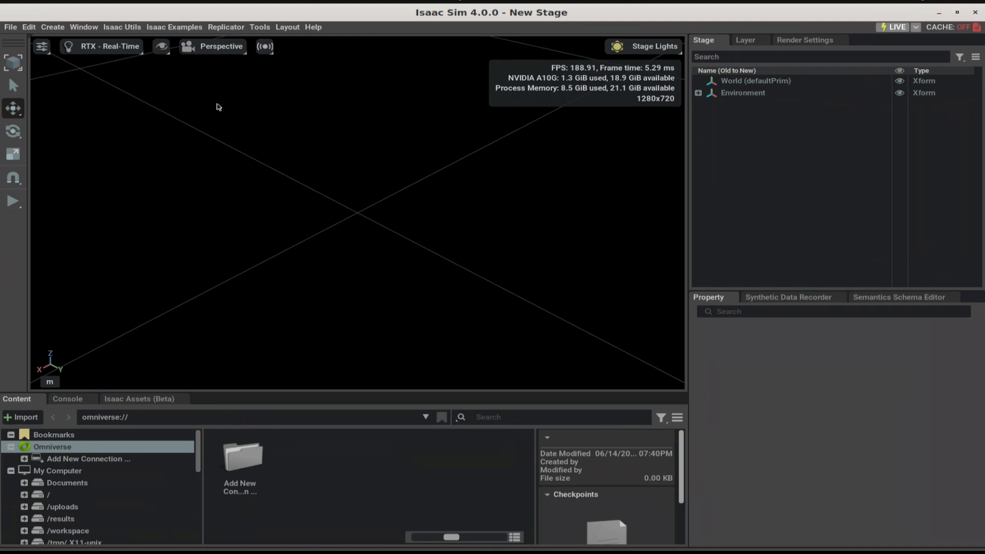
Search the Extensions manager for 'omni.replicator.agent'
{"action": "left_click", "coordinate": [83, 26]}
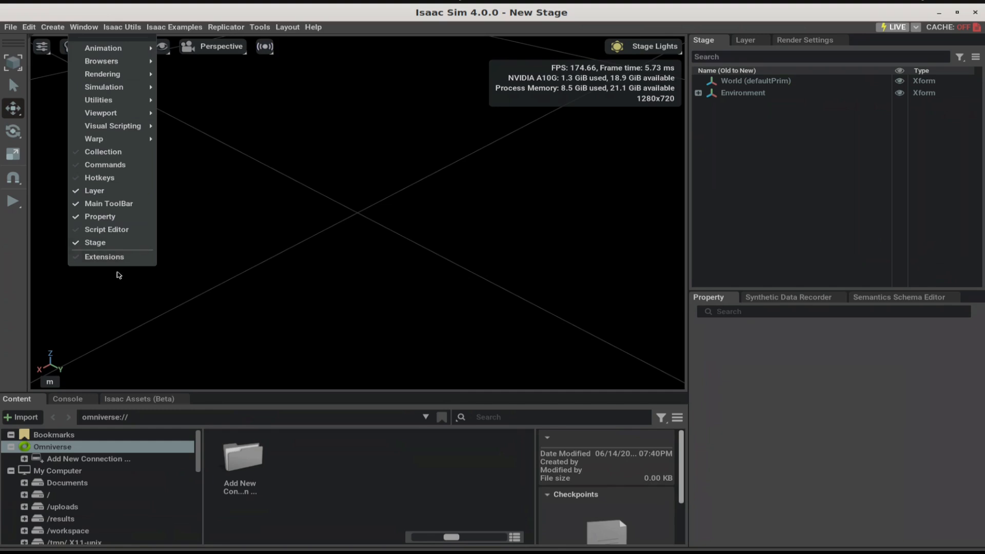
{"action": "left_click", "coordinate": [104, 257]}
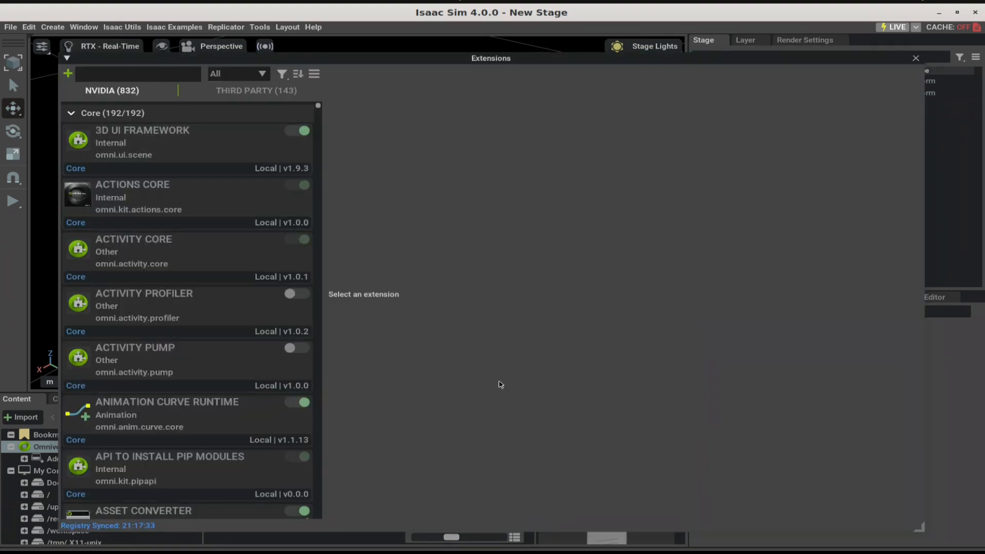
{"action": "type", "text": "omni.replicator.agent"}
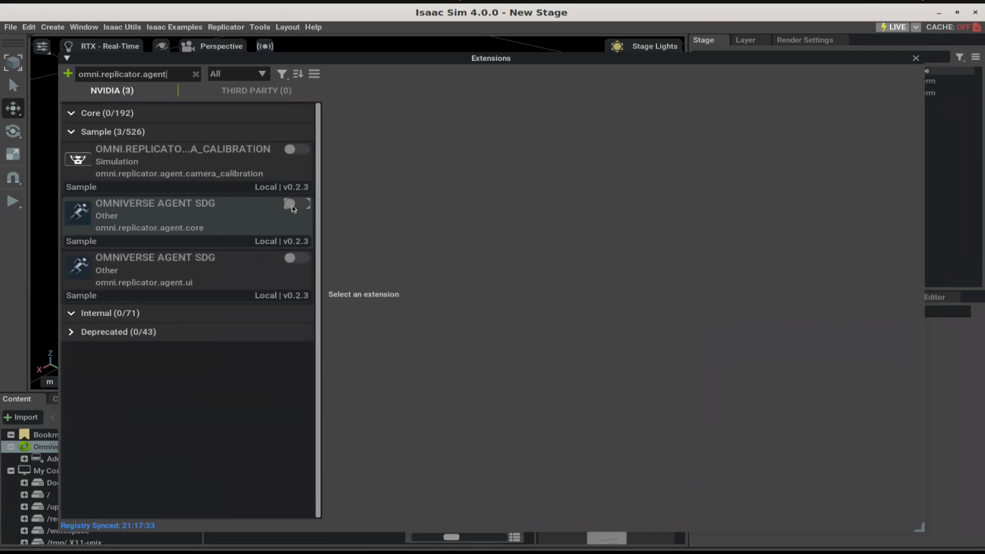
{"action": "mouse_move", "coordinate": [273, 245]}
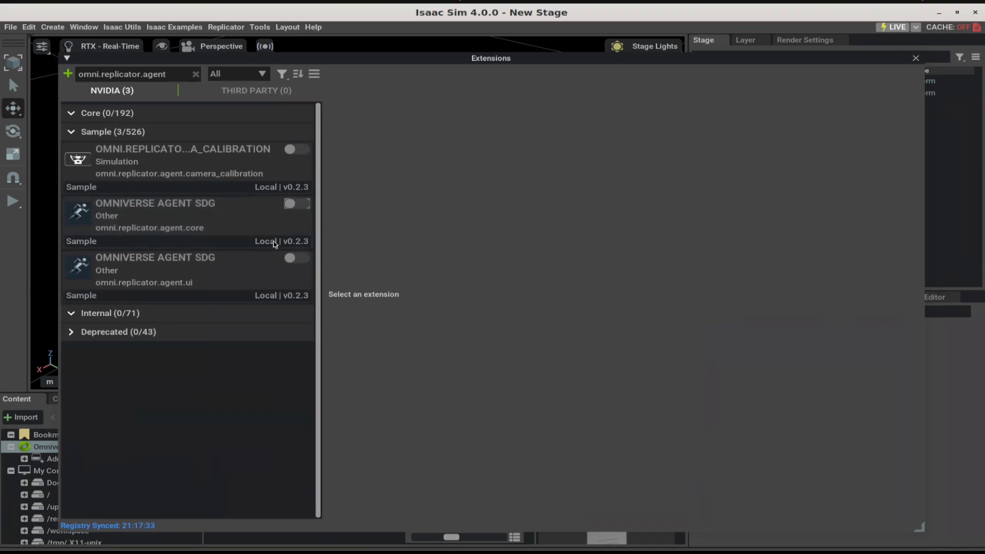
Enable the agent SDG core, agent SDG UI and camera calibration extensions, then close the manager
{"action": "left_click", "coordinate": [295, 204]}
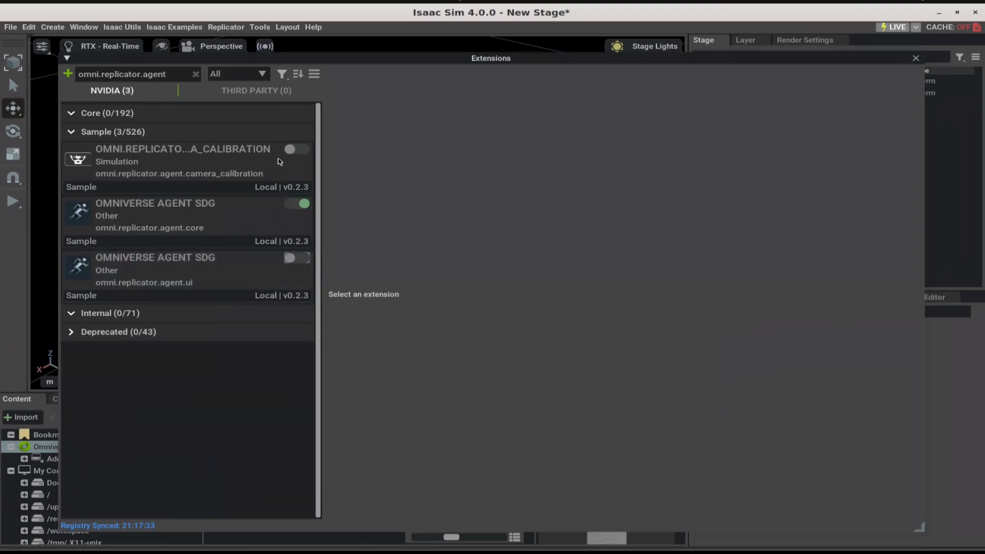
{"action": "left_click", "coordinate": [297, 258]}
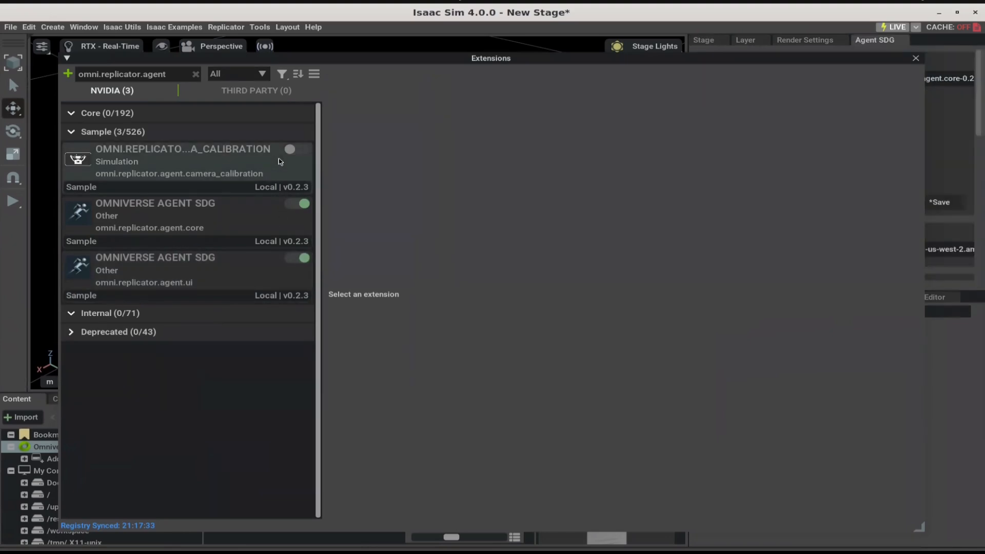
{"action": "left_click", "coordinate": [298, 149]}
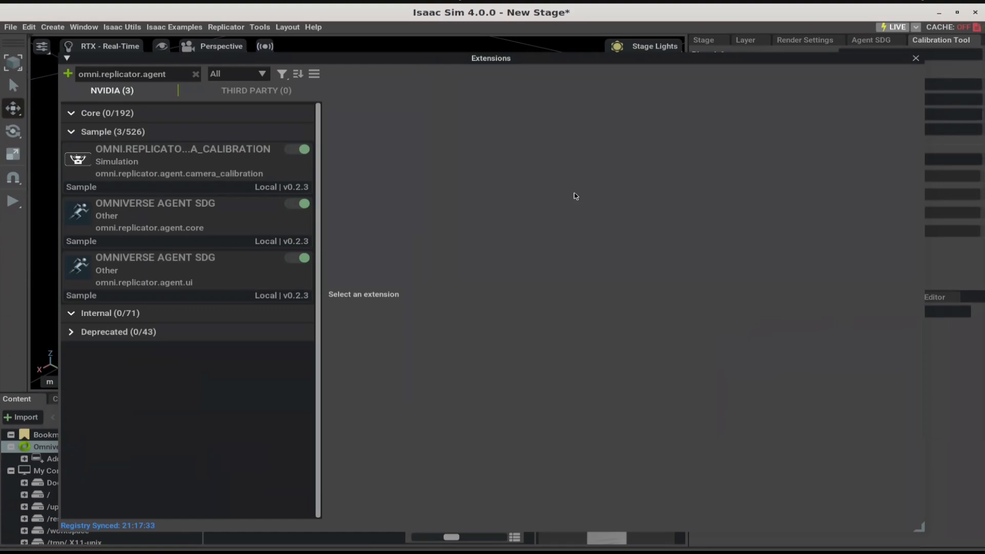
{"action": "left_click", "coordinate": [915, 58]}
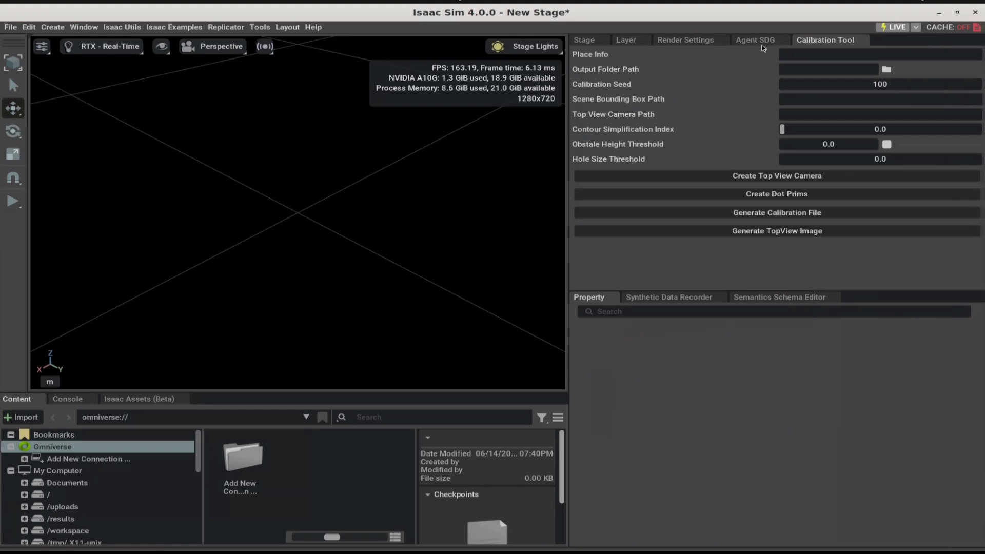
In the Agent SDG panel, run Set Up Simulation to load full_warehouse.usd with its characters
{"action": "left_click", "coordinate": [756, 40]}
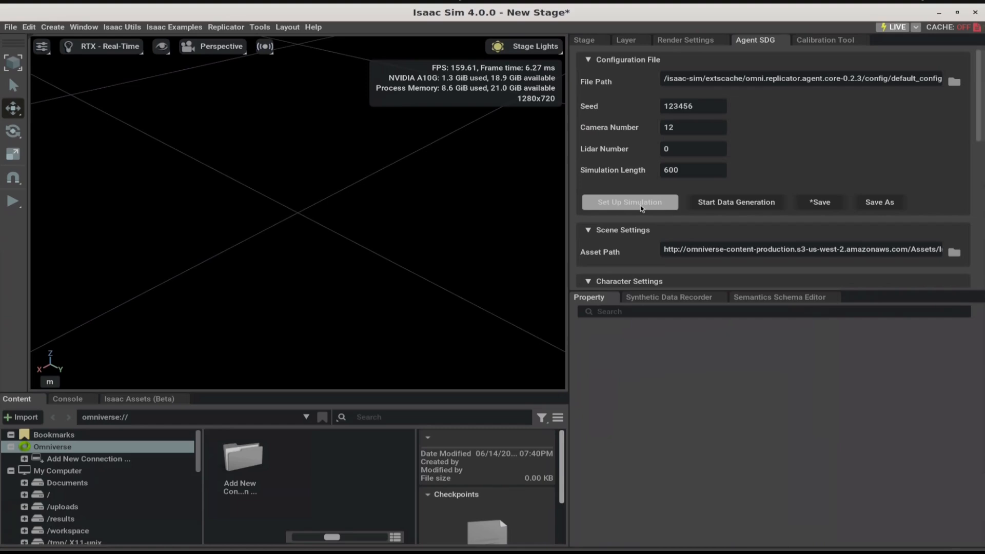
{"action": "left_click", "coordinate": [629, 202]}
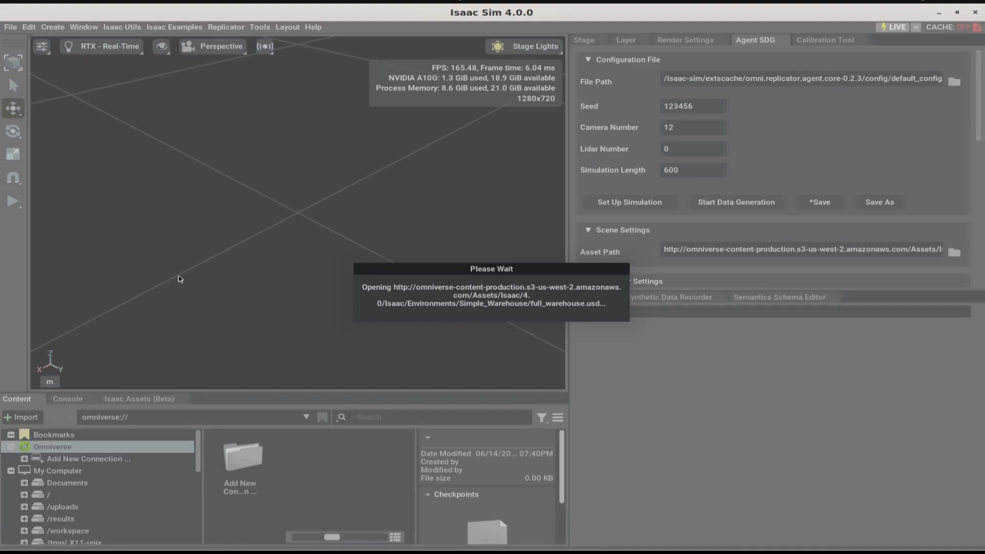
{"action": "mouse_move", "coordinate": [175, 280]}
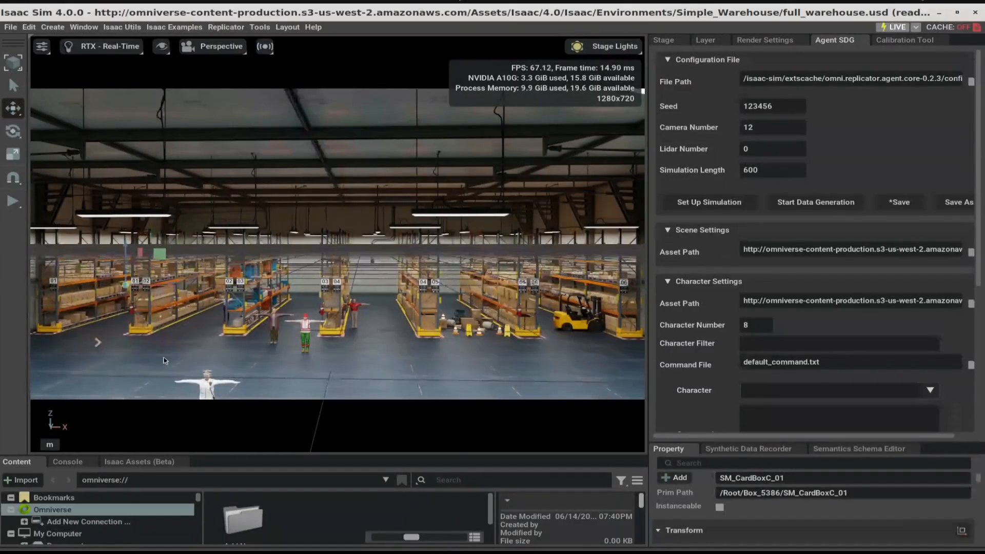
{"action": "mouse_move", "coordinate": [161, 46]}
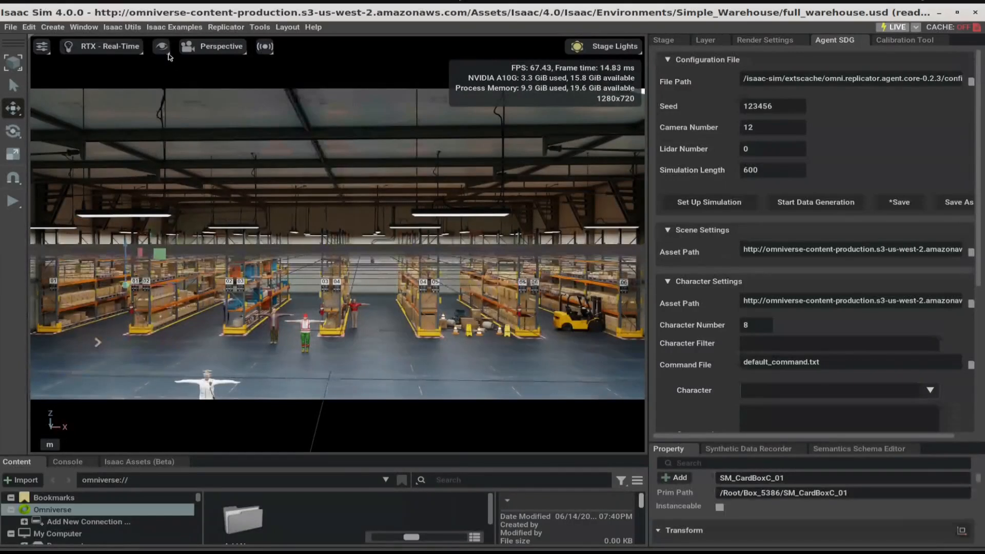
Turn on the floor grid in the viewport display options and close the menu
{"action": "left_click", "coordinate": [161, 46]}
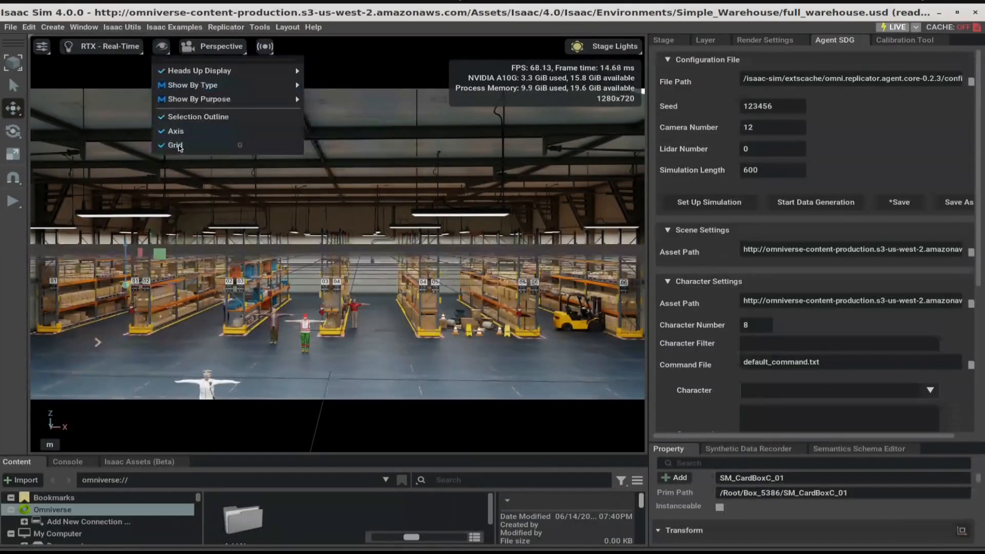
{"action": "left_click", "coordinate": [176, 145]}
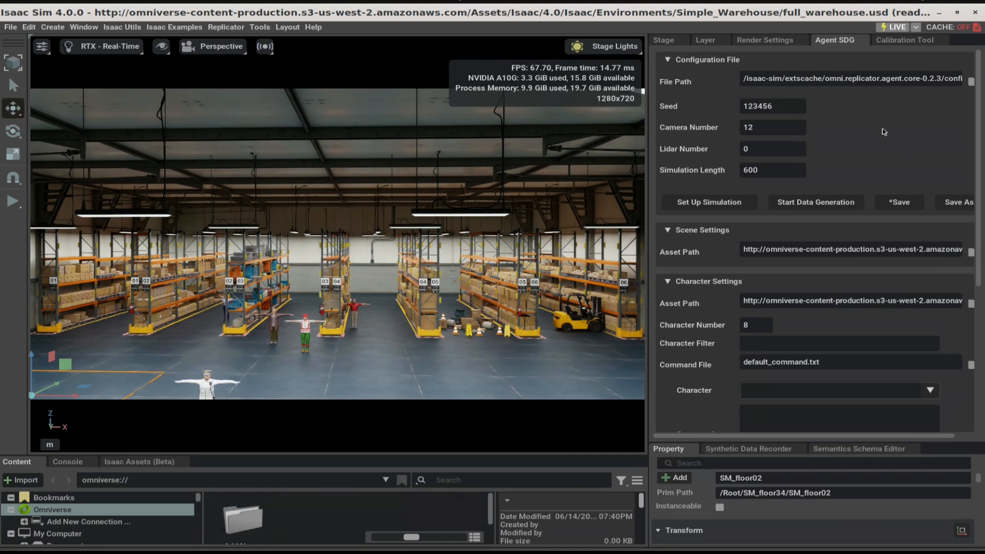
{"action": "mouse_move", "coordinate": [882, 135]}
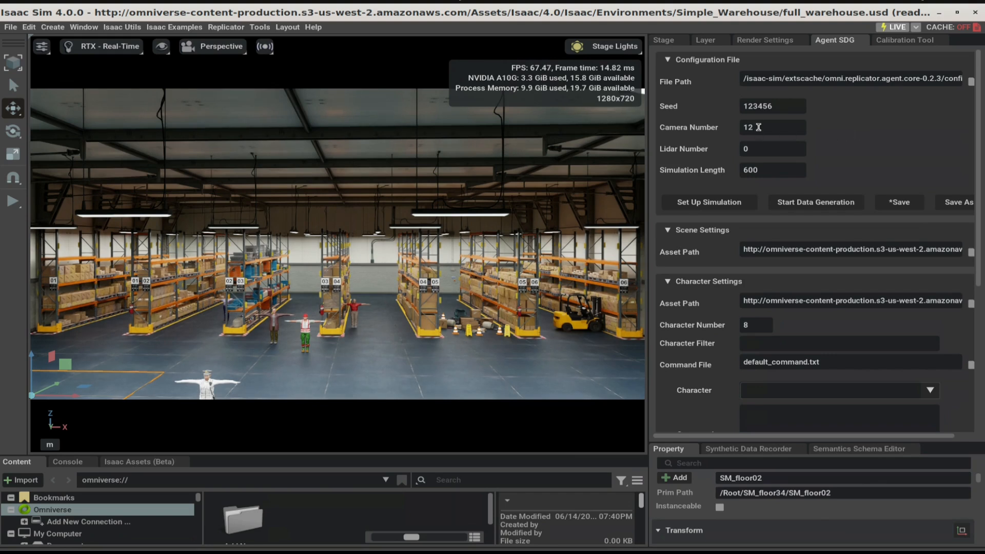
{"action": "mouse_move", "coordinate": [724, 121]}
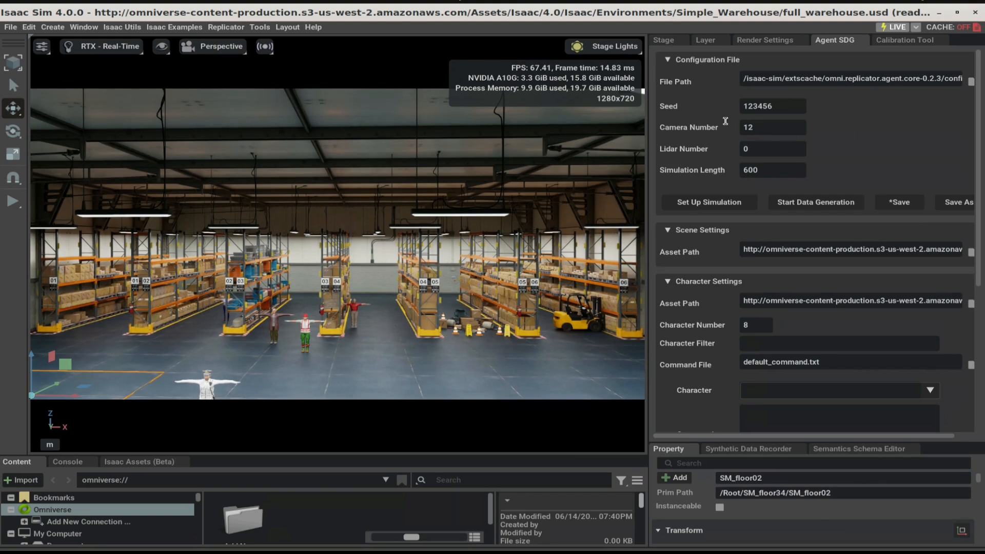
{"action": "left_click", "coordinate": [221, 46]}
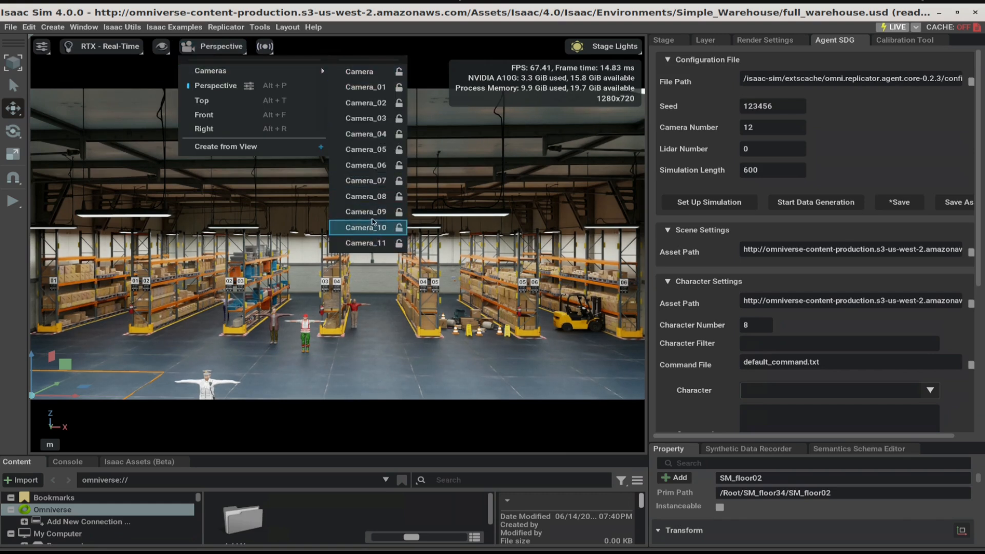
{"action": "mouse_move", "coordinate": [367, 211]}
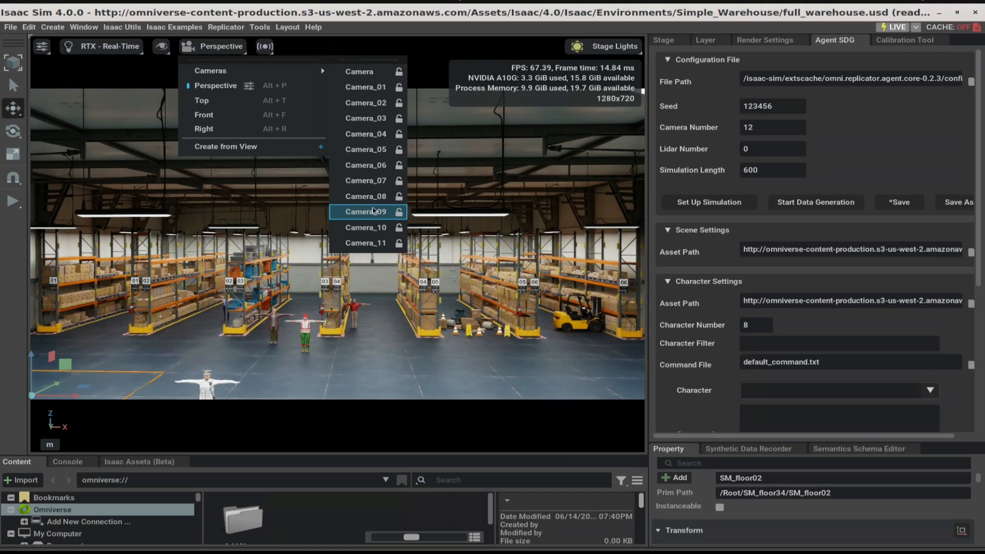
{"action": "mouse_move", "coordinate": [366, 196]}
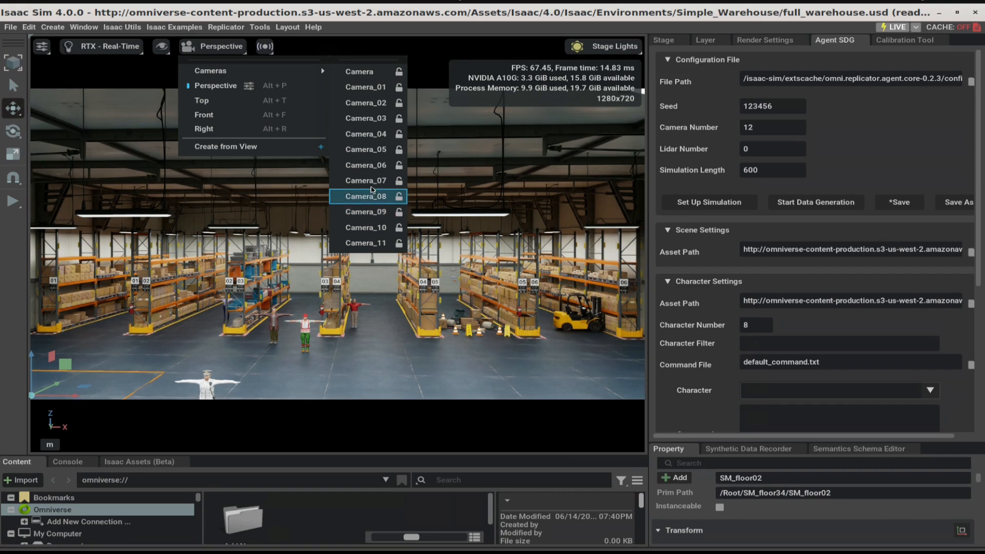
{"action": "mouse_move", "coordinate": [376, 165]}
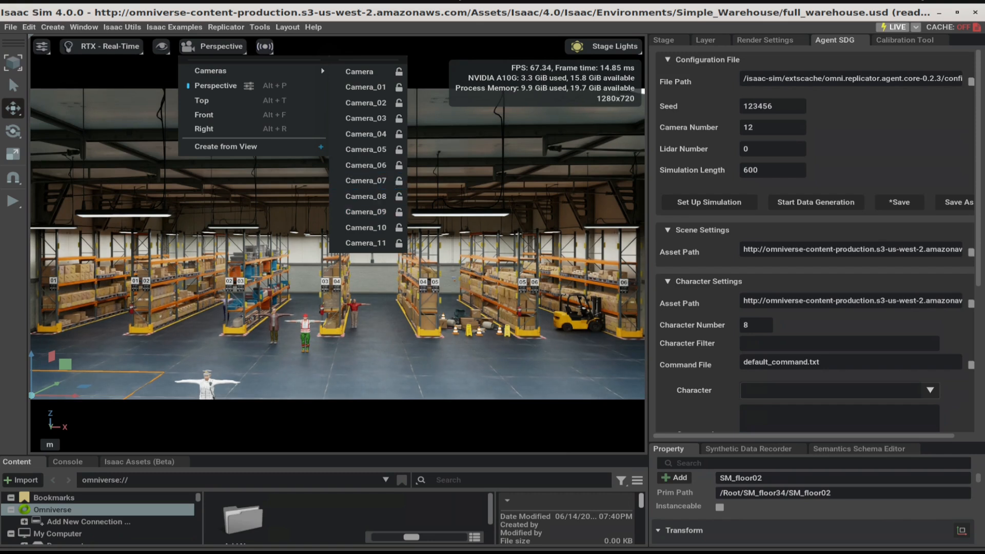
{"action": "mouse_move", "coordinate": [370, 86]}
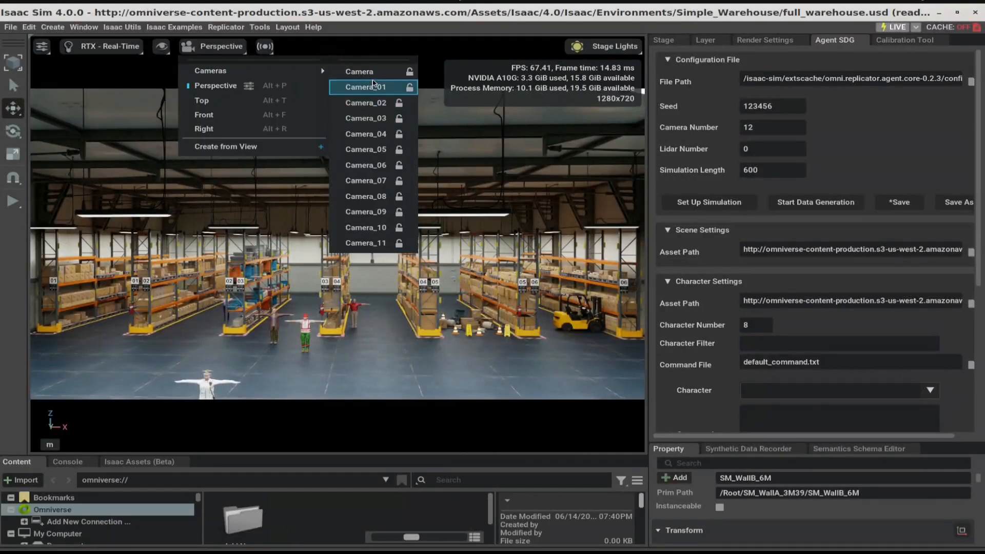
{"action": "mouse_move", "coordinate": [360, 70]}
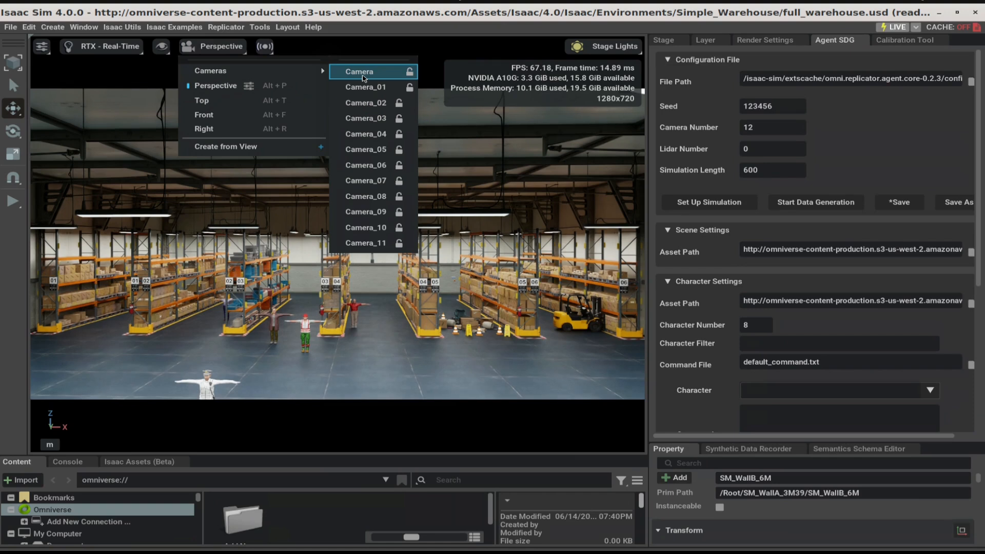
Switch the viewport from the perspective view to Camera_01 via the Cameras list
{"action": "left_click", "coordinate": [360, 70]}
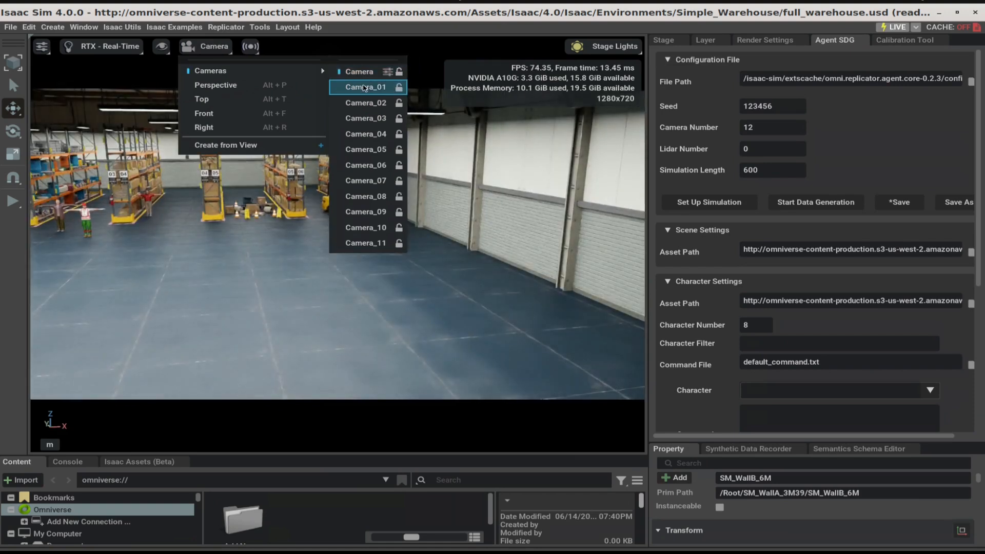
{"action": "left_click", "coordinate": [365, 86]}
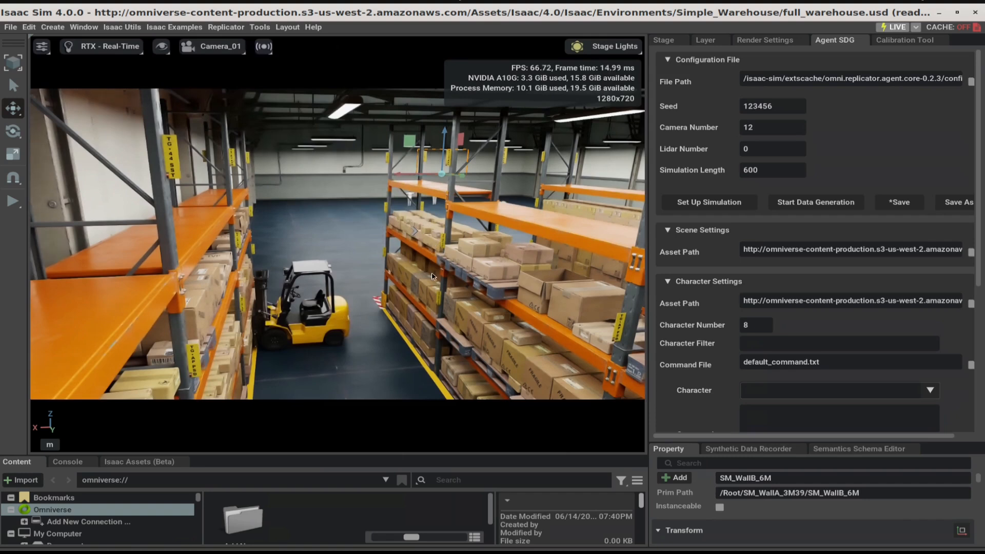
{"action": "mouse_move", "coordinate": [359, 262]}
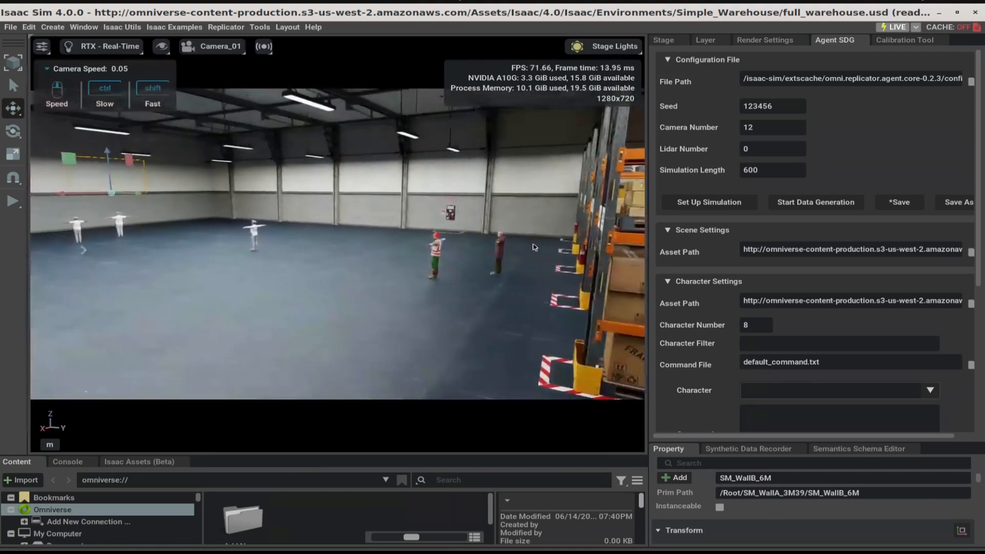
{"action": "left_click", "coordinate": [220, 46]}
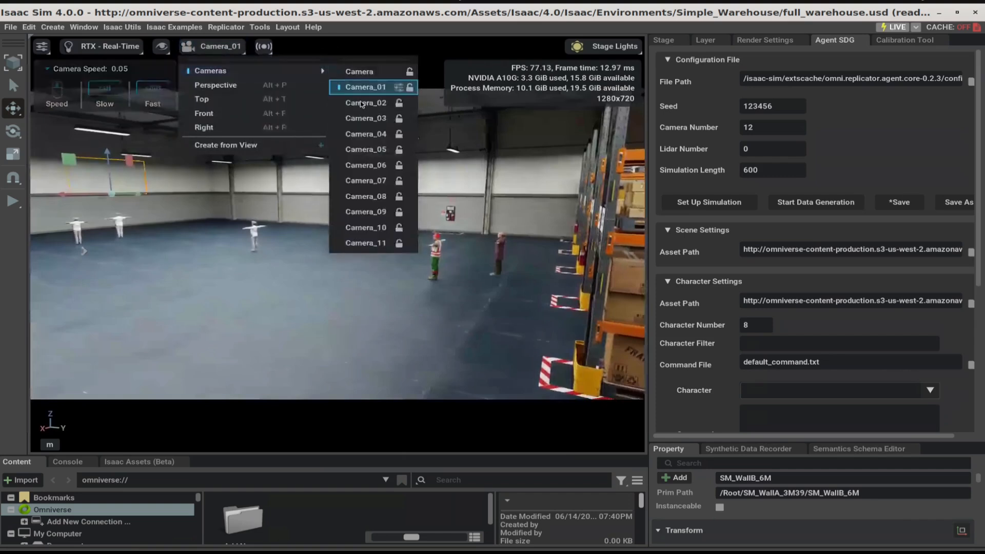
Cycle the viewport through Camera_03, Camera_05, Camera_07 and Camera_08
{"action": "left_click", "coordinate": [366, 118]}
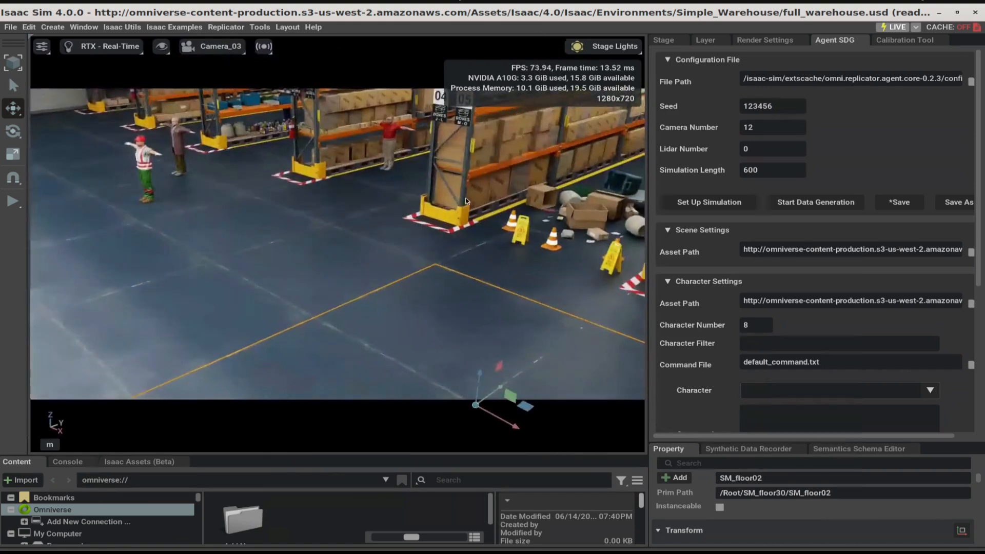
{"action": "left_click", "coordinate": [212, 47]}
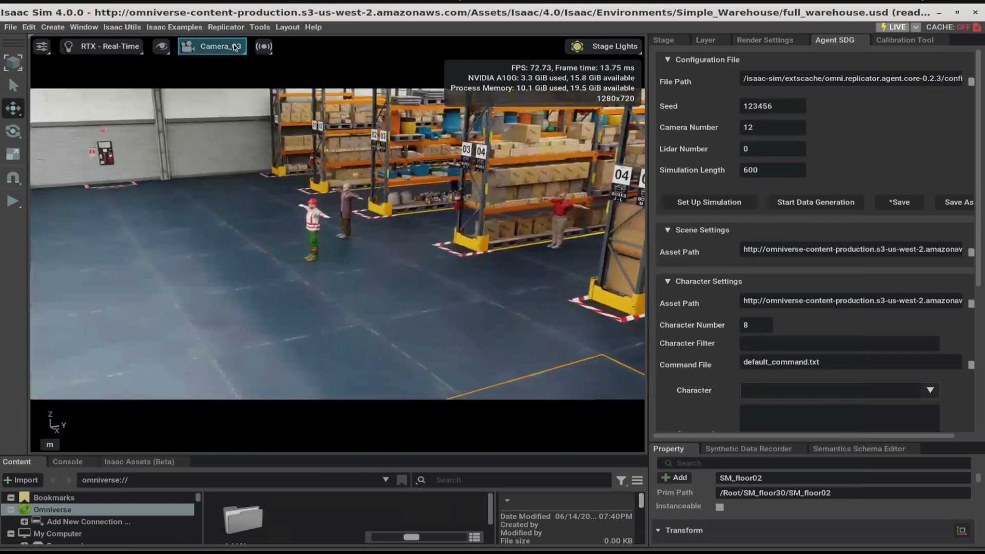
{"action": "left_click", "coordinate": [211, 46]}
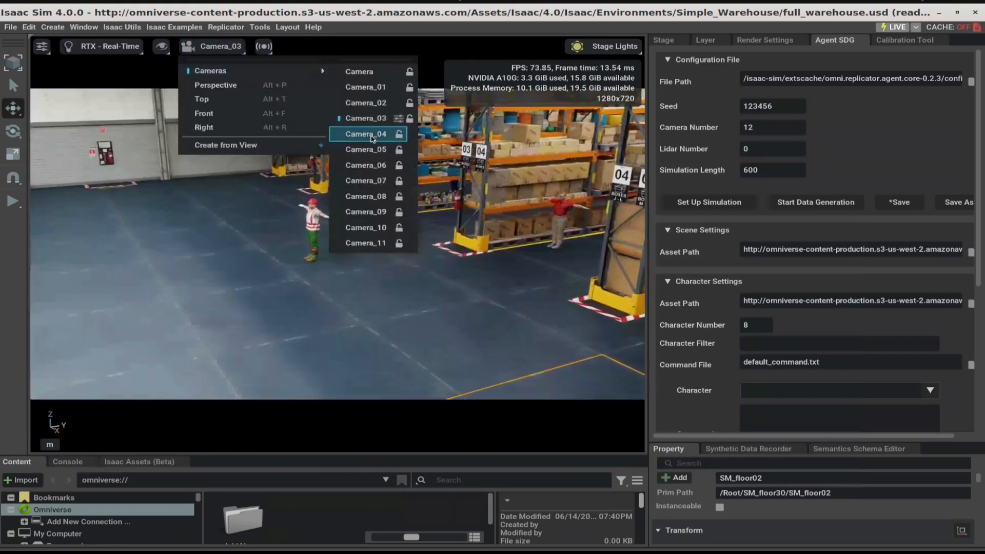
{"action": "left_click", "coordinate": [366, 149]}
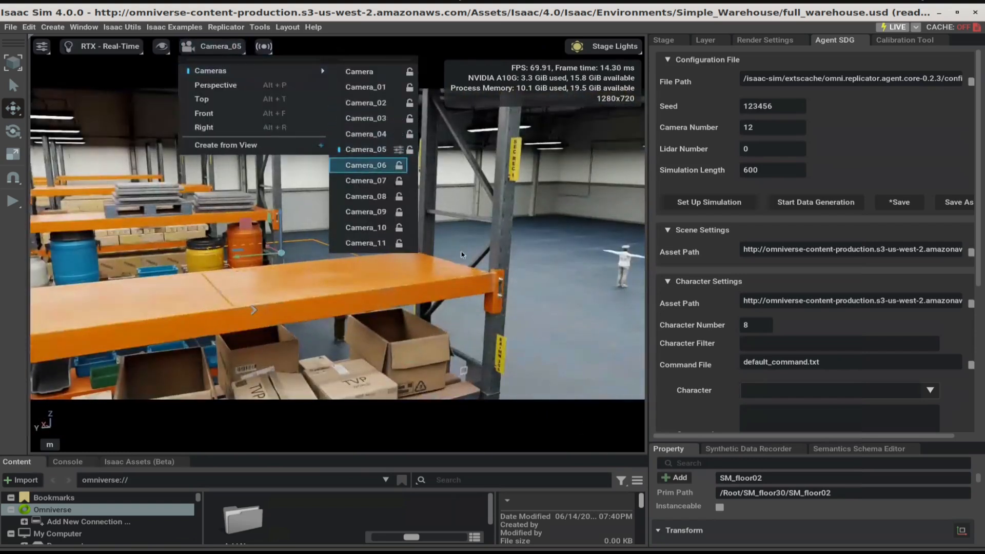
{"action": "left_click", "coordinate": [366, 165]}
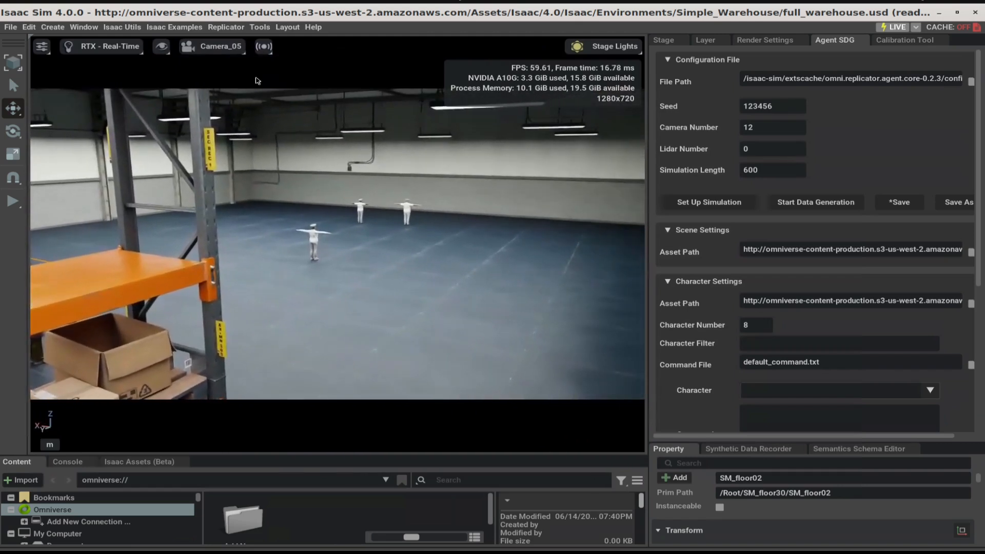
{"action": "left_click", "coordinate": [212, 46]}
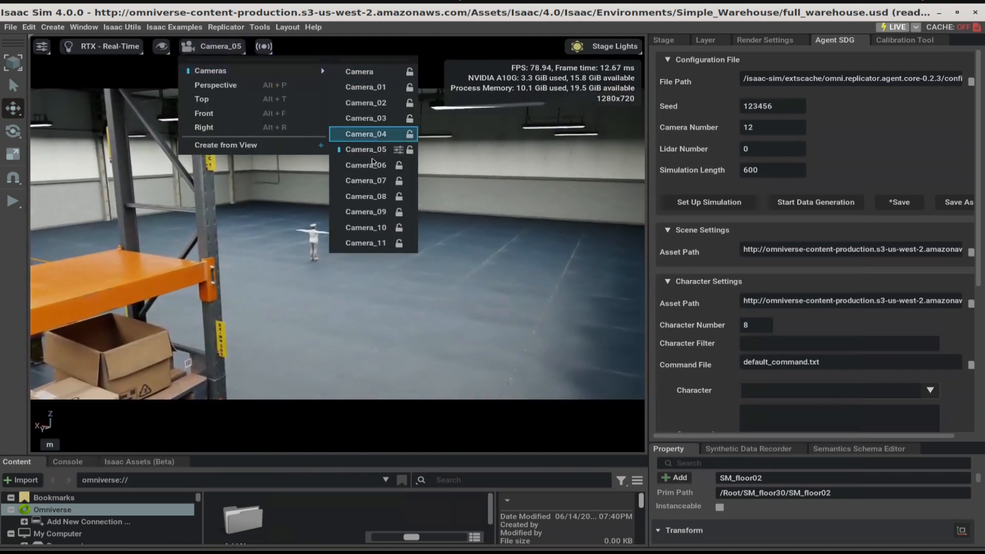
{"action": "left_click", "coordinate": [366, 180]}
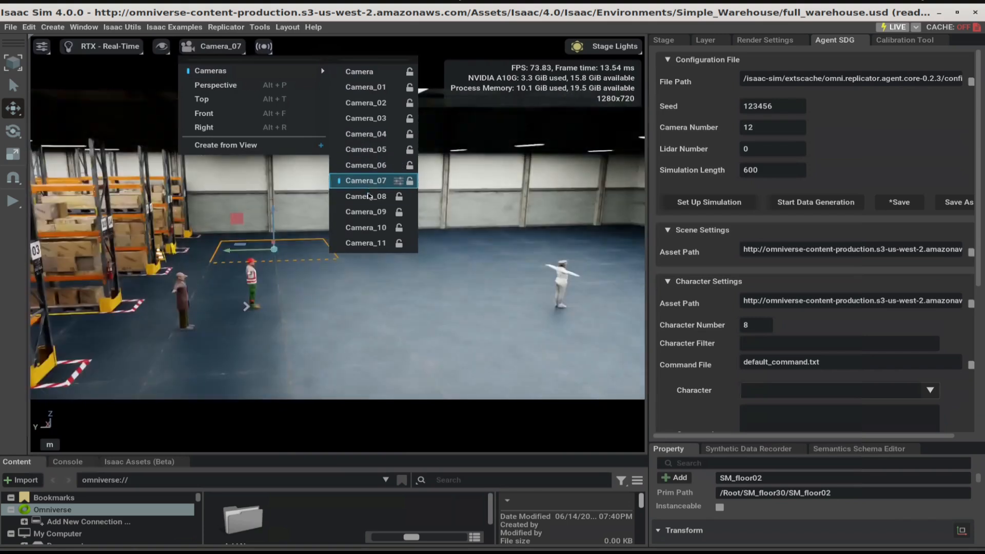
{"action": "left_click", "coordinate": [365, 196]}
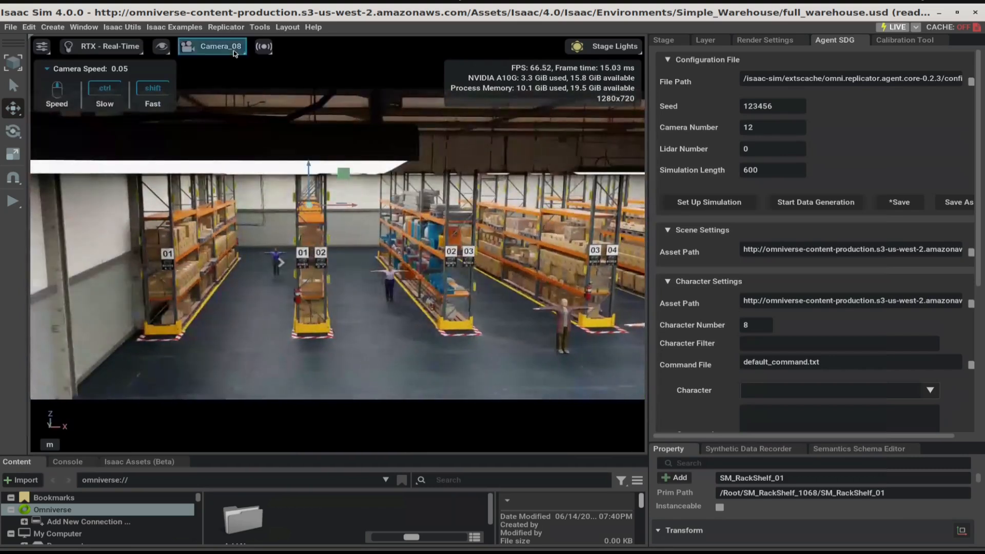
View through Camera_09, Camera_05 and Camera_02, then return to the perspective view
{"action": "left_click", "coordinate": [214, 47]}
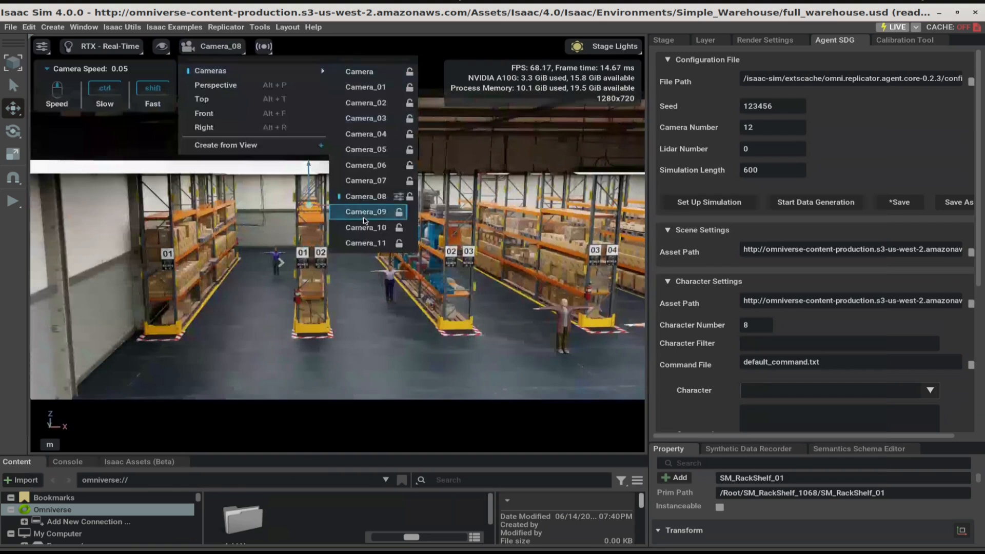
{"action": "left_click", "coordinate": [366, 212]}
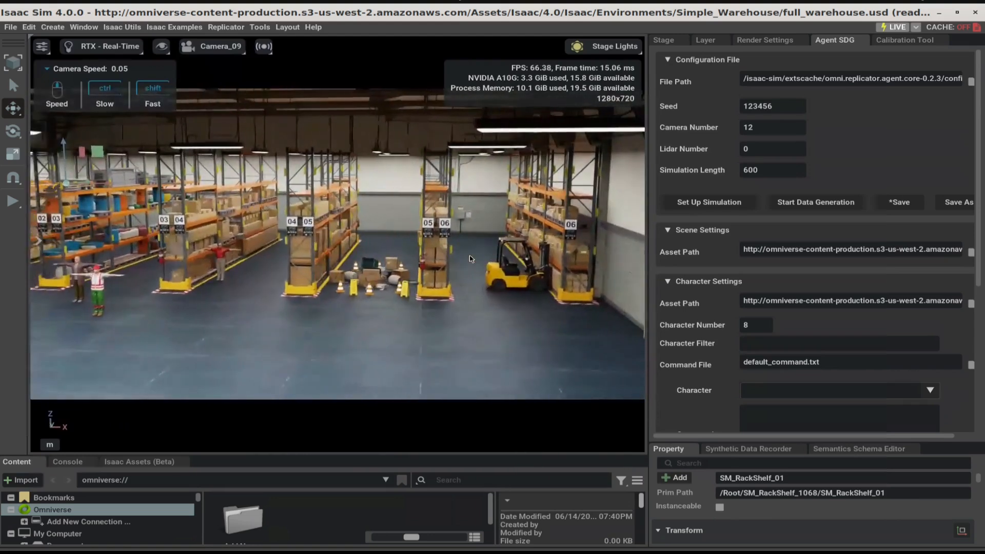
{"action": "left_click", "coordinate": [219, 47]}
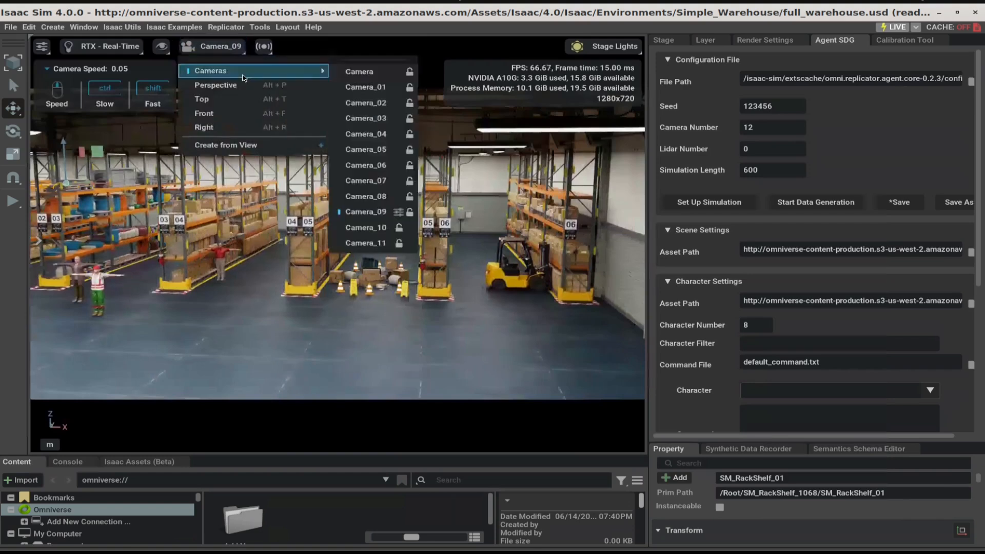
{"action": "mouse_move", "coordinate": [365, 150]}
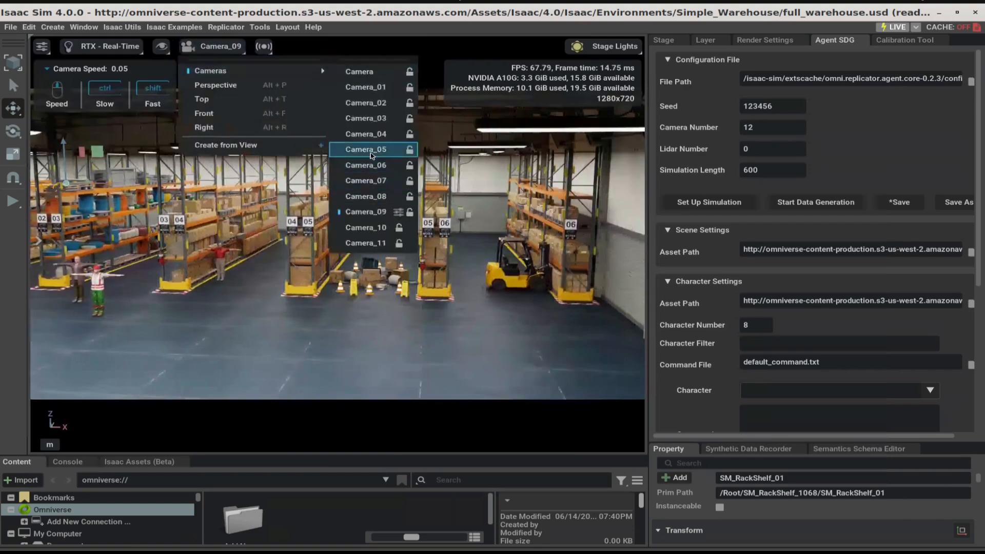
{"action": "left_click", "coordinate": [366, 149]}
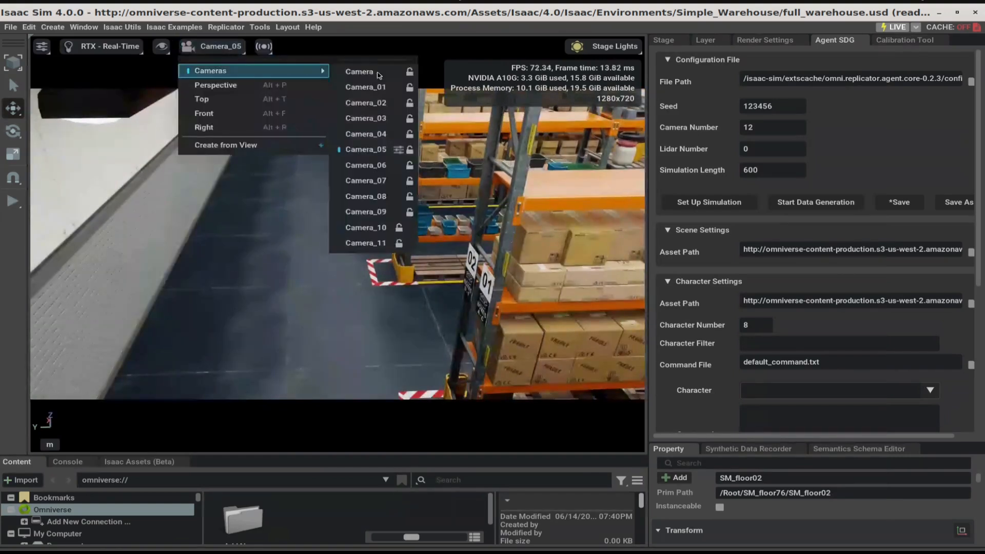
{"action": "left_click", "coordinate": [365, 102]}
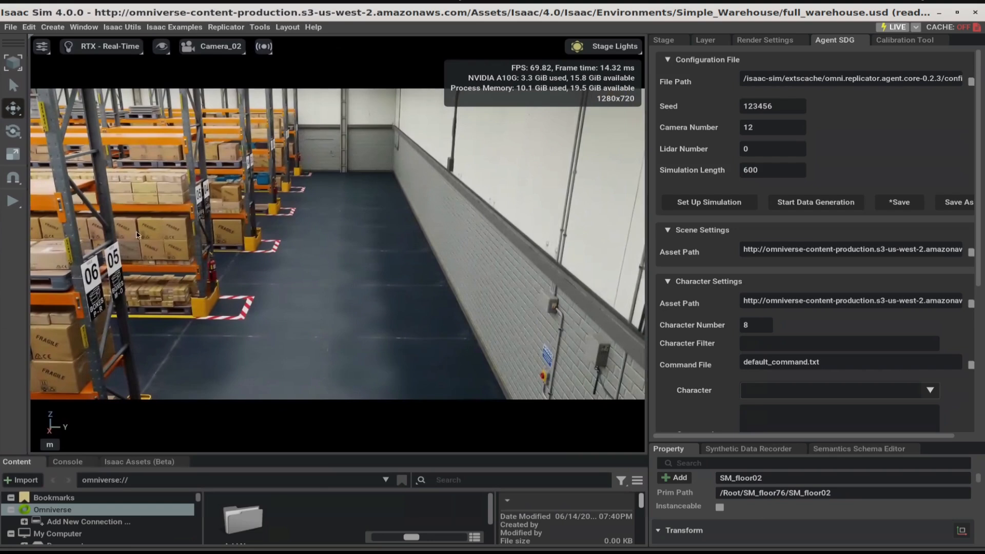
{"action": "left_click", "coordinate": [213, 47]}
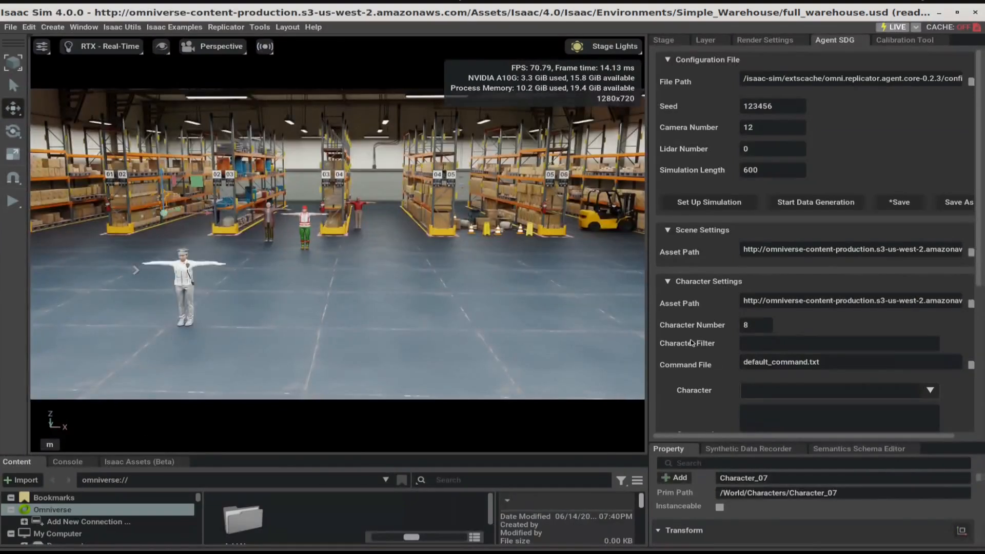
{"action": "mouse_move", "coordinate": [740, 337]}
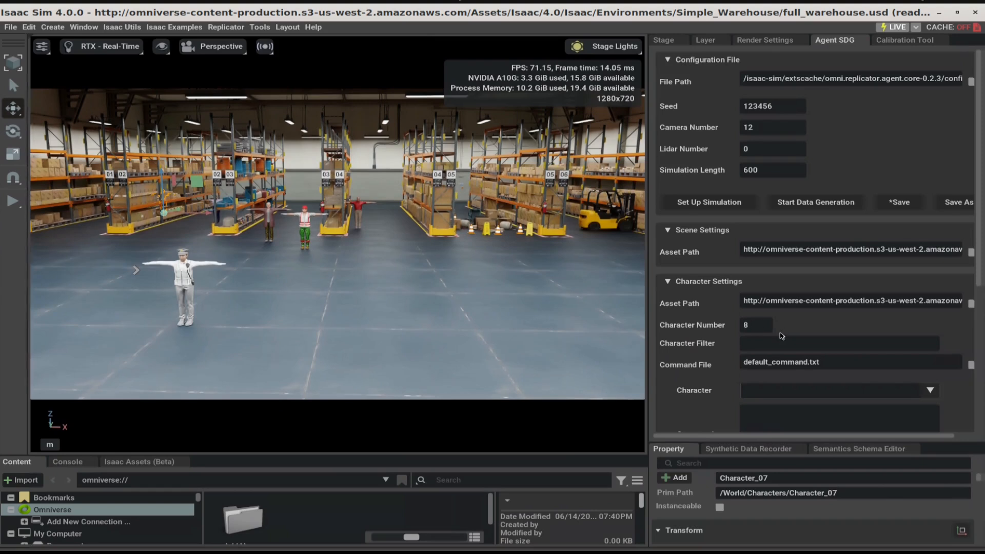
{"action": "mouse_move", "coordinate": [796, 325]}
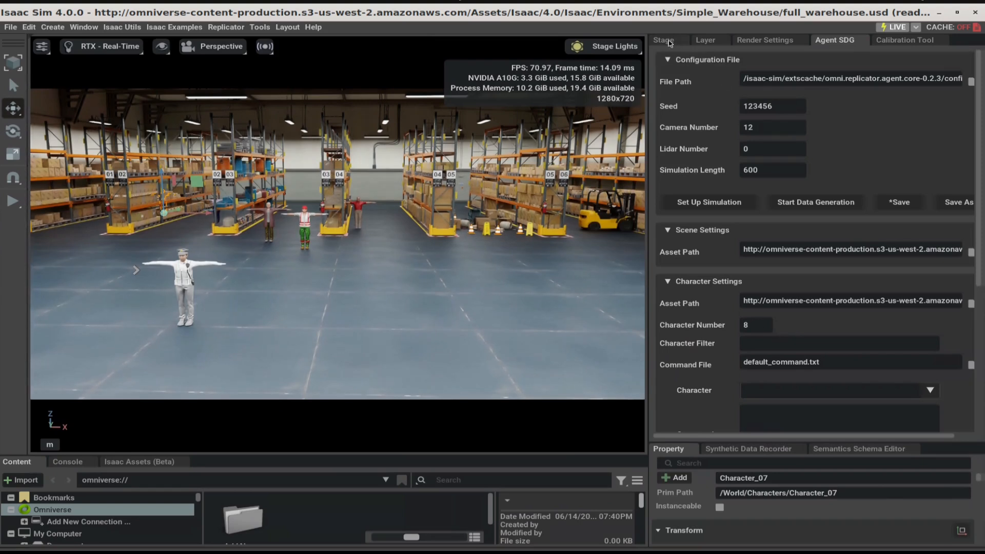
Show the Stage hierarchy with Root collapsed and World > Characters expanded
{"action": "left_click", "coordinate": [664, 40]}
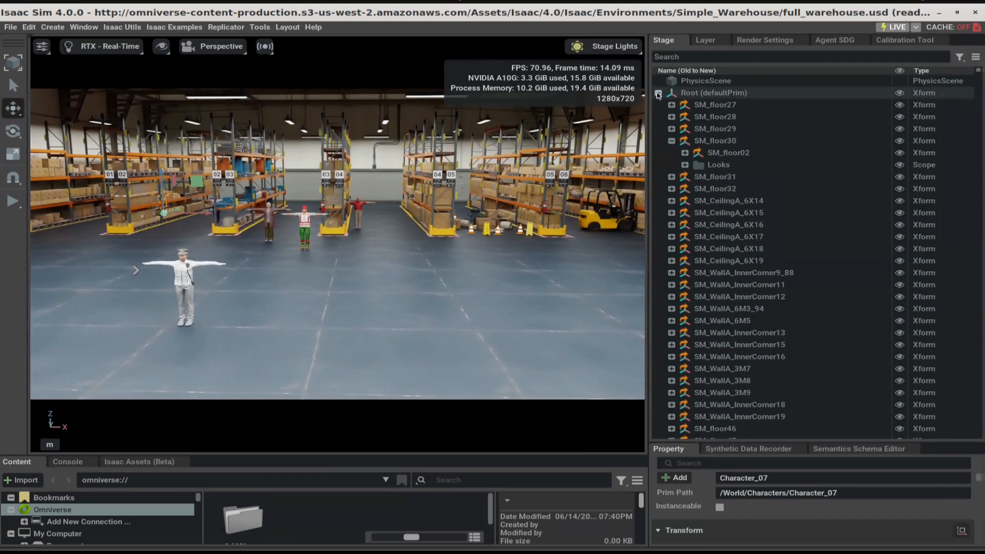
{"action": "left_click", "coordinate": [659, 93]}
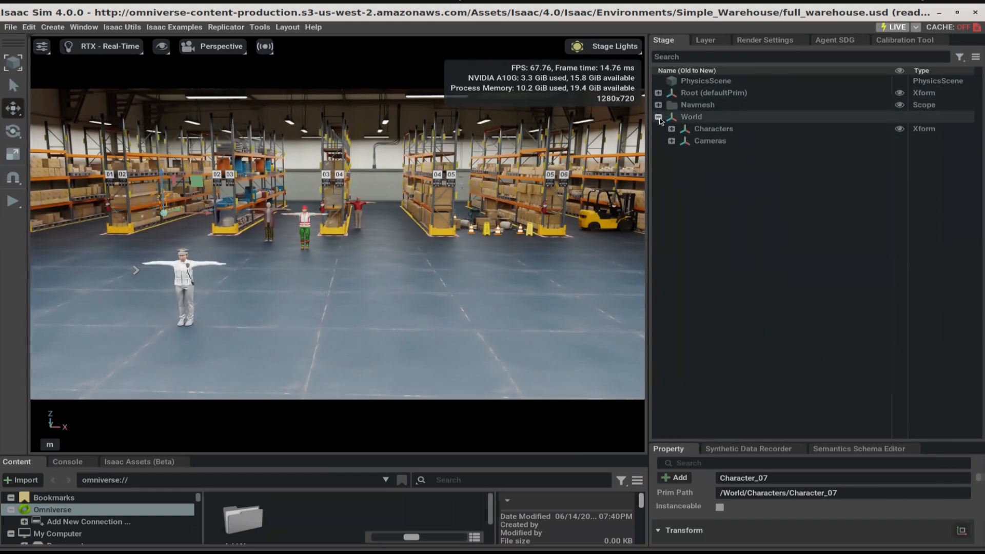
{"action": "left_click", "coordinate": [672, 129]}
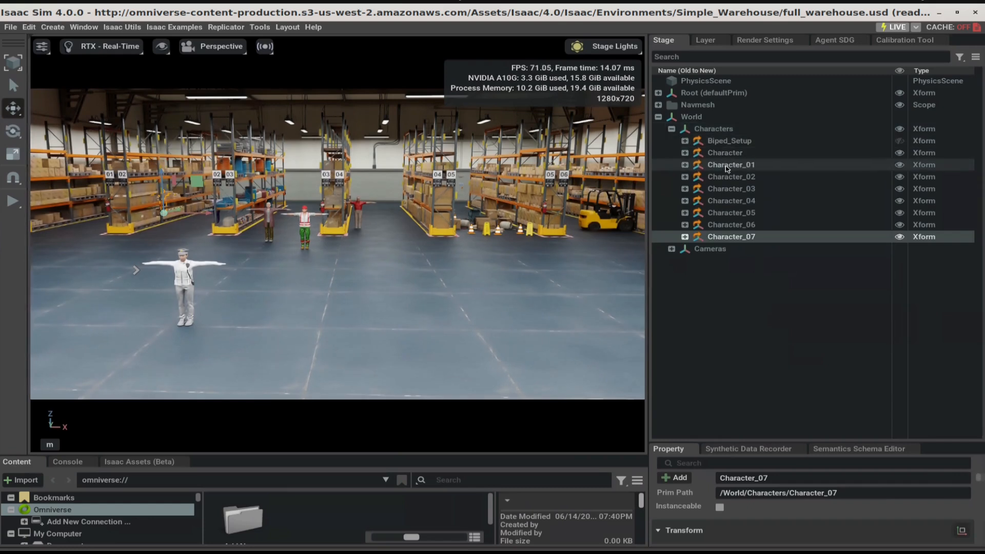
Focus Character_01, Character_03, Character_04 and Character_05 in turn
{"action": "left_click", "coordinate": [731, 164]}
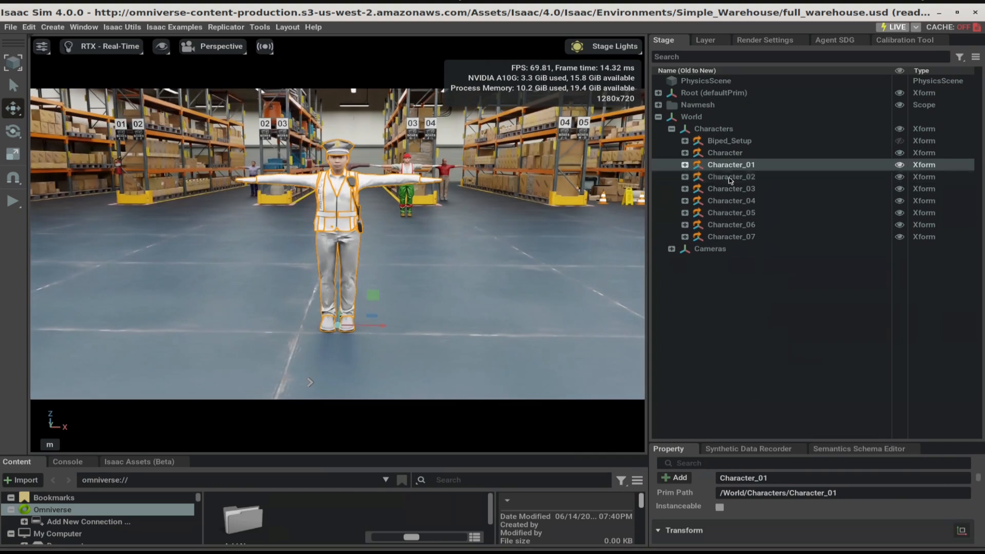
{"action": "left_click", "coordinate": [730, 189]}
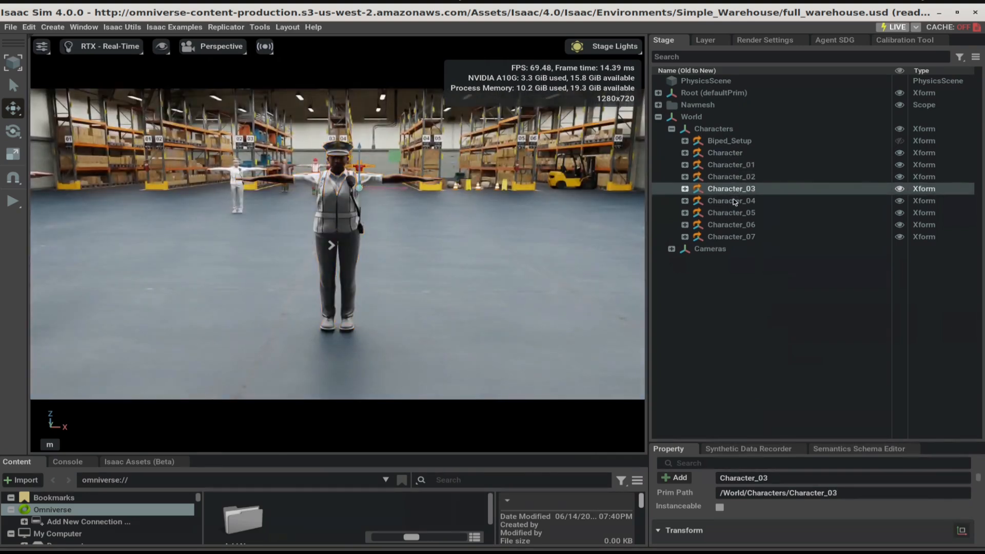
{"action": "left_click", "coordinate": [731, 200]}
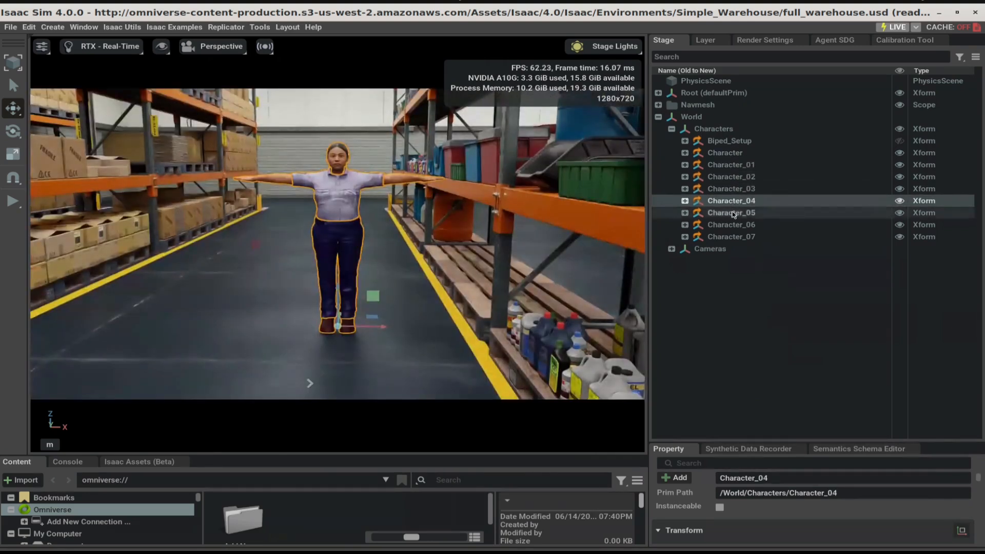
{"action": "left_click", "coordinate": [731, 212]}
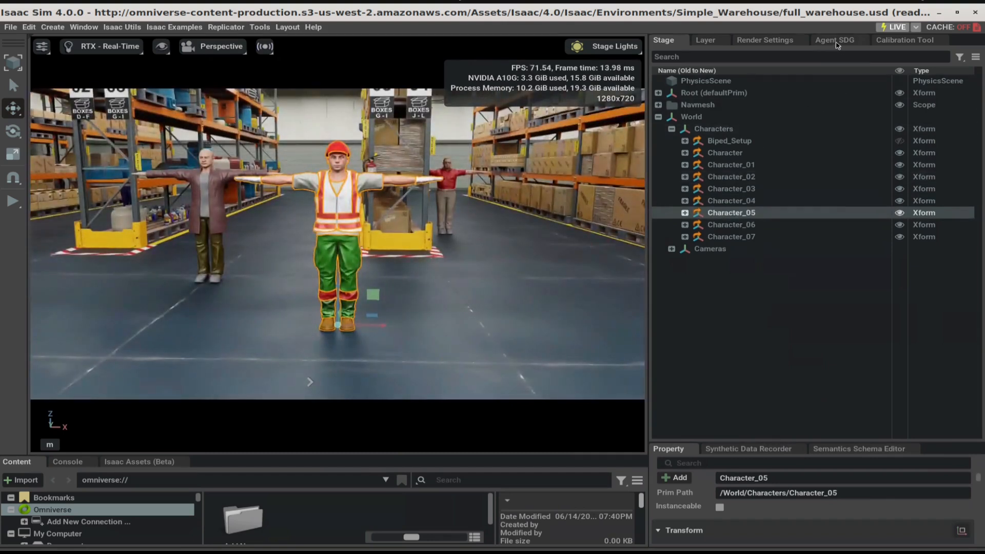
Generate random movement commands for the characters in Agent SDG and save them
{"action": "left_click", "coordinate": [836, 40]}
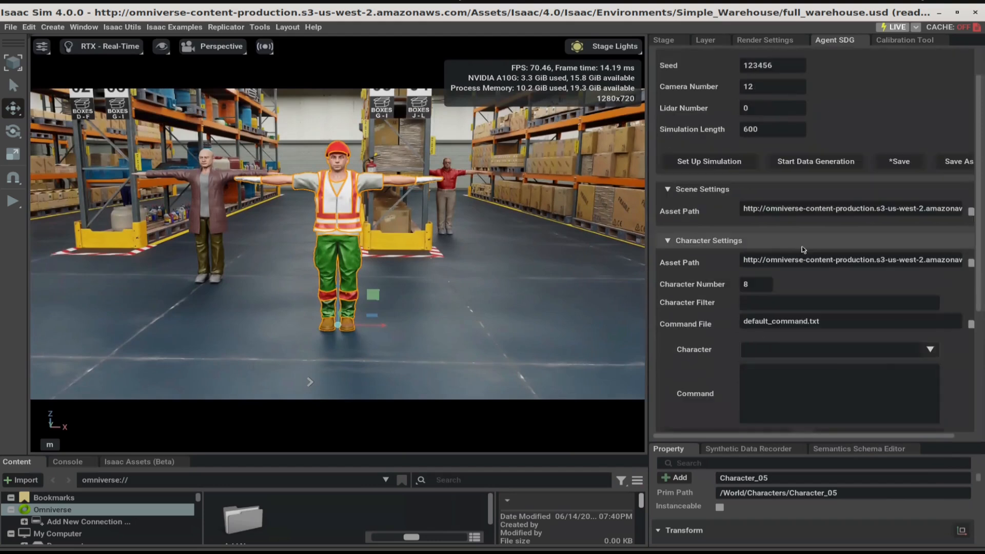
{"action": "scroll", "scroll_direction": "down", "scroll_amount": 3}
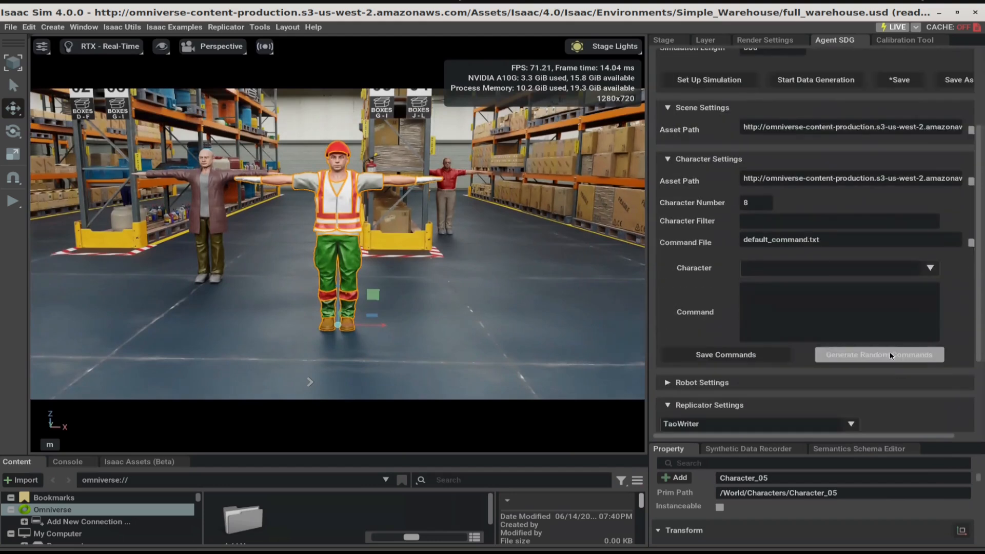
{"action": "mouse_move", "coordinate": [880, 359]}
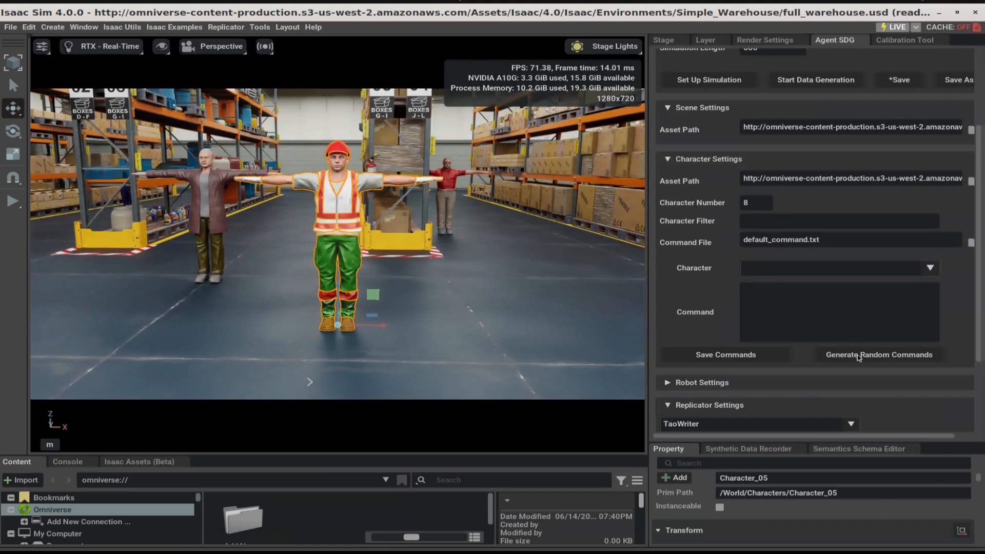
{"action": "left_click", "coordinate": [878, 354]}
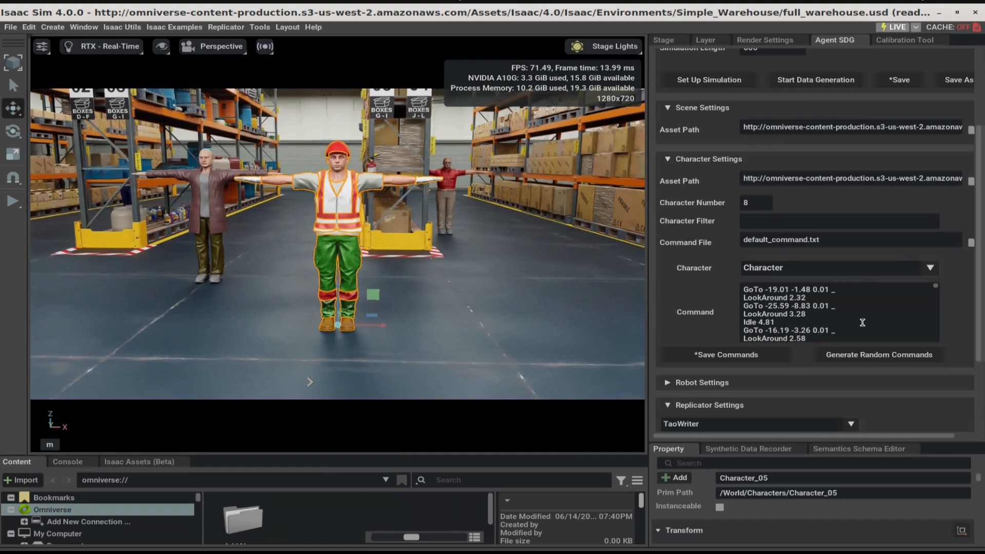
{"action": "scroll", "scroll_direction": "up", "scroll_amount": 3}
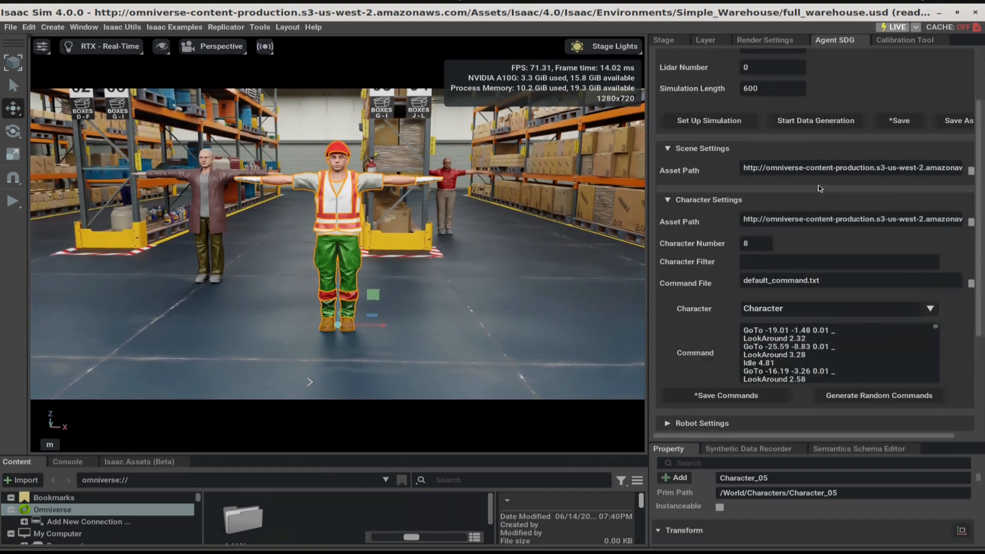
{"action": "scroll", "scroll_direction": "up", "scroll_amount": 3}
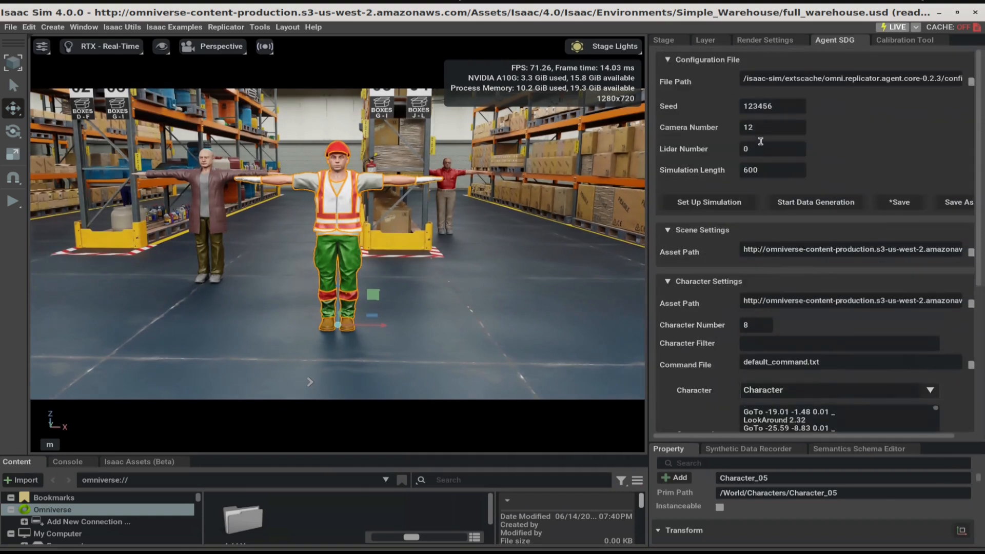
{"action": "mouse_move", "coordinate": [838, 288]}
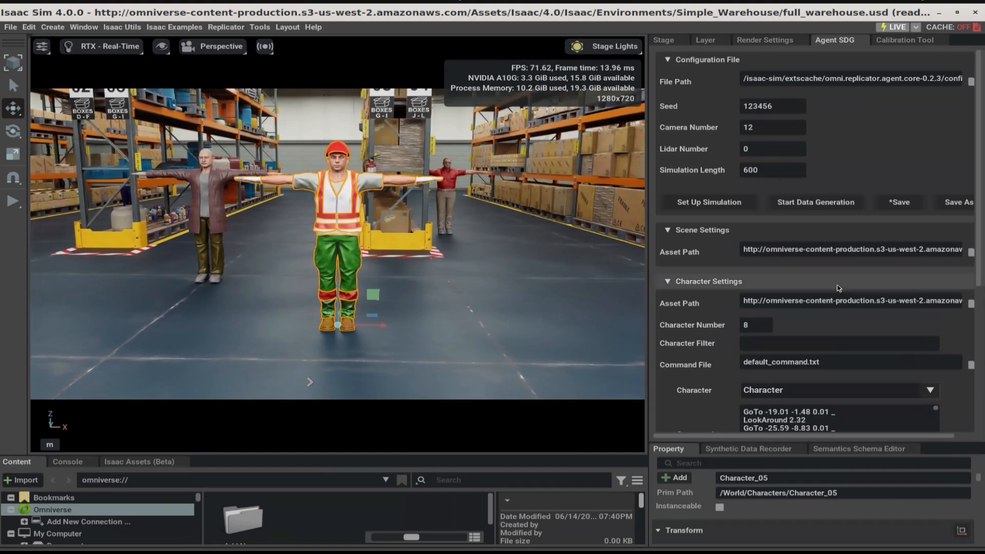
{"action": "scroll", "scroll_direction": "down", "scroll_amount": 3}
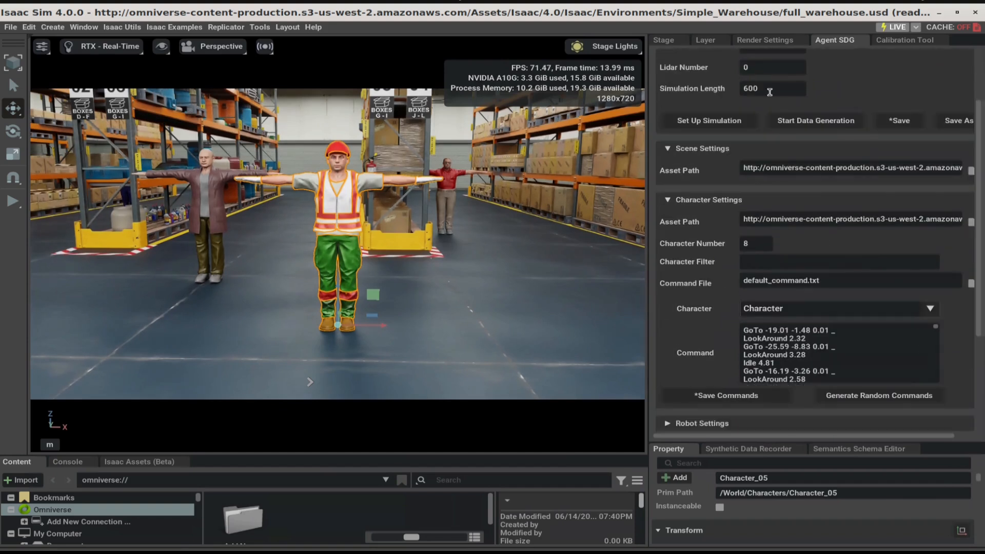
{"action": "scroll", "scroll_direction": "down", "scroll_amount": 3}
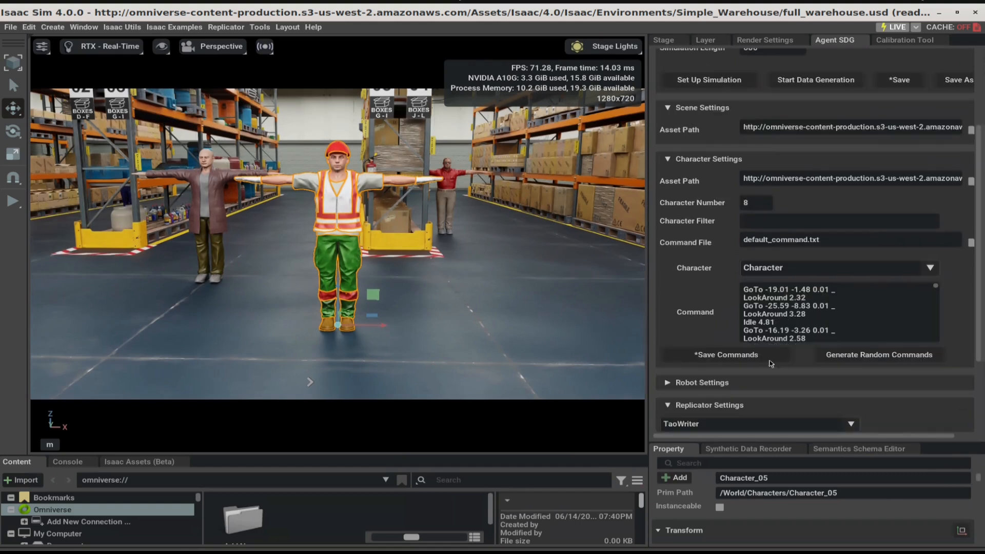
{"action": "left_click", "coordinate": [726, 354]}
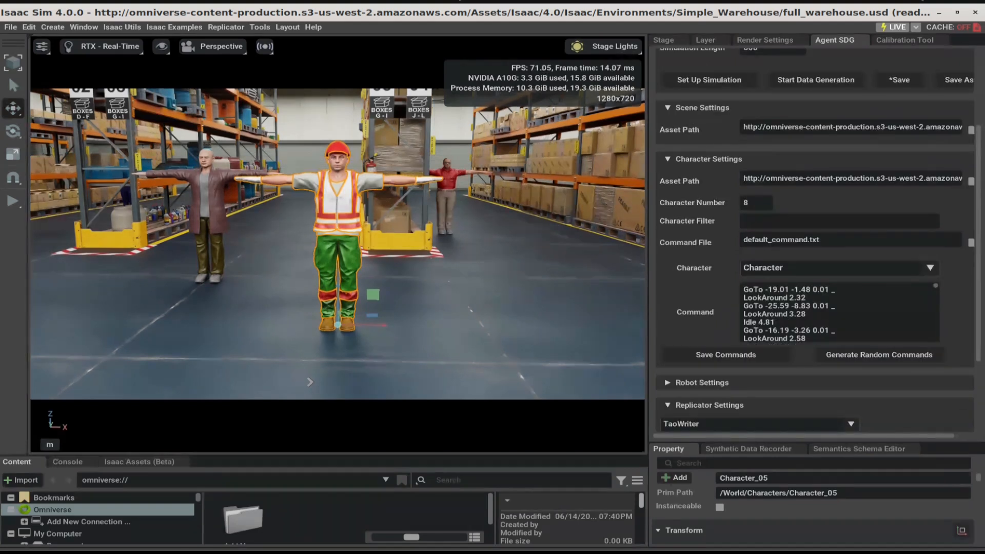
{"action": "left_click", "coordinate": [879, 355]}
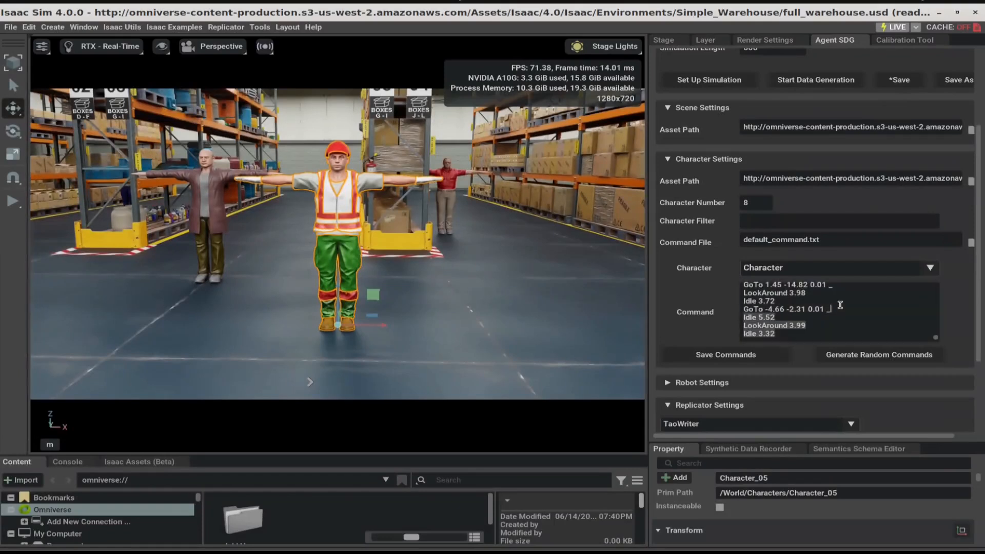
Select Character_03 in the Character dropdown and review its command list
{"action": "left_click", "coordinate": [930, 267]}
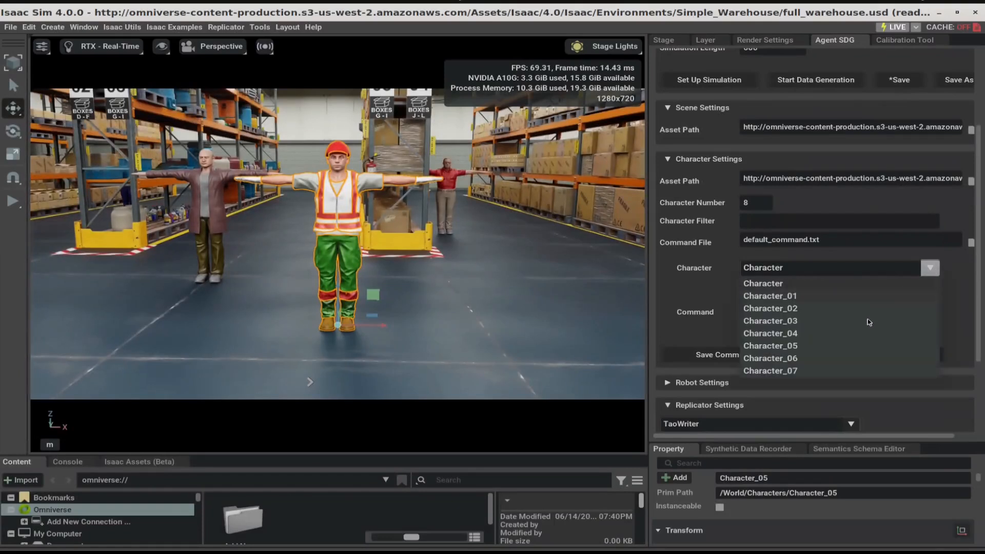
{"action": "left_click", "coordinate": [770, 320]}
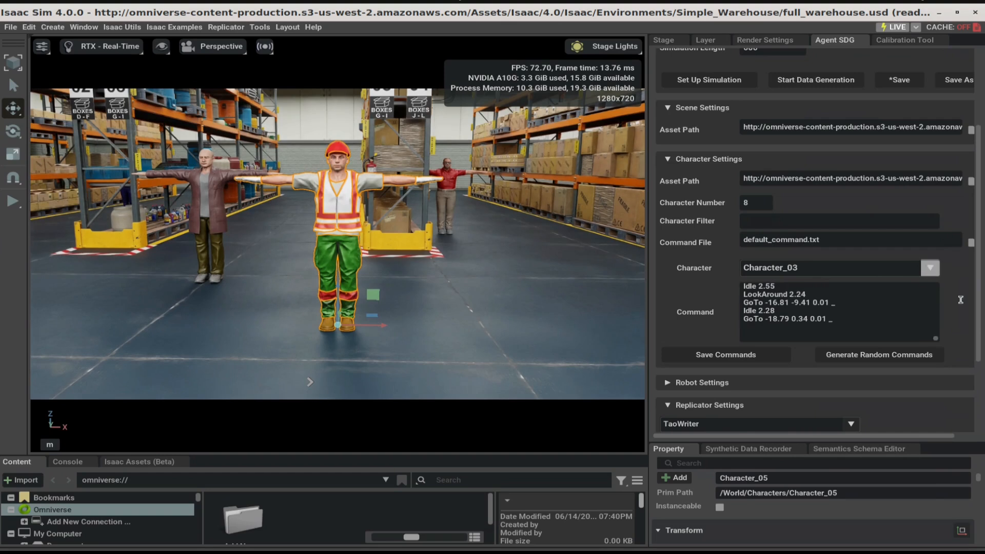
{"action": "scroll", "scroll_direction": "up", "scroll_amount": 3}
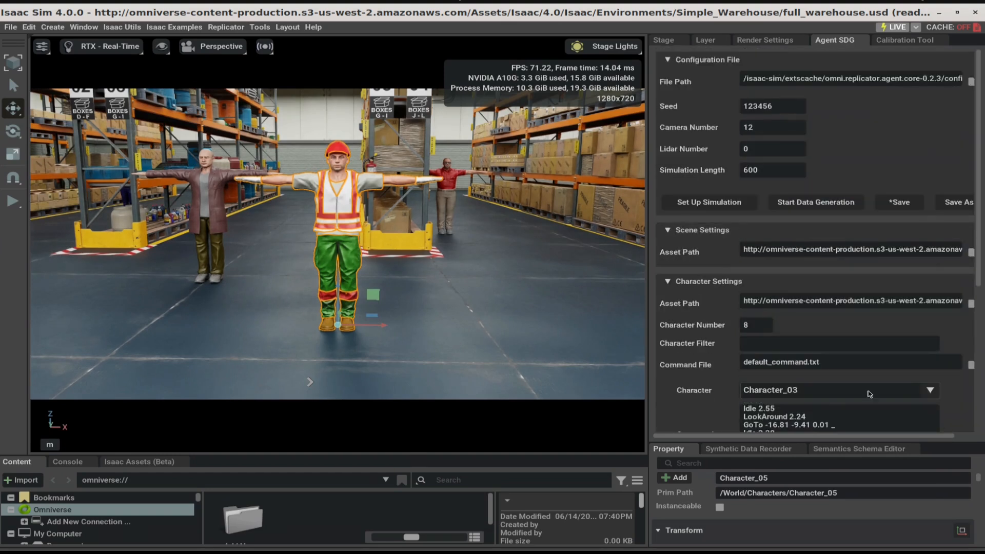
{"action": "mouse_move", "coordinate": [790, 106]}
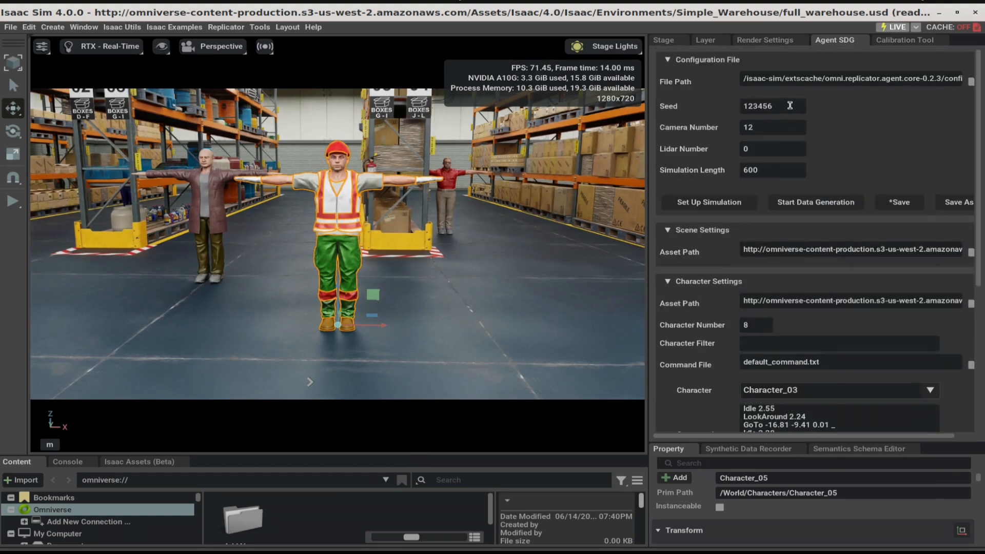
{"action": "scroll", "scroll_direction": "down", "scroll_amount": 3}
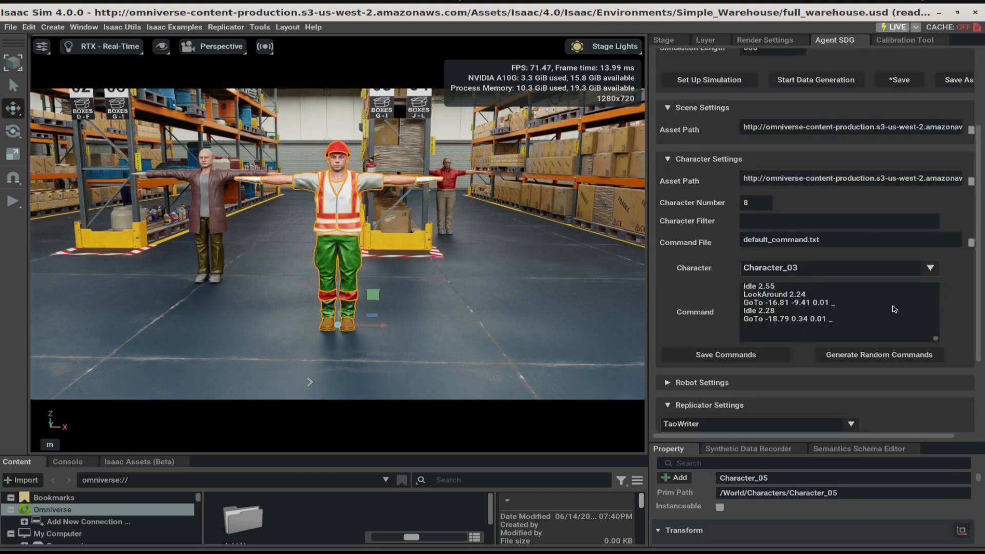
{"action": "mouse_move", "coordinate": [879, 362]}
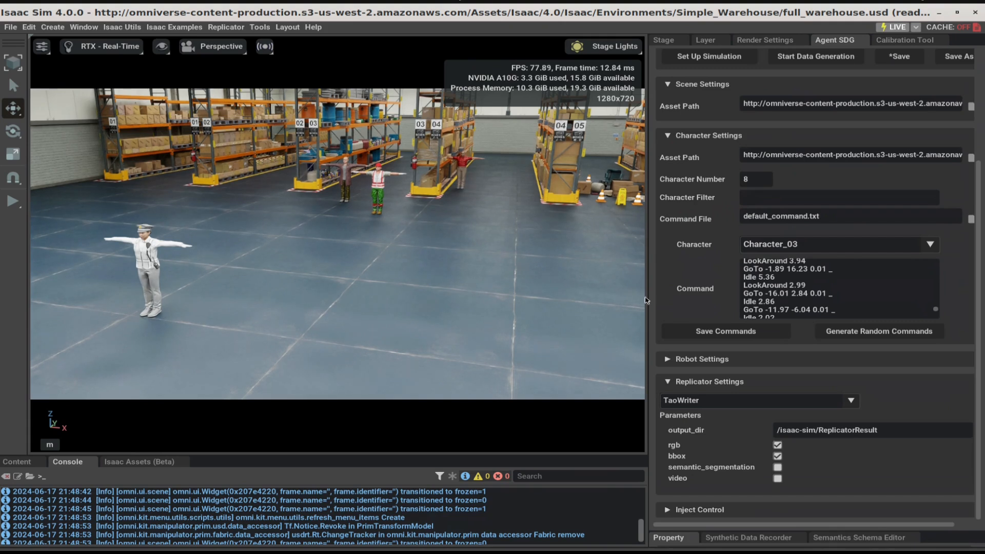
{"action": "mouse_move", "coordinate": [830, 297]}
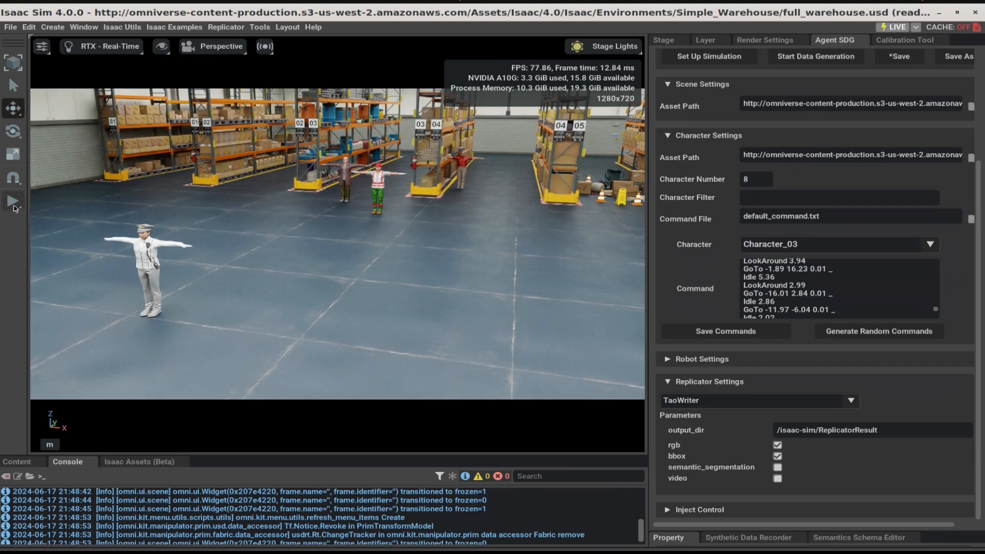
{"action": "mouse_move", "coordinate": [13, 202]}
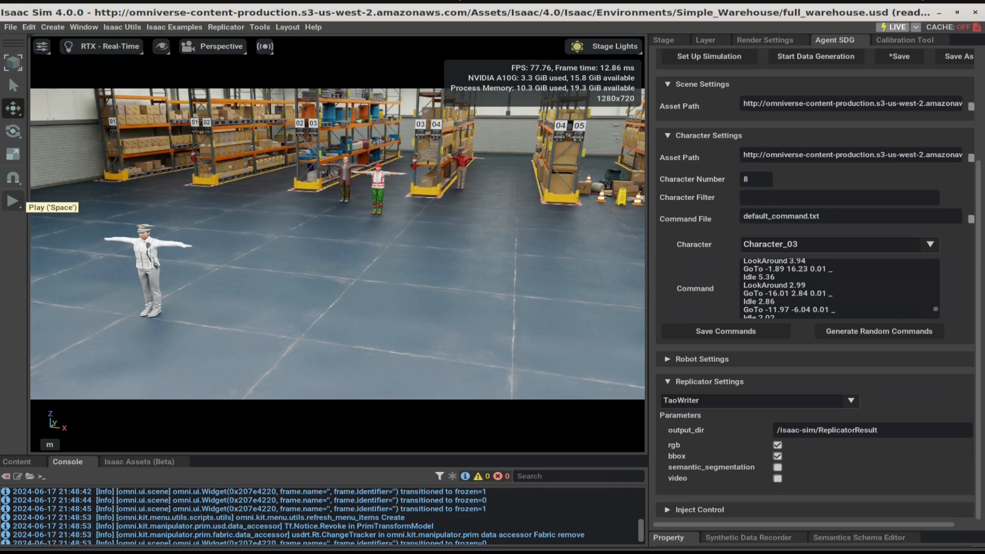
Play the simulation so the characters walk the warehouse following their commands
{"action": "left_click", "coordinate": [12, 202]}
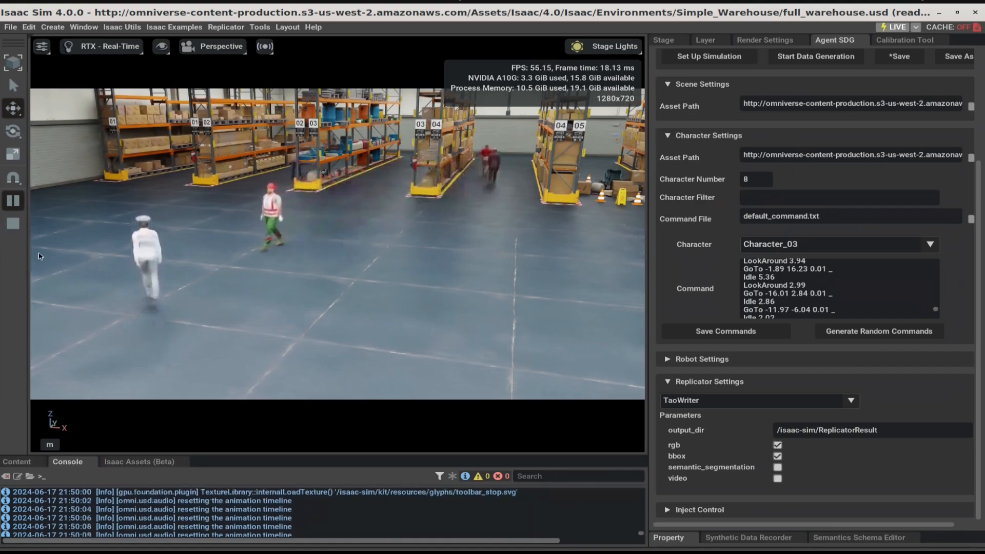
{"action": "mouse_move", "coordinate": [13, 226]}
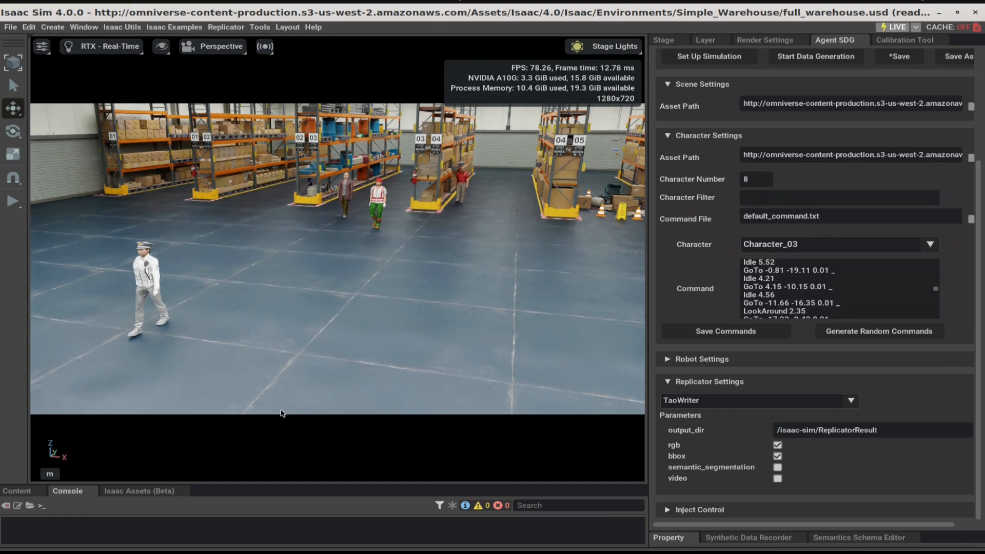
{"action": "mouse_move", "coordinate": [615, 380]}
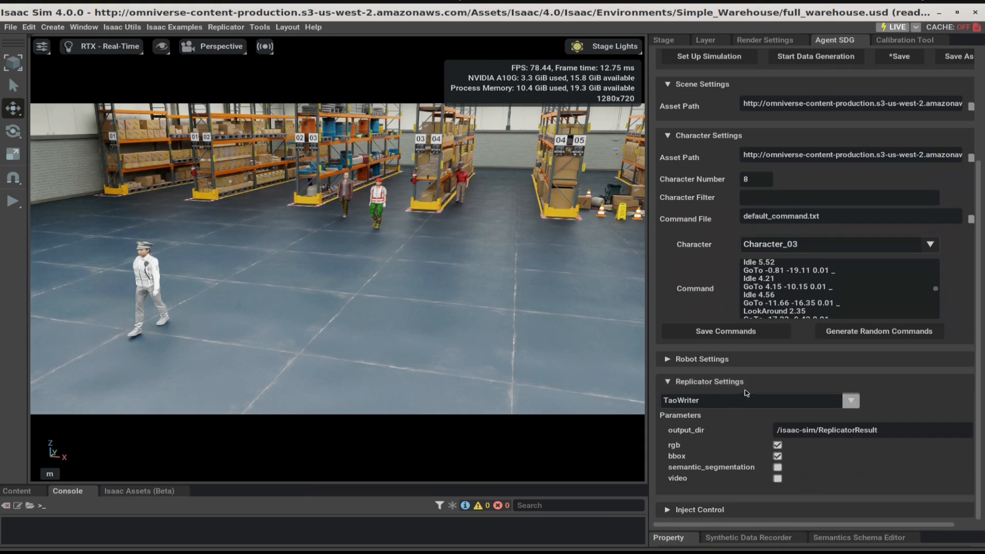
{"action": "mouse_move", "coordinate": [687, 407]}
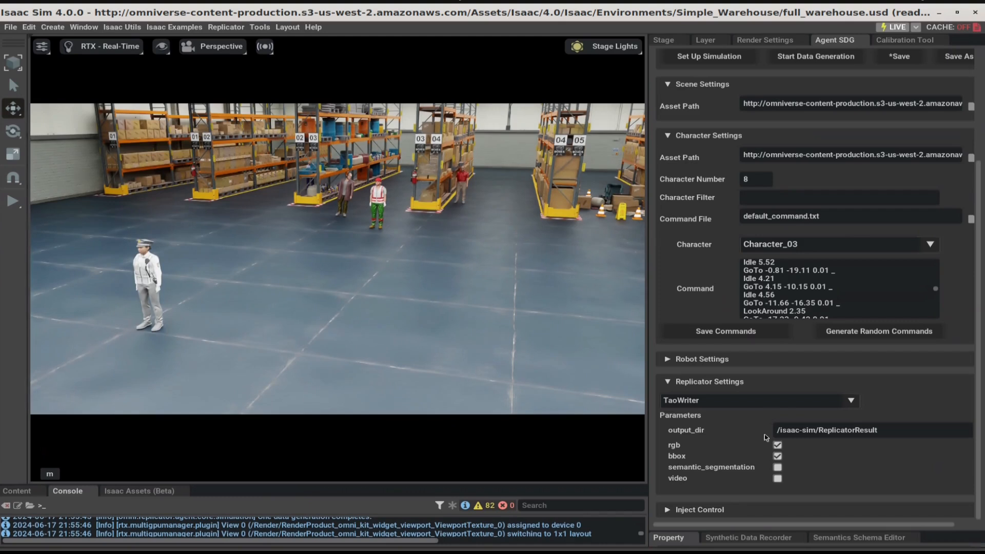
Start data generation so camera frames and detection labels are written to ReplicatorResult
{"action": "scroll", "scroll_direction": "up", "scroll_amount": 3}
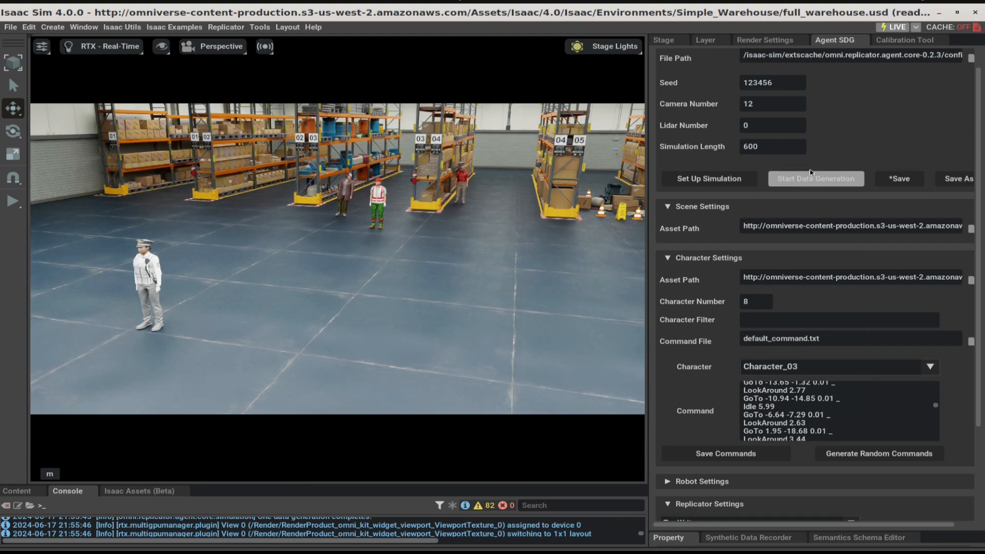
{"action": "mouse_move", "coordinate": [838, 156]}
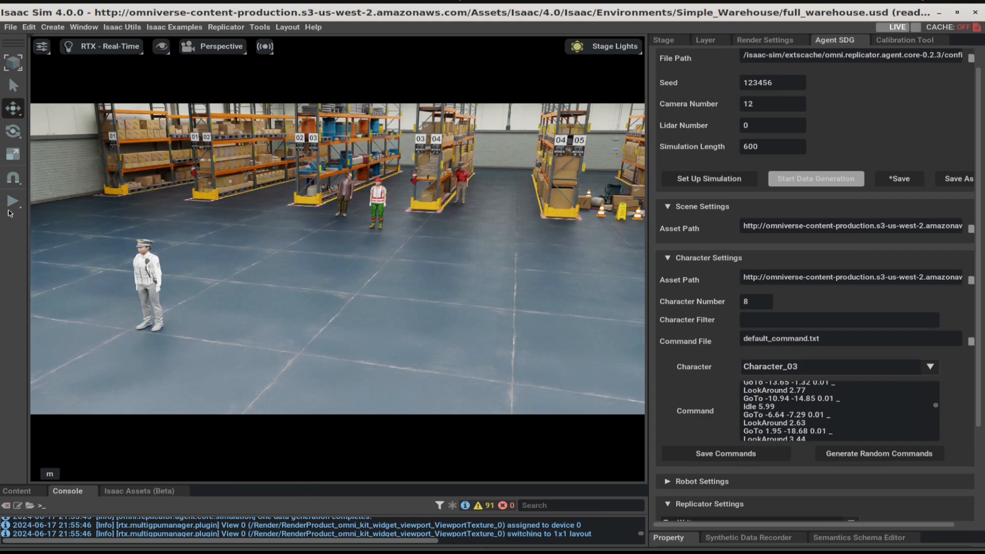
{"action": "left_click", "coordinate": [815, 179]}
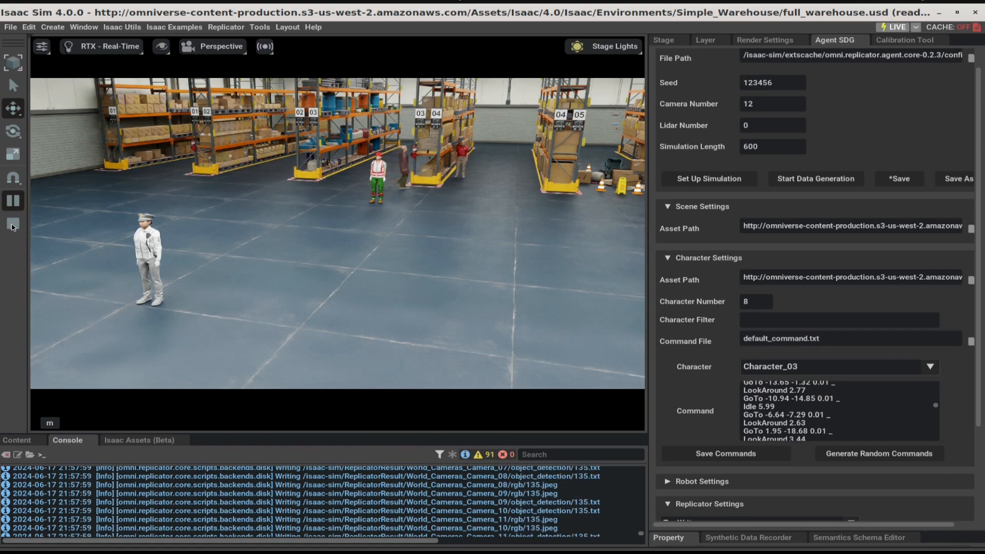
{"action": "mouse_move", "coordinate": [12, 225]}
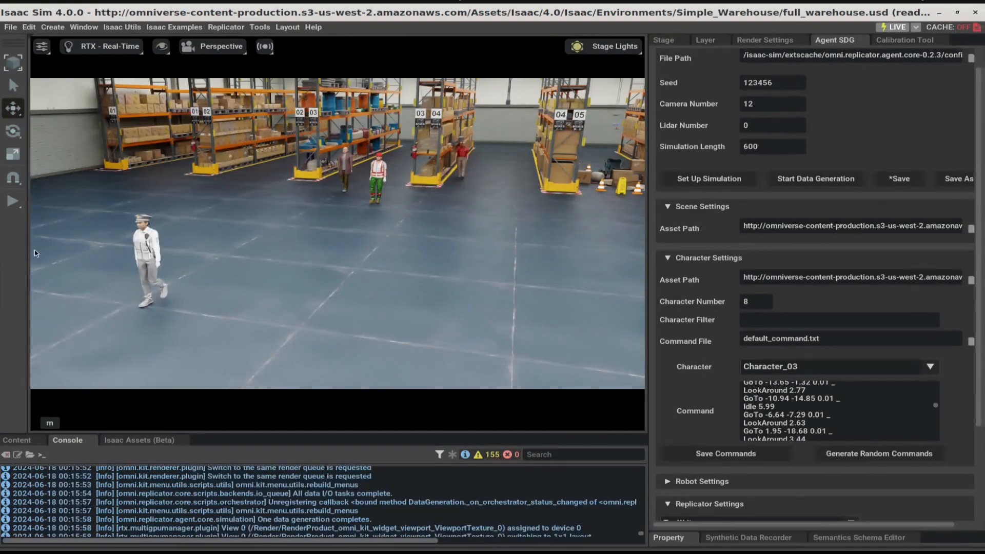
{"action": "mouse_move", "coordinate": [21, 222]}
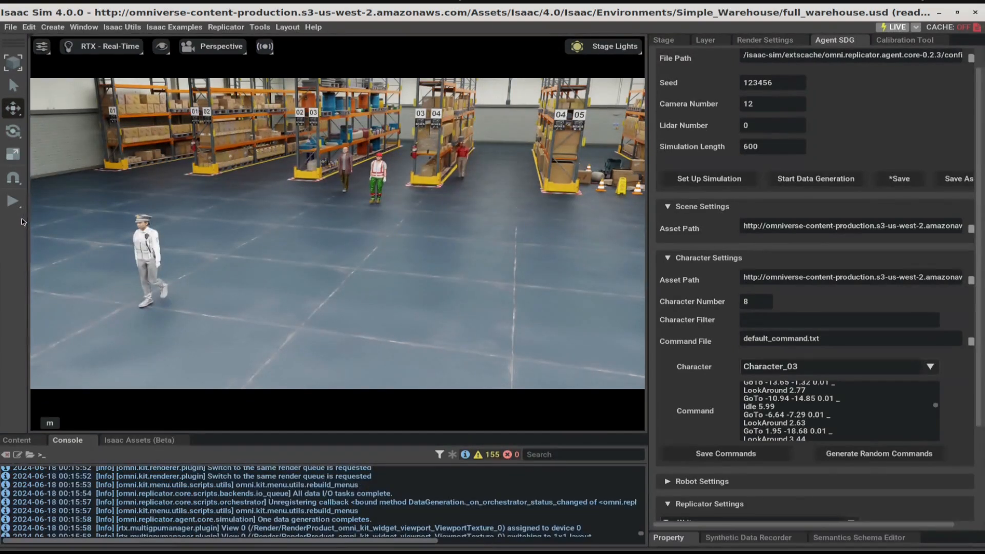
{"action": "mouse_move", "coordinate": [13, 202]}
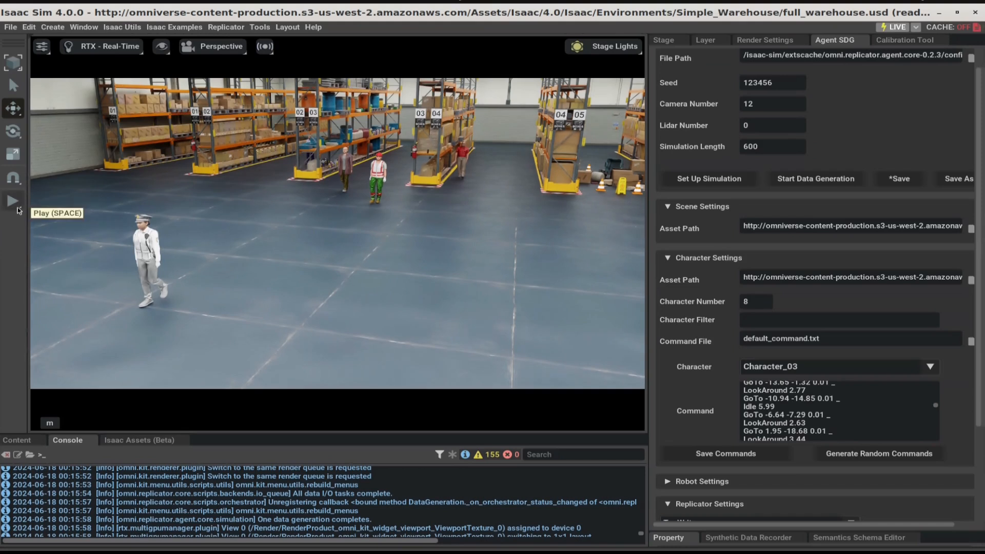
{"action": "mouse_move", "coordinate": [13, 88]}
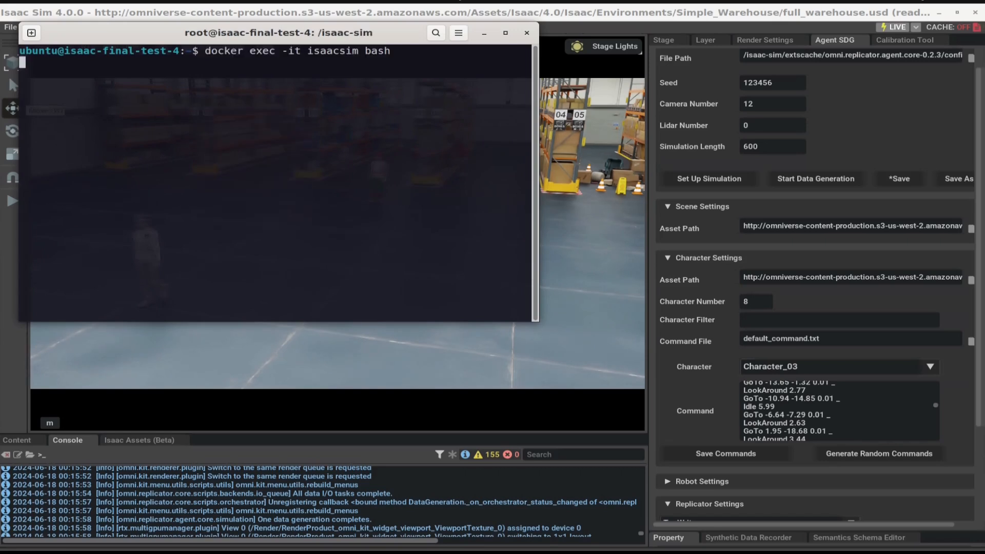
Enter the isaacsim container shell and run post_processing.py on /isaac-sim/ReplicatorResult/ to build videos
{"action": "key", "text": "Return"}
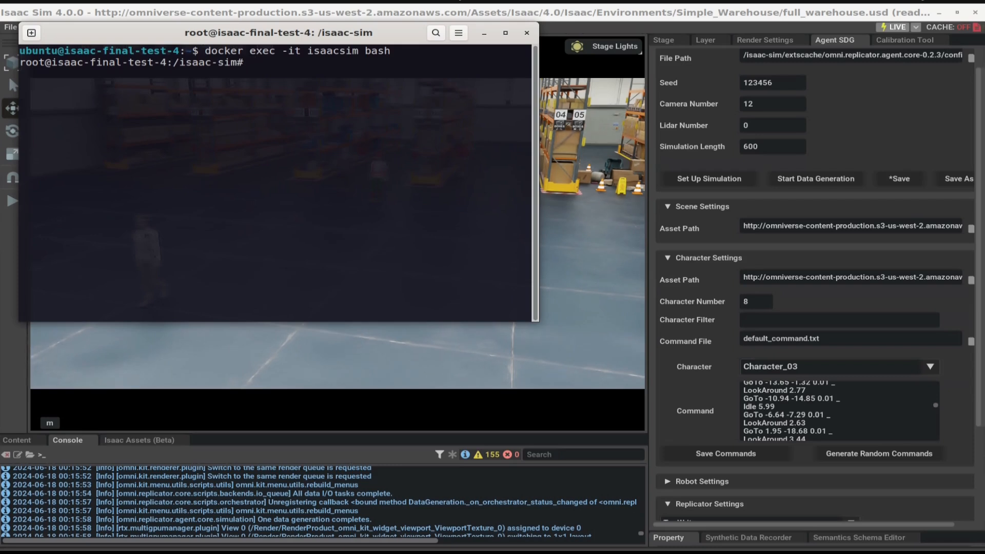
{"action": "left_click", "coordinate": [251, 63]}
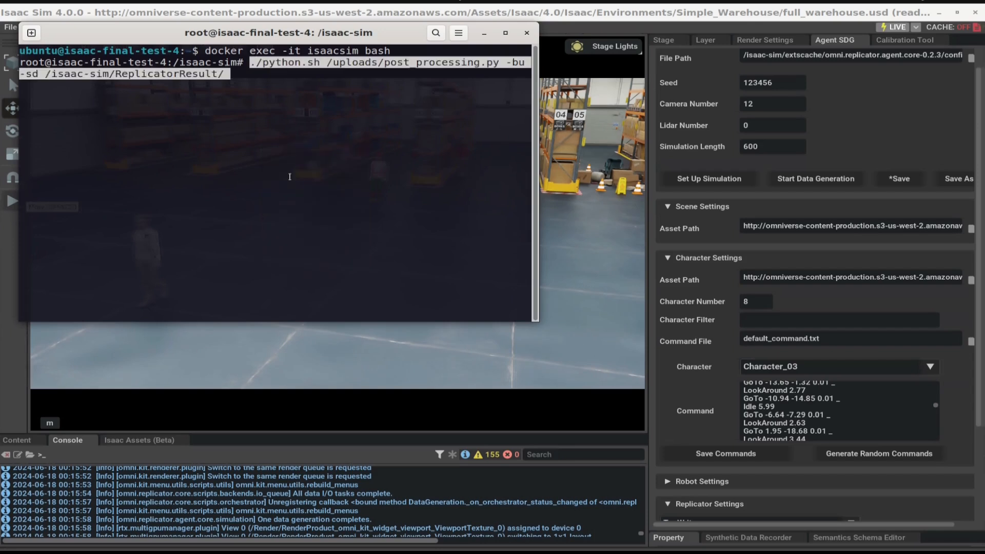
{"action": "mouse_move", "coordinate": [294, 177]}
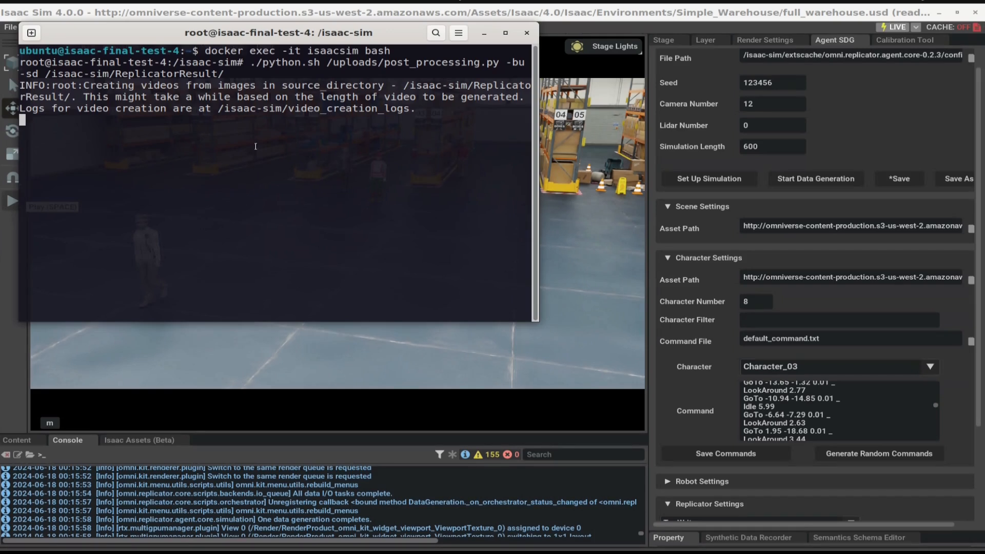
{"action": "mouse_move", "coordinate": [259, 115]}
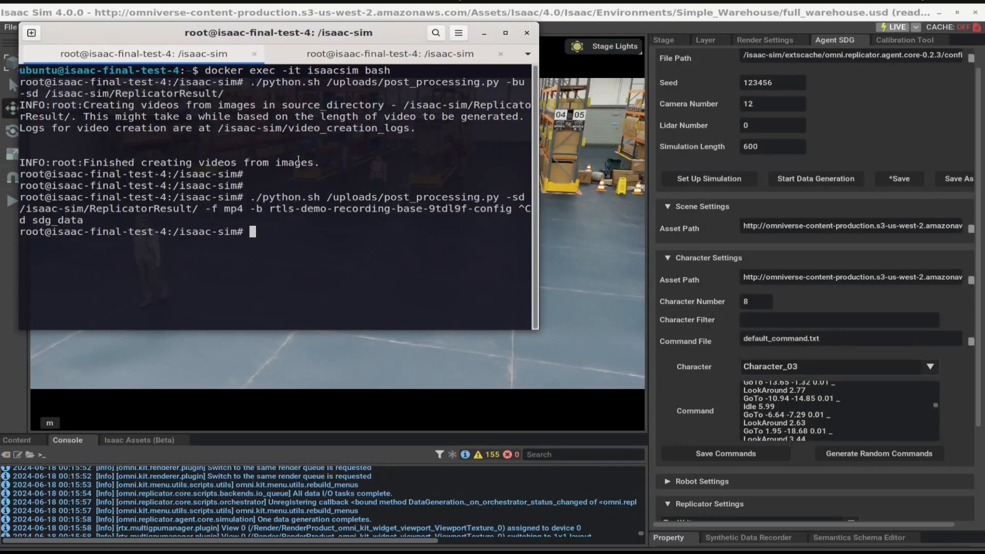
{"action": "double_click", "coordinate": [175, 163]}
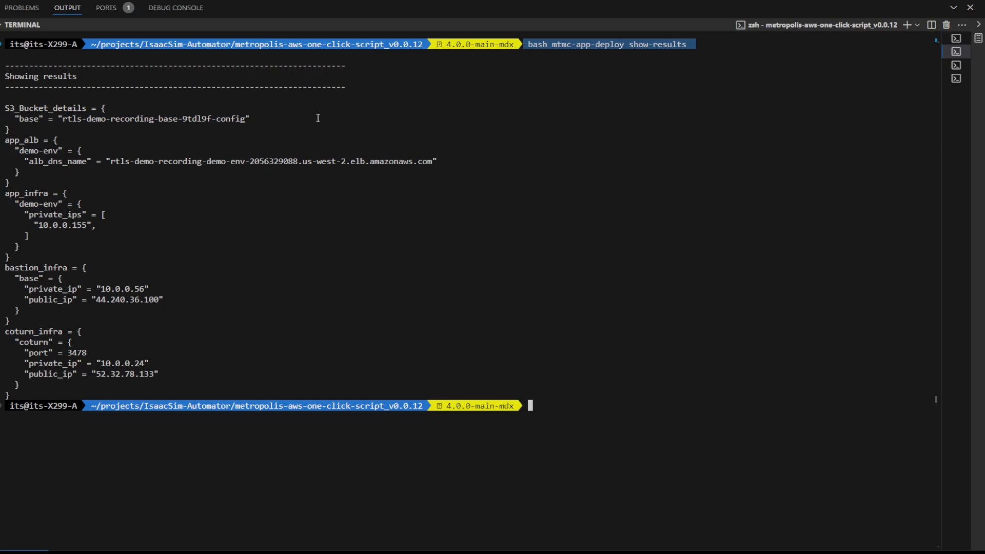
{"action": "mouse_move", "coordinate": [244, 119]}
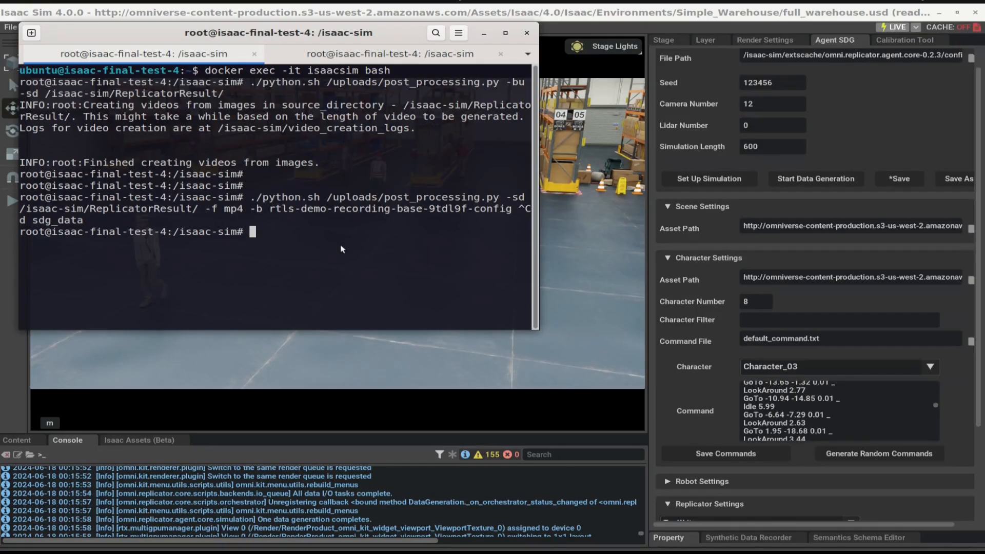
Paste and run the mp4 upload to rtls-demo-recording-base-9tdl9f-config under sdg_data
{"action": "right_click", "coordinate": [341, 249]}
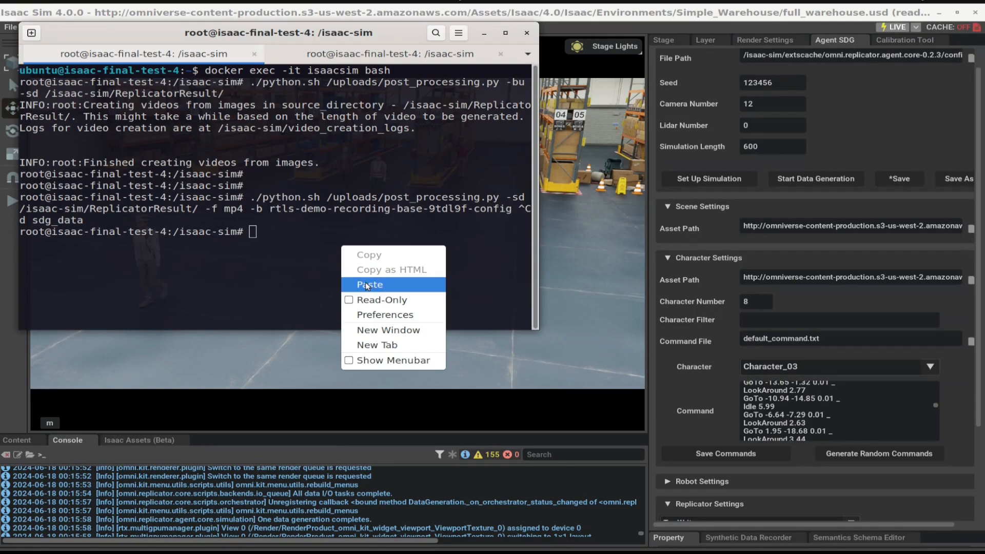
{"action": "left_click", "coordinate": [369, 284]}
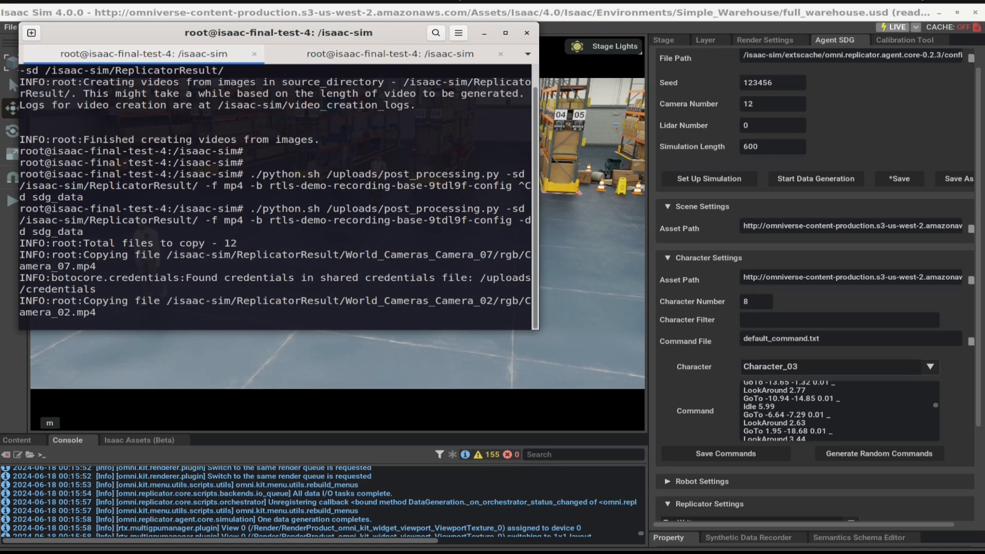
{"action": "scroll", "scroll_direction": "down", "scroll_amount": 3}
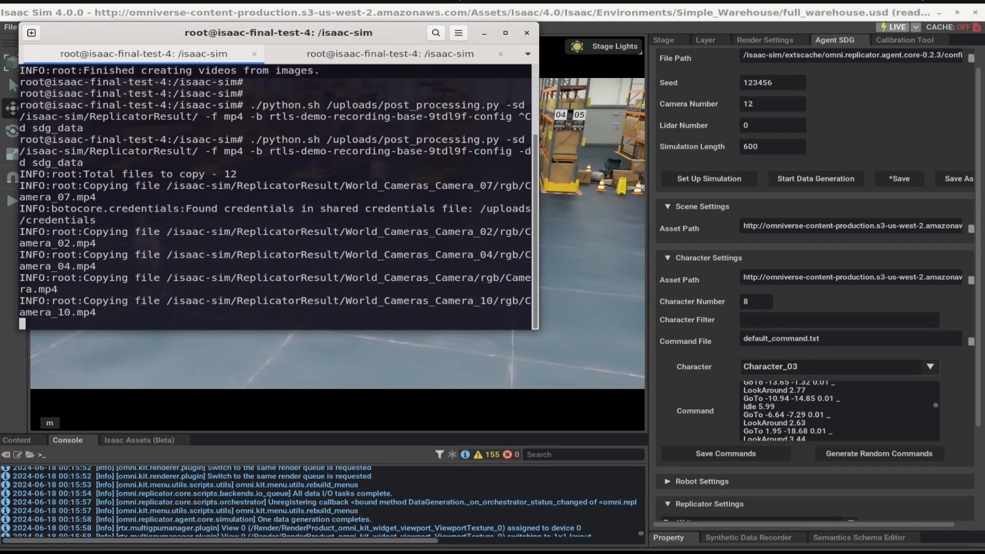
{"action": "scroll", "scroll_direction": "down", "scroll_amount": 3}
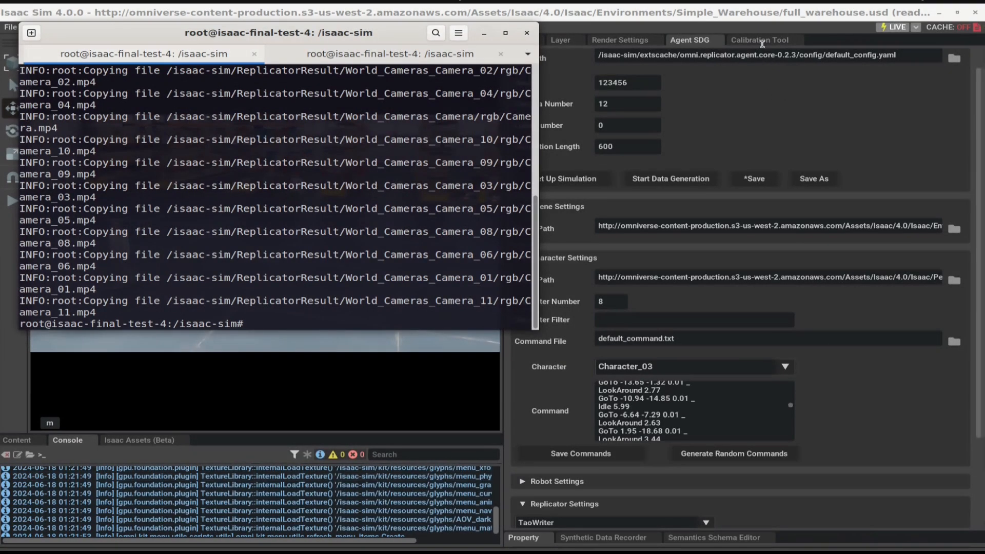
{"action": "left_click", "coordinate": [760, 40]}
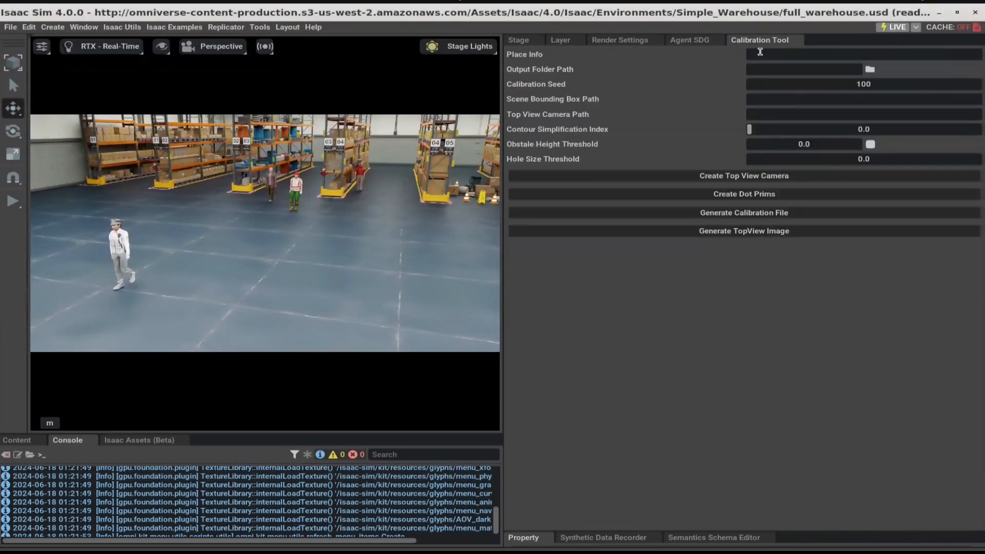
Set Place Info to building=Warehouse and the calibration output folder to /uploads/
{"action": "type", "text": "building=Warehouse"}
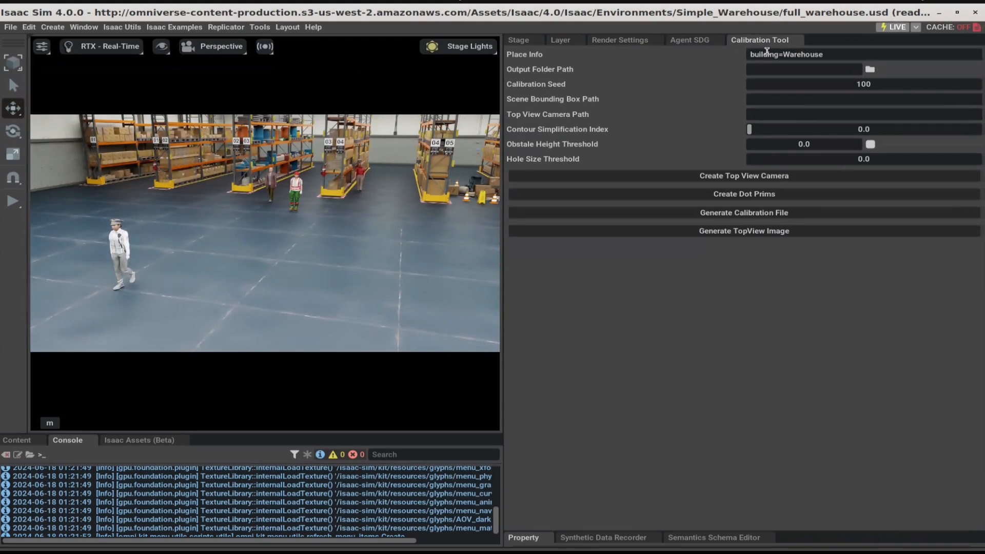
{"action": "left_click", "coordinate": [817, 54]}
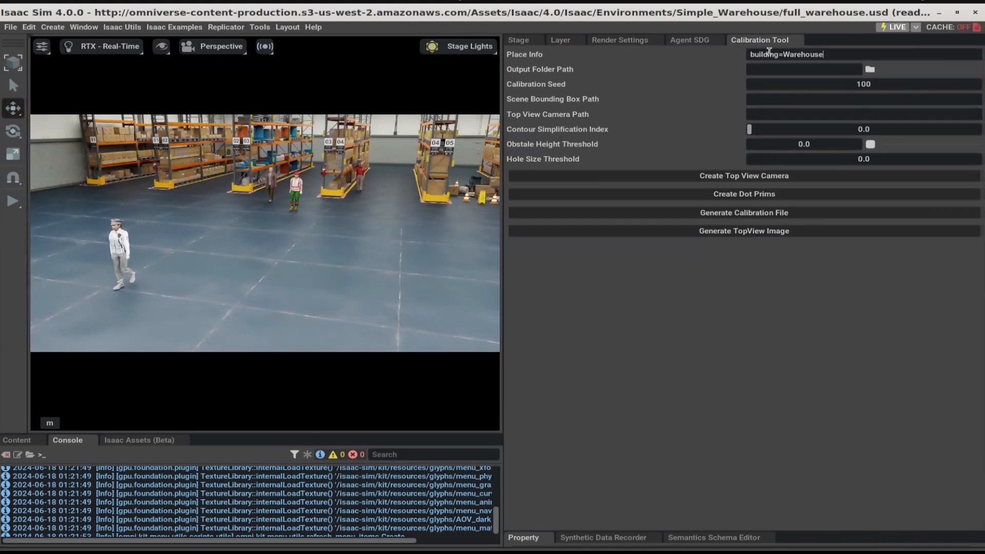
{"action": "left_click", "coordinate": [870, 69]}
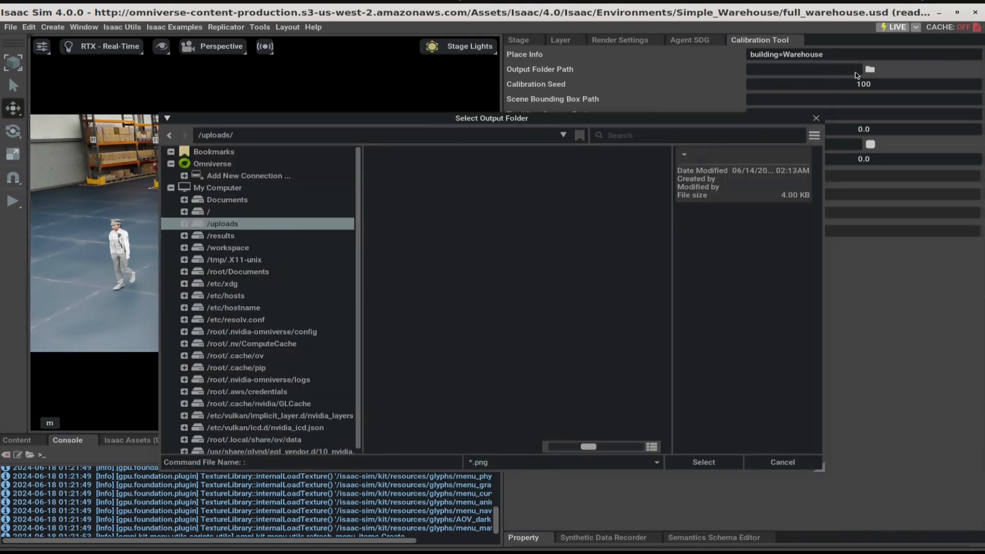
{"action": "mouse_move", "coordinate": [223, 223]}
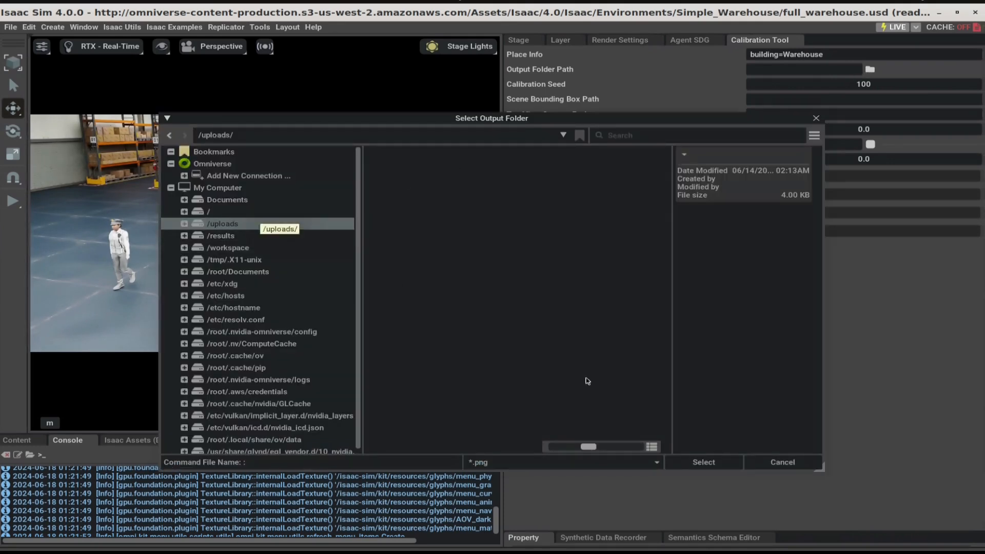
{"action": "left_click", "coordinate": [702, 462]}
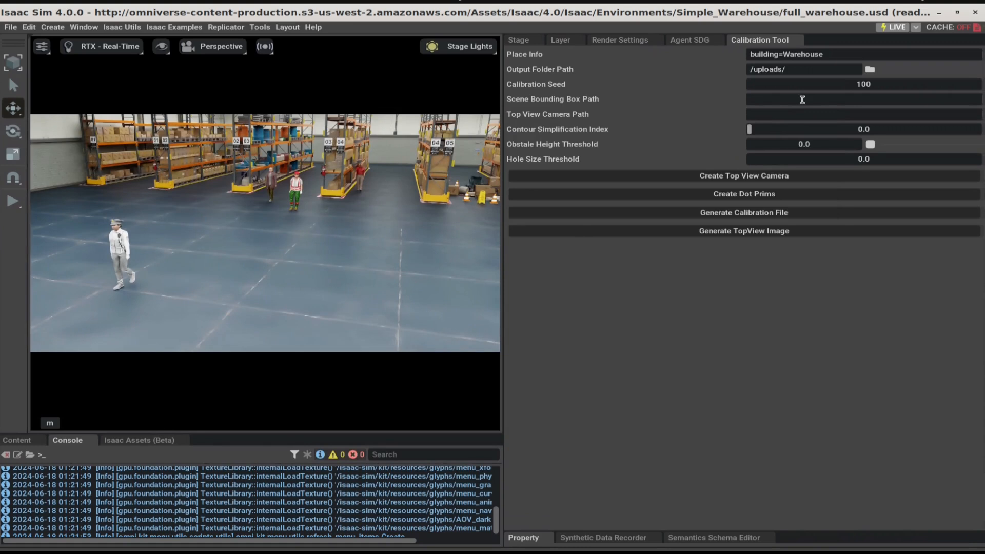
Enter /Root as the Scene Bounding Box Path
{"action": "left_click", "coordinate": [785, 99]}
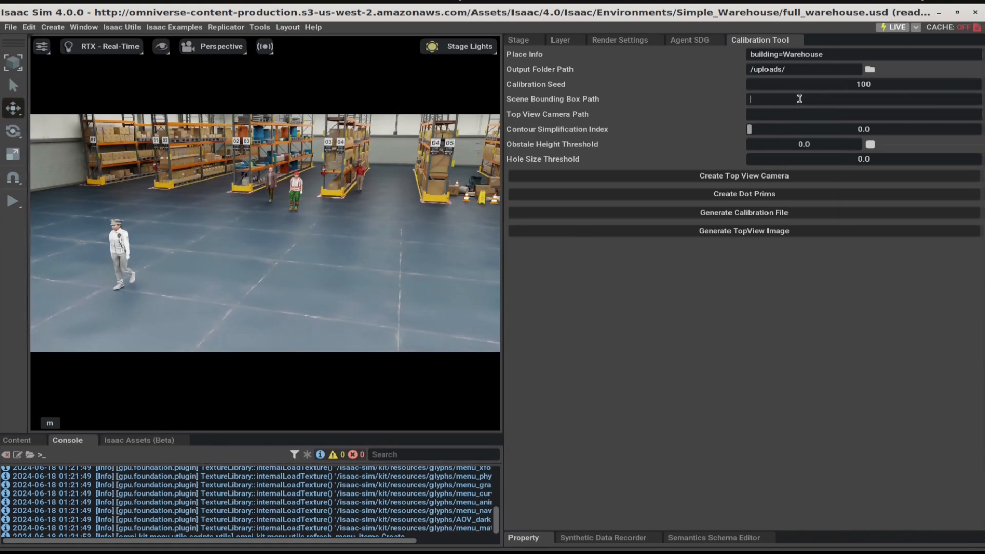
{"action": "type", "text": "/R"}
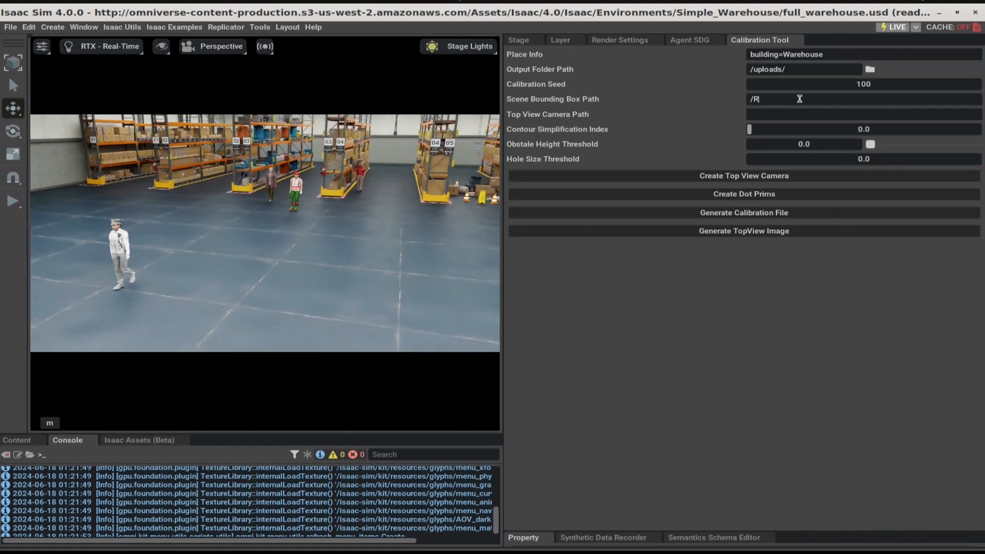
{"action": "type", "text": "oot"}
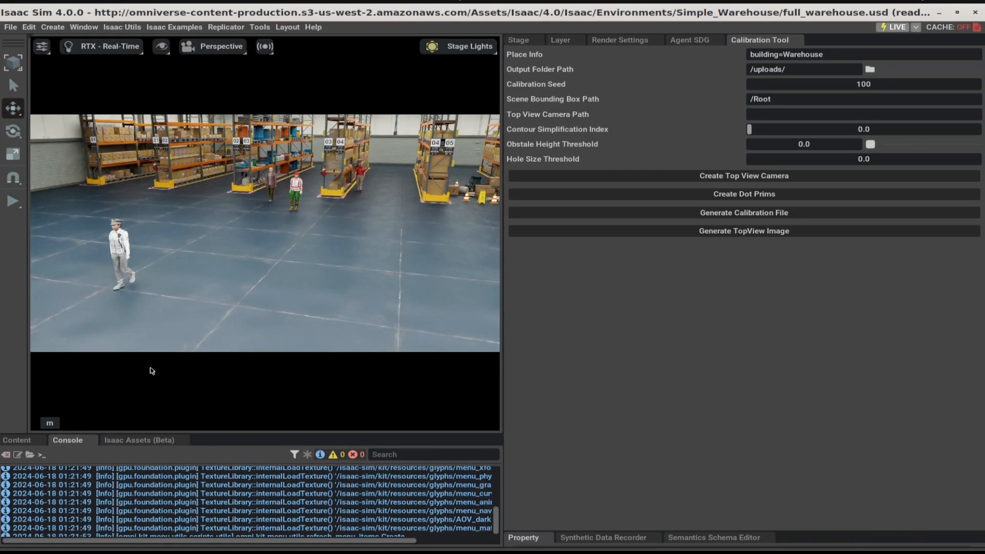
{"action": "mouse_move", "coordinate": [372, 324]}
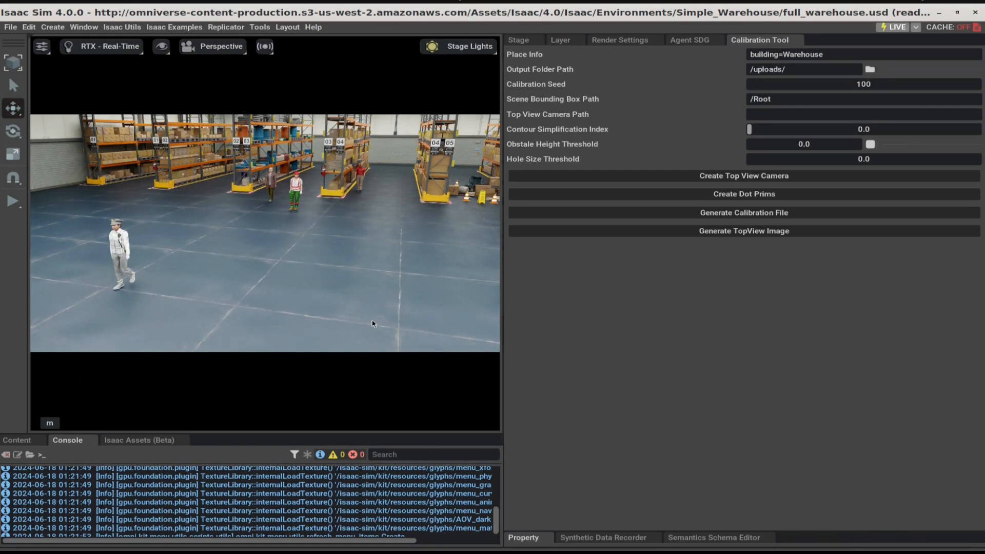
{"action": "mouse_move", "coordinate": [354, 245]}
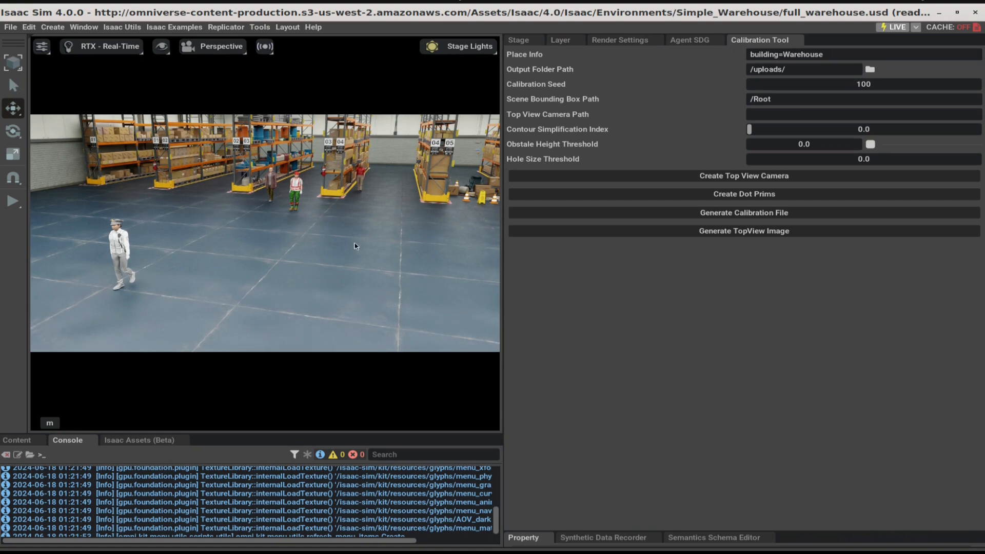
{"action": "mouse_move", "coordinate": [289, 238]}
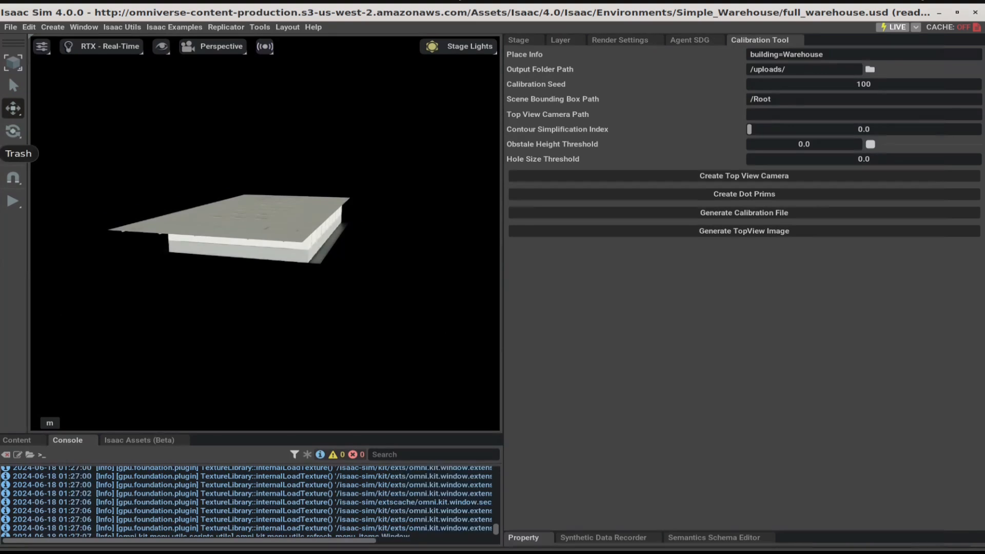
{"action": "mouse_move", "coordinate": [83, 27]}
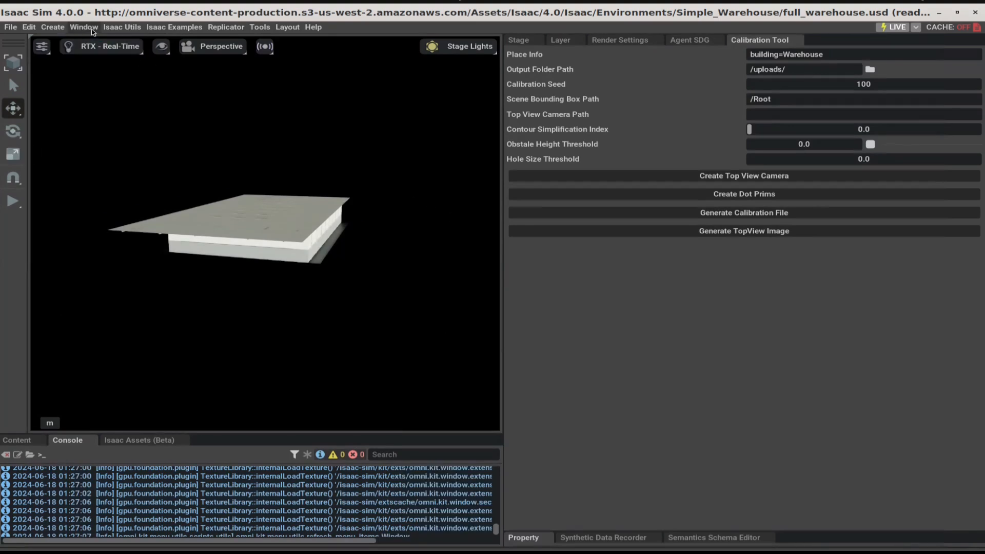
Enable the Section Tool extension (window.section) from the Sample group in the Extensions manager
{"action": "left_click", "coordinate": [83, 27]}
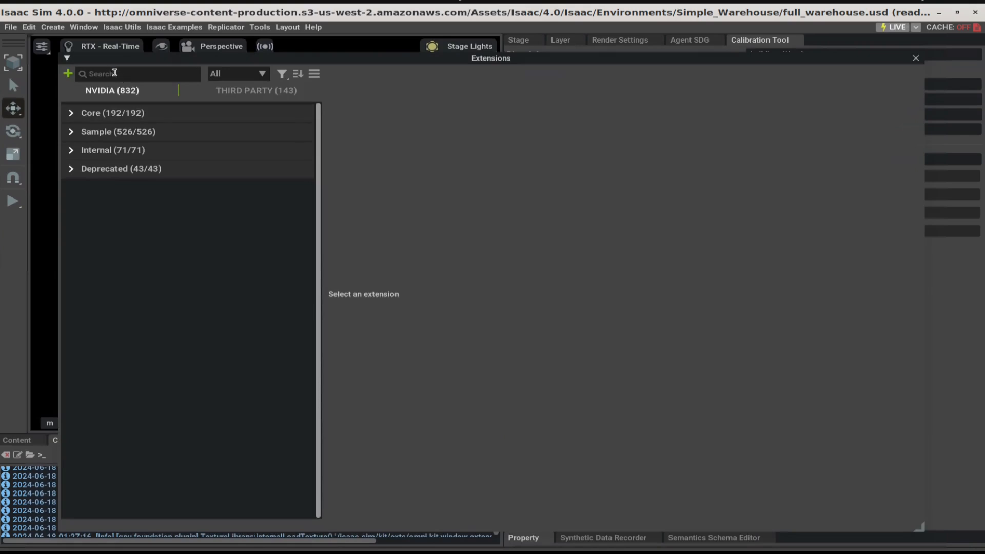
{"action": "type", "text": "window.sectin"}
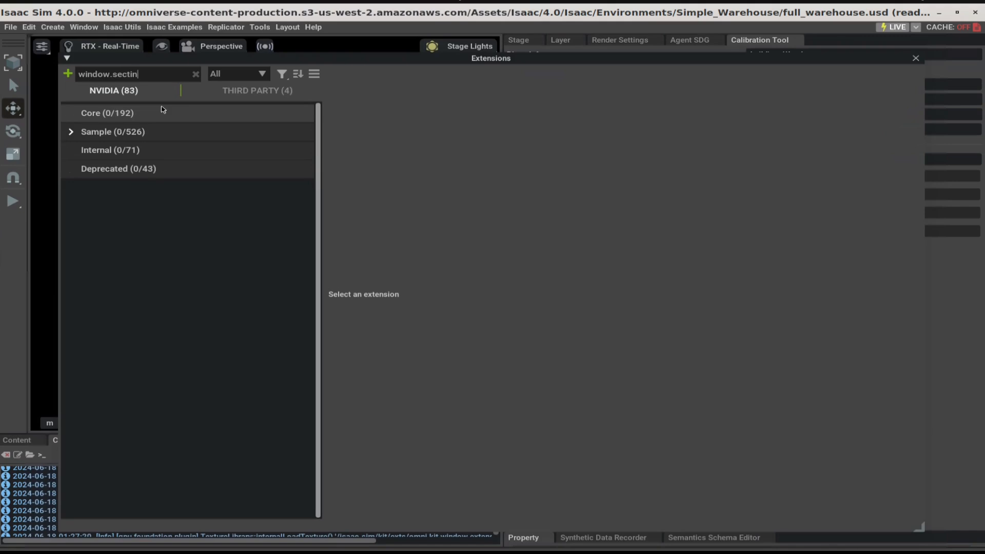
{"action": "type", "text": "on"}
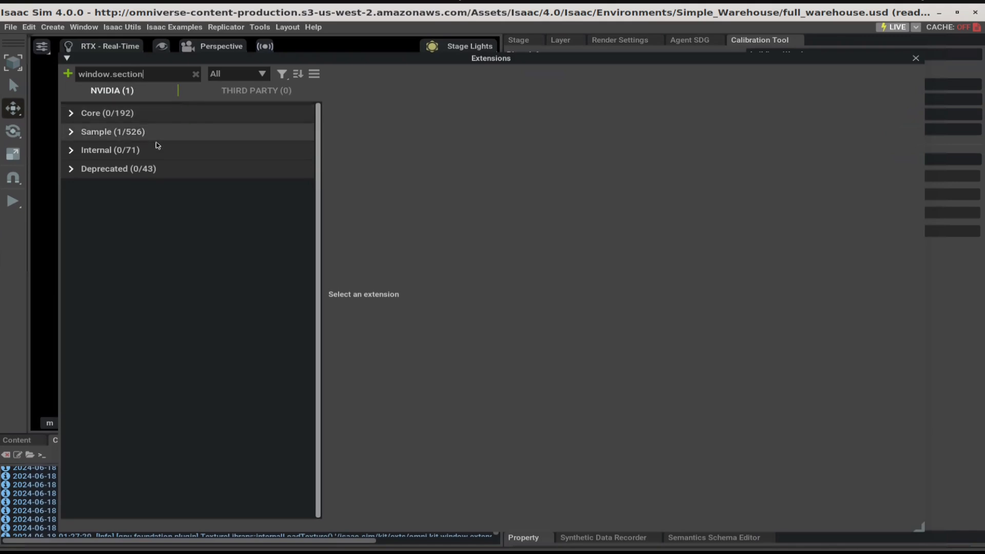
{"action": "left_click", "coordinate": [113, 132]}
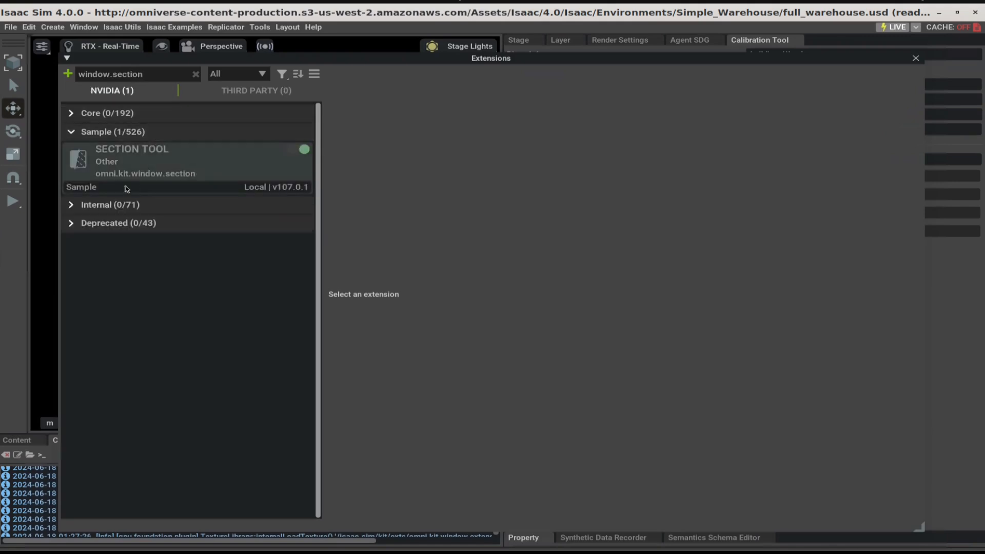
{"action": "left_click", "coordinate": [298, 148]}
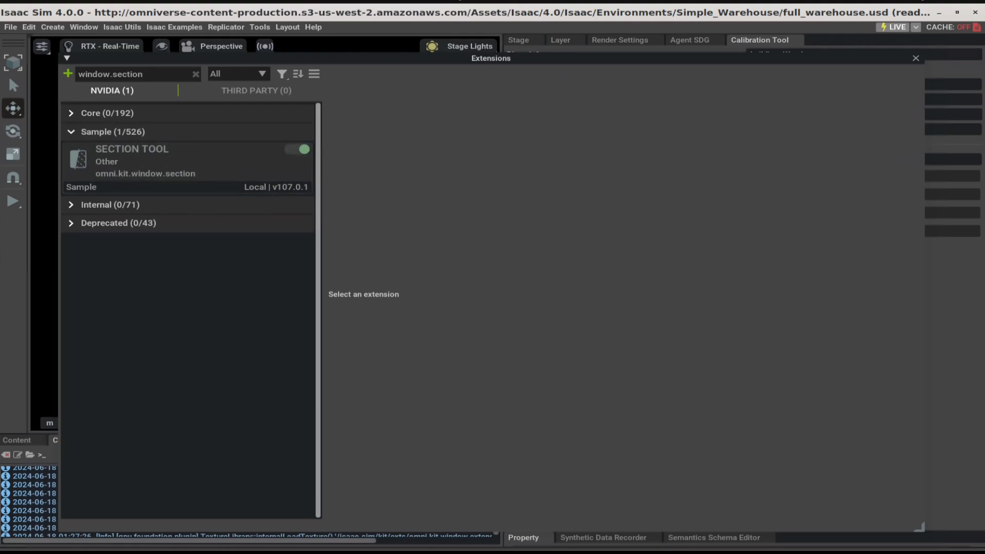
{"action": "mouse_move", "coordinate": [285, 464]}
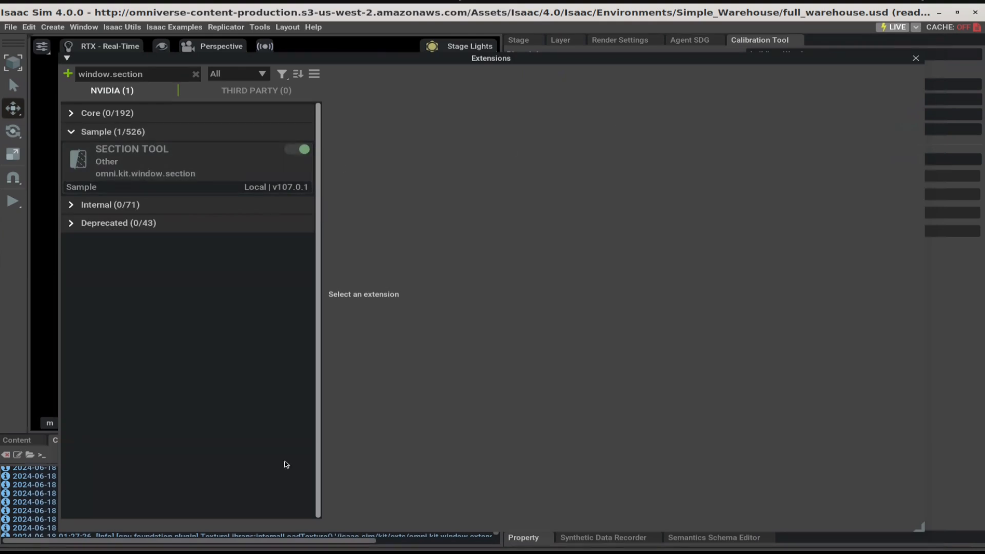
{"action": "left_click", "coordinate": [915, 58]}
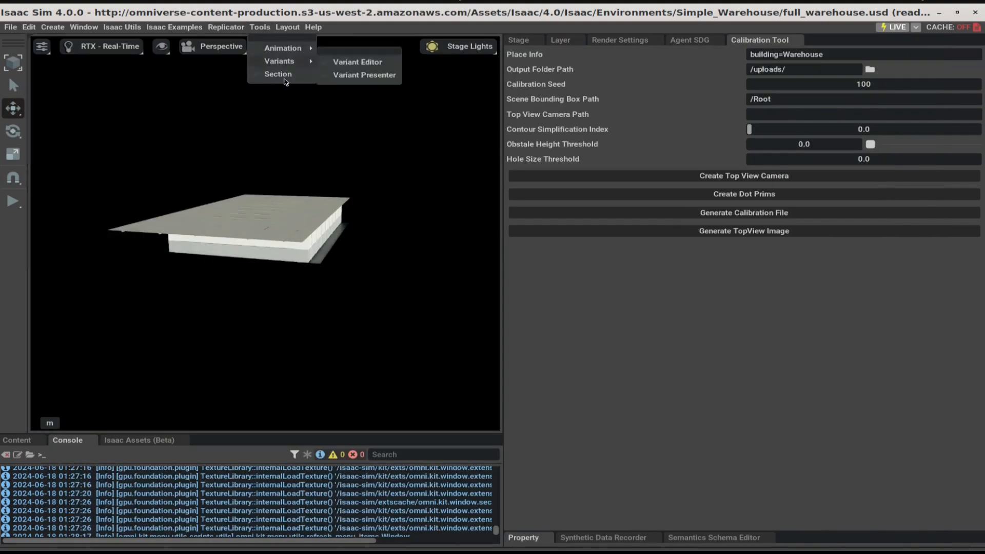
Add a section plane with Section_Tool_Object Z translation 1.5 to cut away the warehouse roof
{"action": "left_click", "coordinate": [278, 74]}
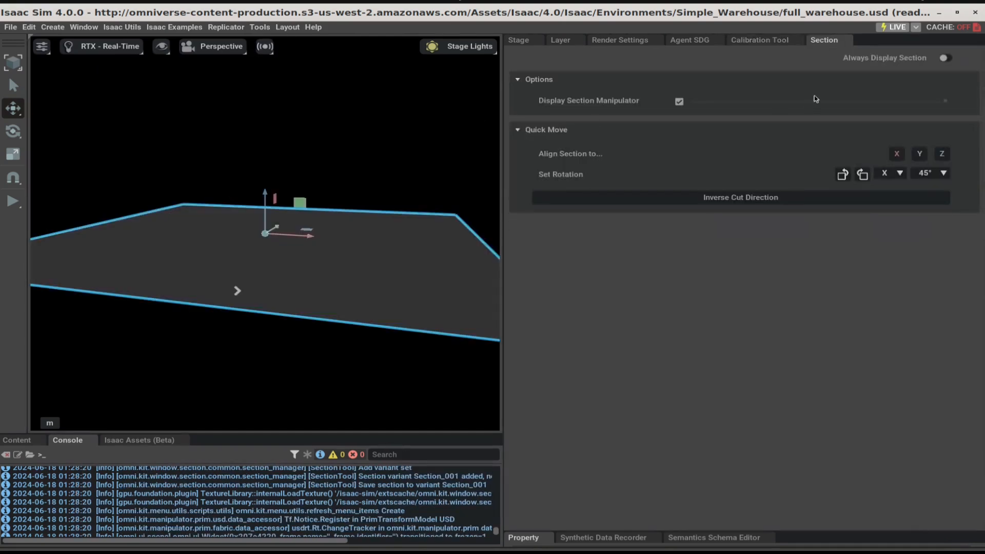
{"action": "mouse_move", "coordinate": [326, 174]}
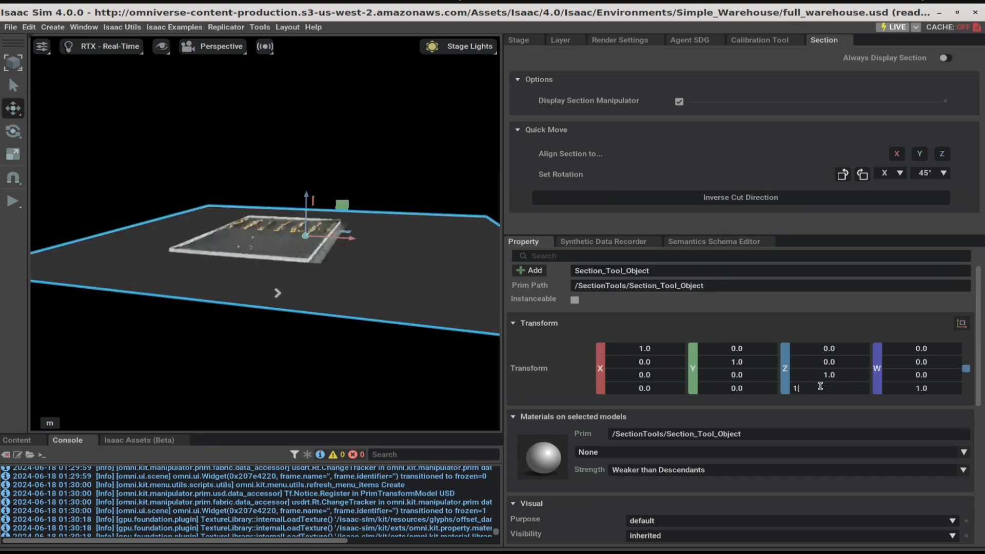
{"action": "type", "text": "1.5"}
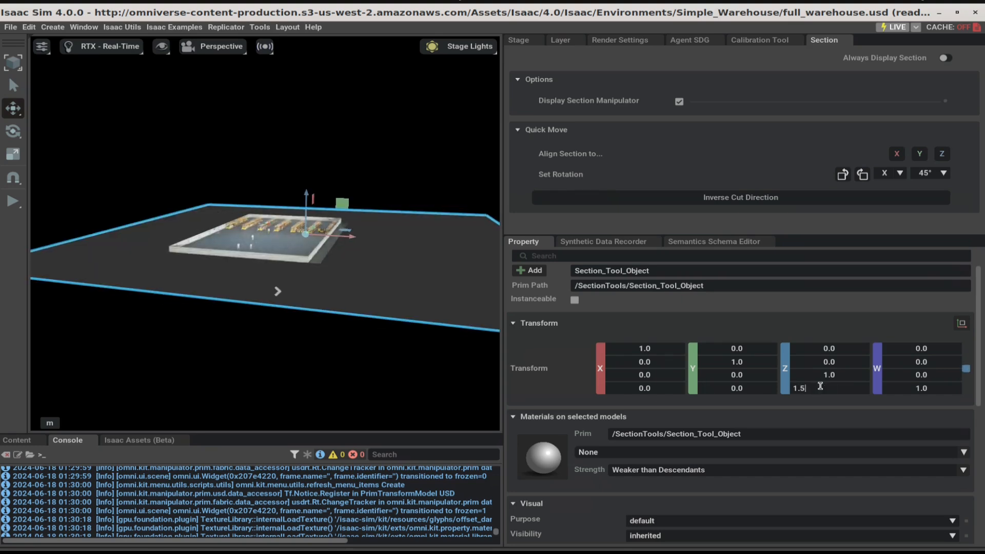
{"action": "key", "text": "Return"}
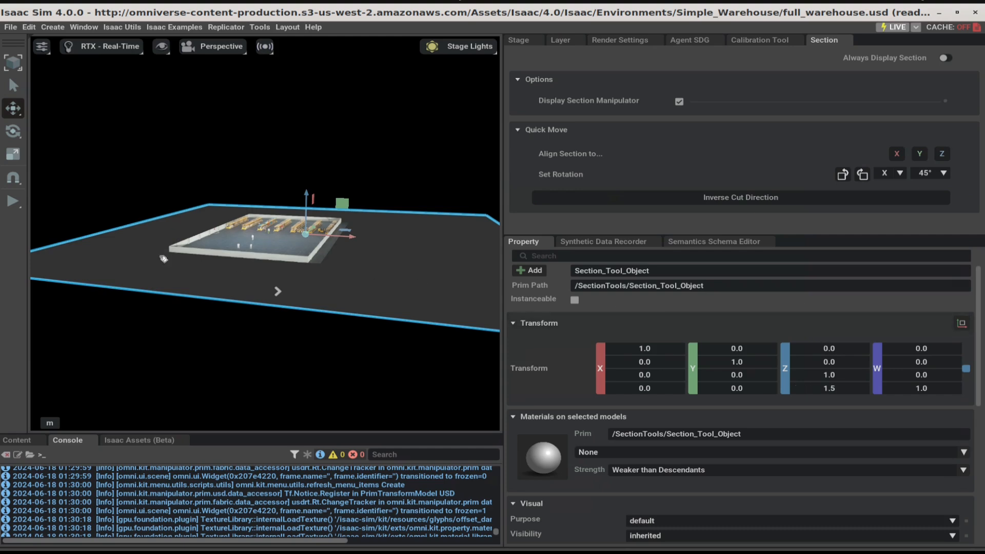
{"action": "mouse_move", "coordinate": [174, 260]}
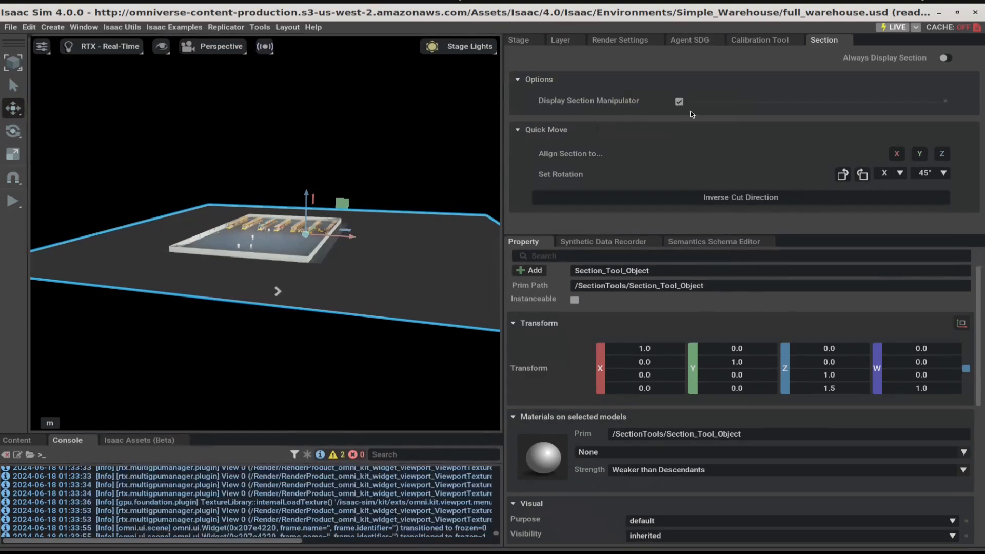
Hide the section manipulator, collapse World in the Stage tree, and return to the Calibration Tool
{"action": "left_click", "coordinate": [678, 102]}
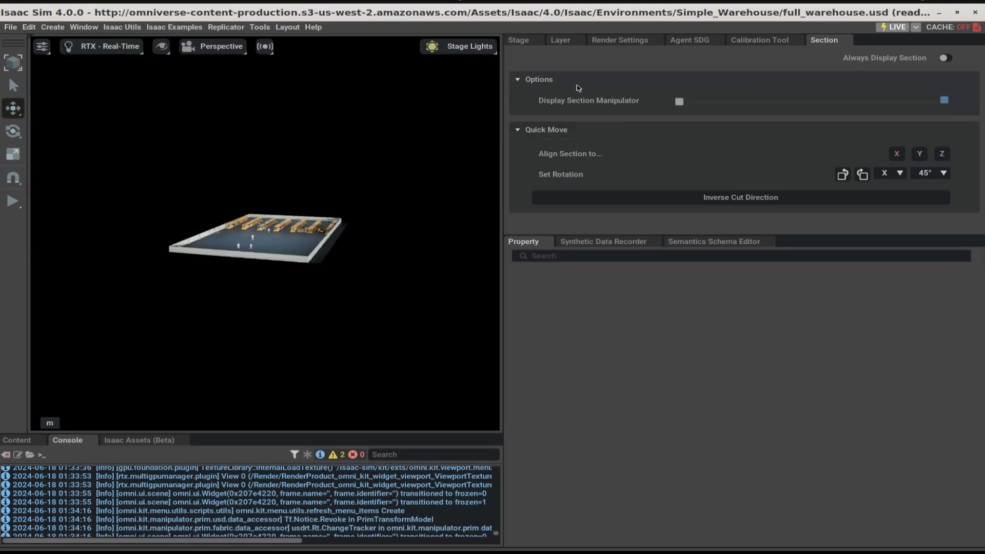
{"action": "left_click", "coordinate": [517, 40]}
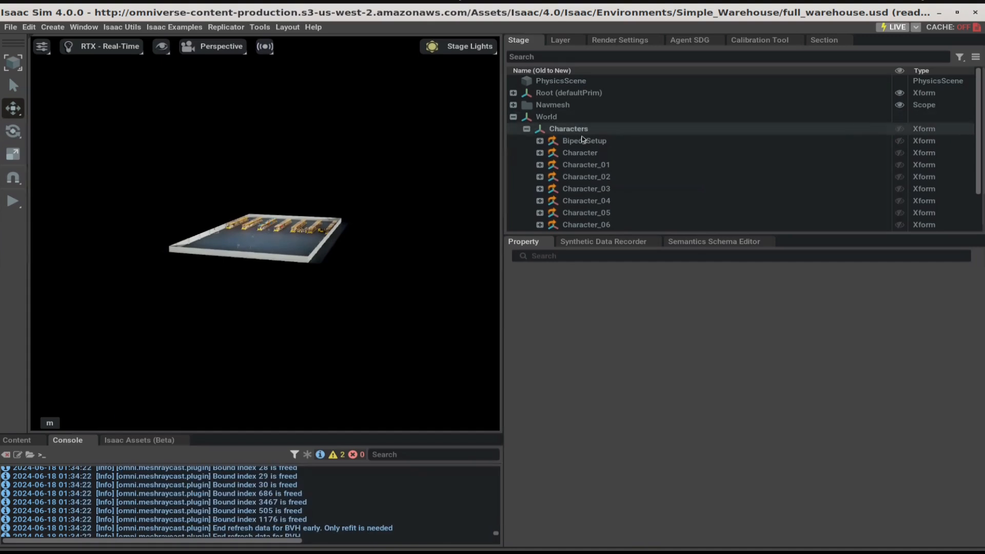
{"action": "left_click", "coordinate": [513, 116]}
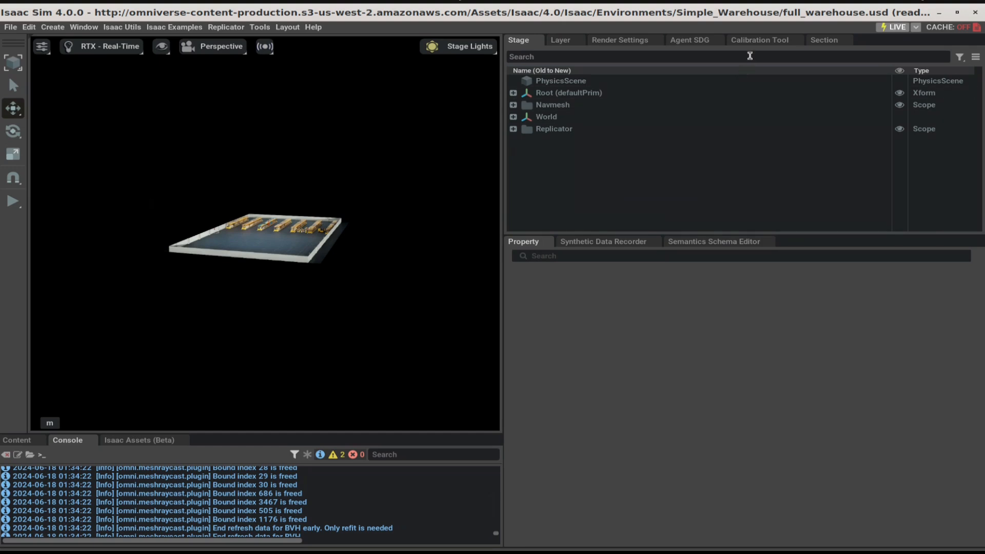
{"action": "left_click", "coordinate": [759, 40]}
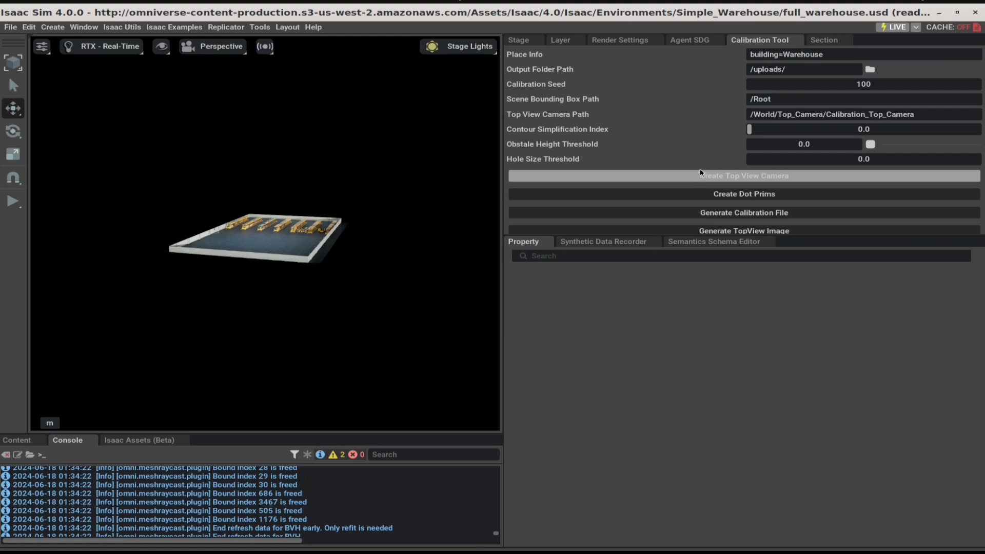
{"action": "mouse_move", "coordinate": [726, 122]}
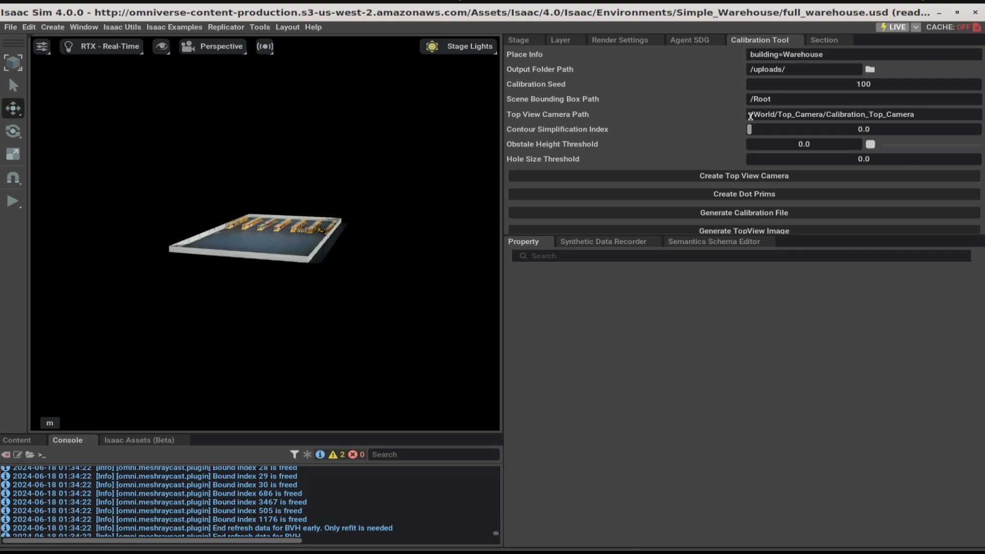
Switch the viewport to look through Calibration_Top_Camera from directly overhead
{"action": "left_click", "coordinate": [220, 46]}
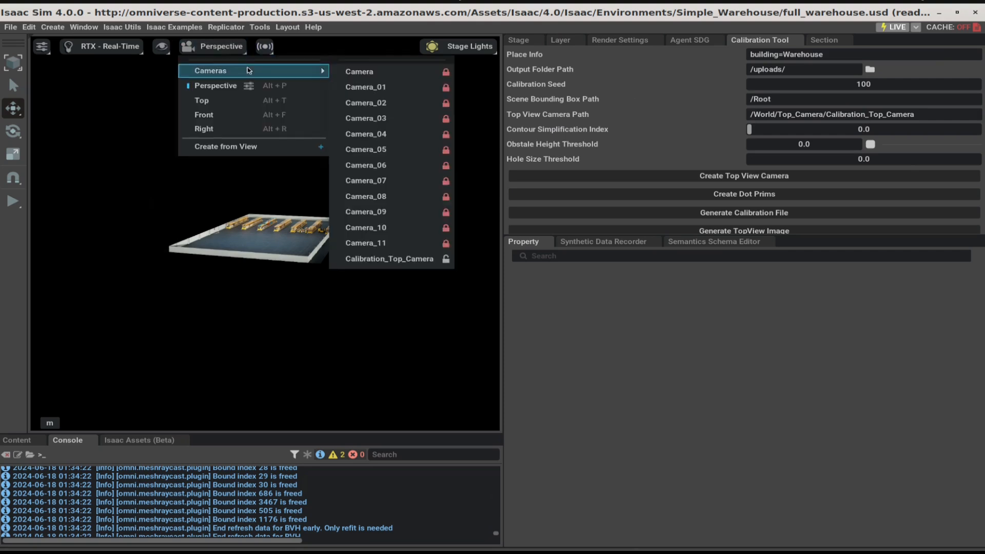
{"action": "mouse_move", "coordinate": [388, 259]}
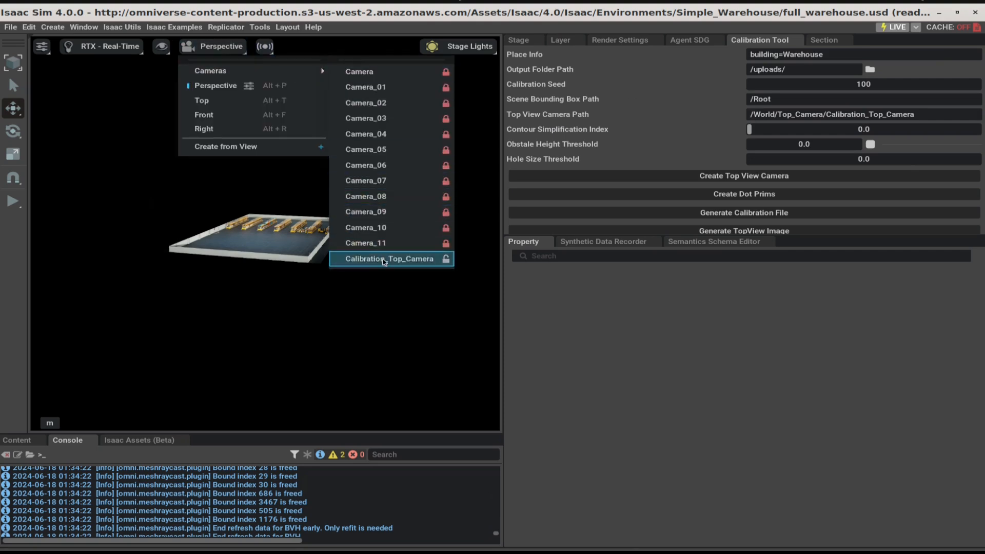
{"action": "left_click", "coordinate": [390, 259]}
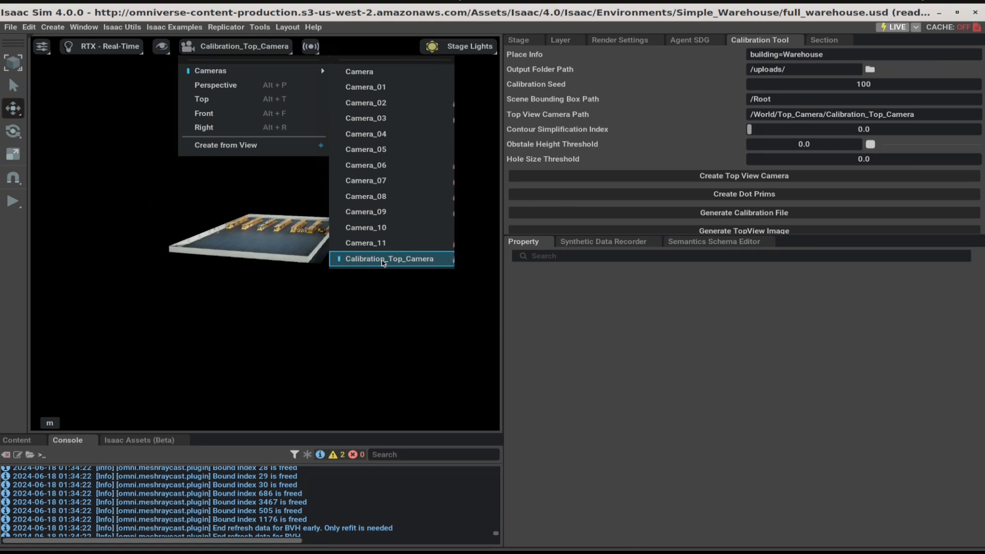
{"action": "left_click", "coordinate": [390, 259]}
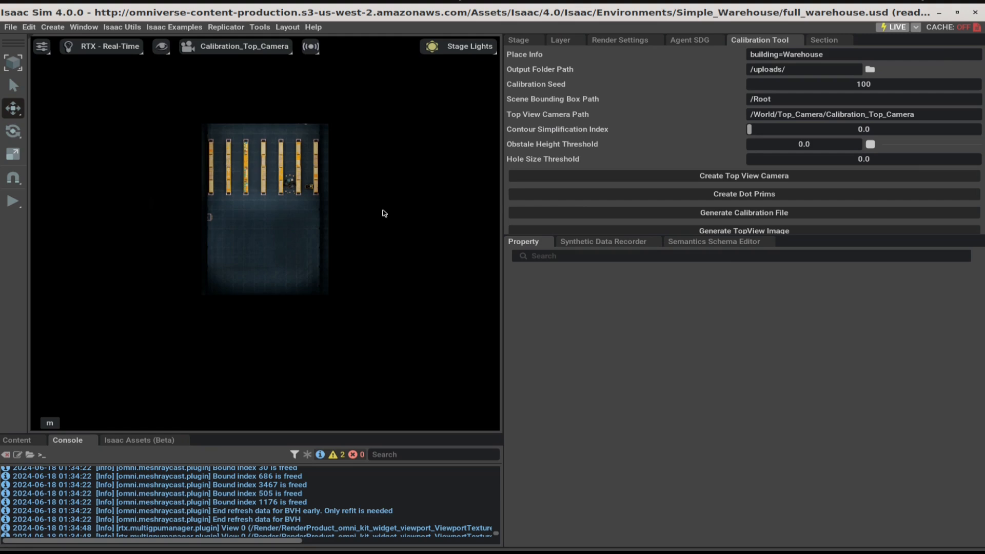
{"action": "mouse_move", "coordinate": [65, 207]}
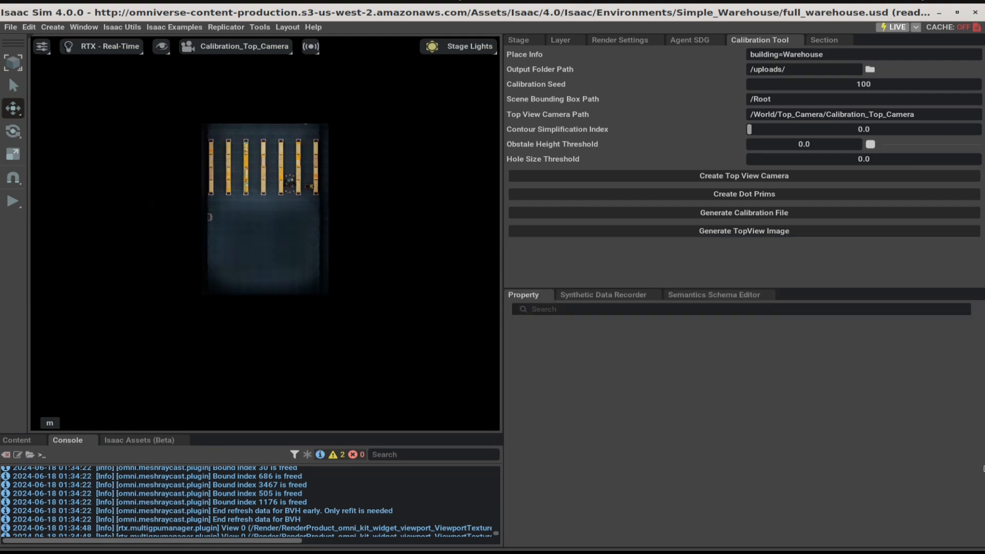
{"action": "mouse_move", "coordinate": [858, 390]}
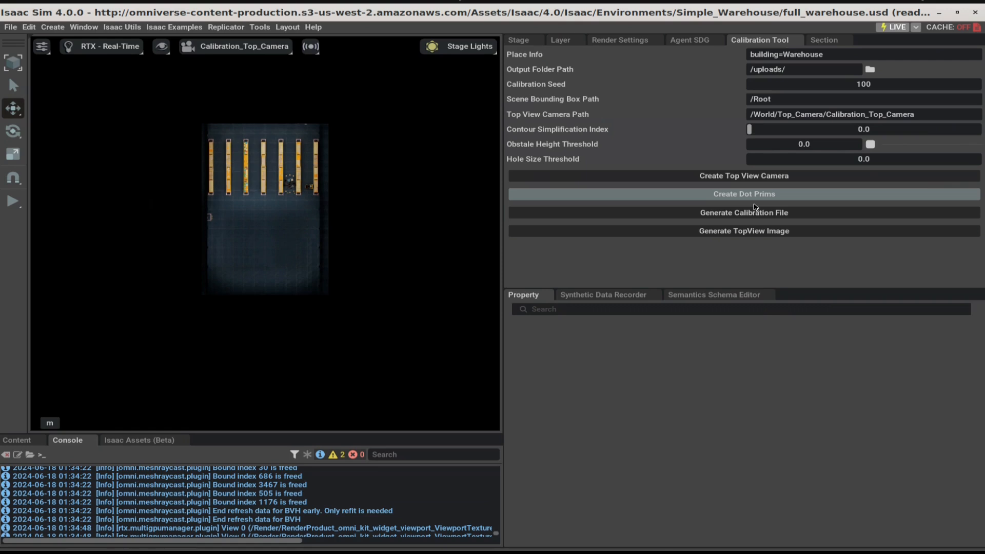
Create the calibration dot prims and generate the calibration file
{"action": "left_click", "coordinate": [743, 194]}
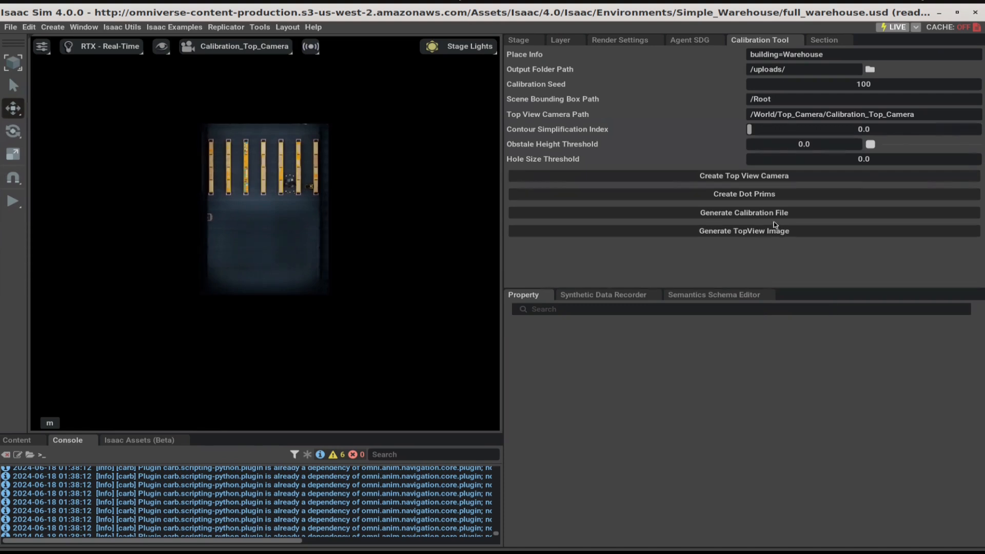
{"action": "left_click", "coordinate": [744, 212]}
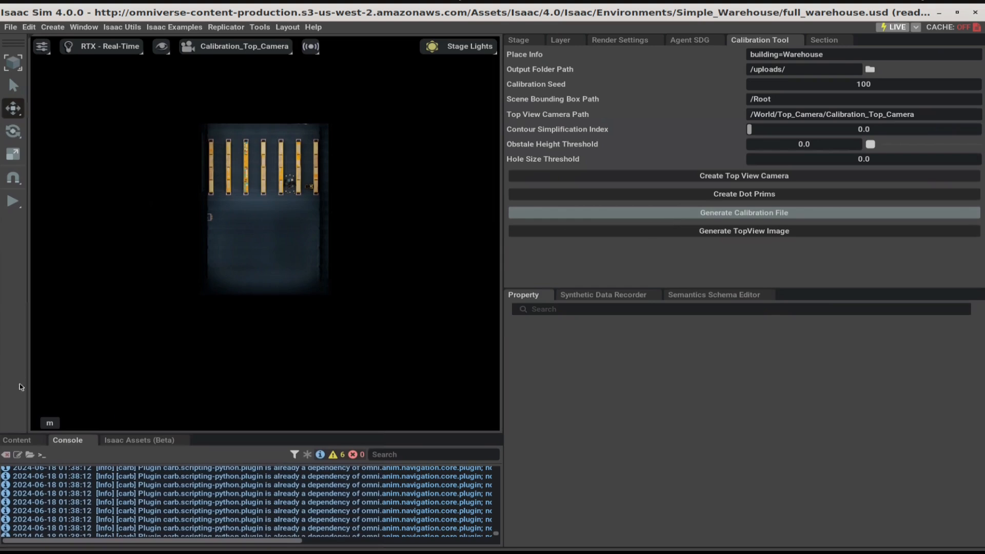
{"action": "left_click", "coordinate": [743, 213]}
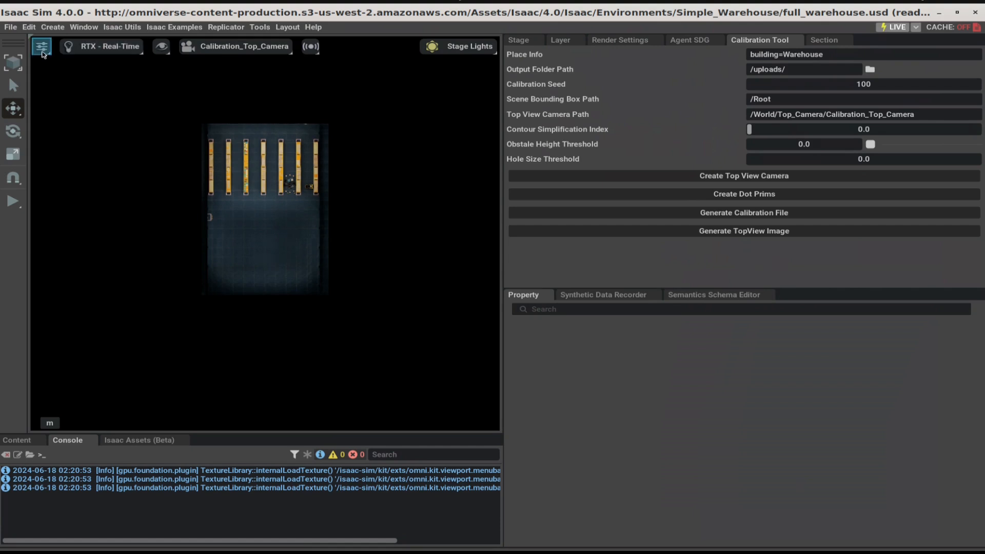
Set the render resolution to HD1080P and generate the warehouse top-view image
{"action": "left_click", "coordinate": [41, 47]}
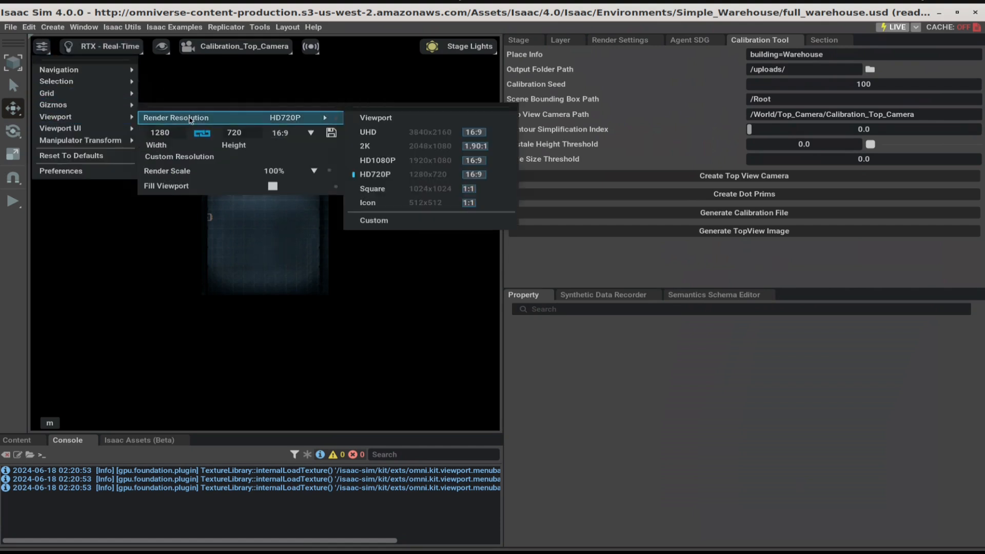
{"action": "mouse_move", "coordinate": [278, 122]}
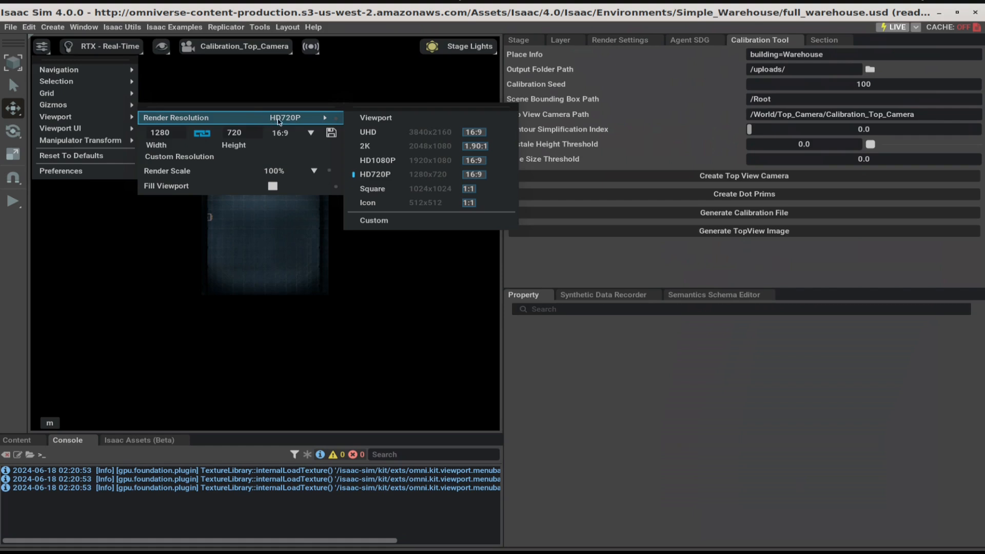
{"action": "mouse_move", "coordinate": [408, 160]}
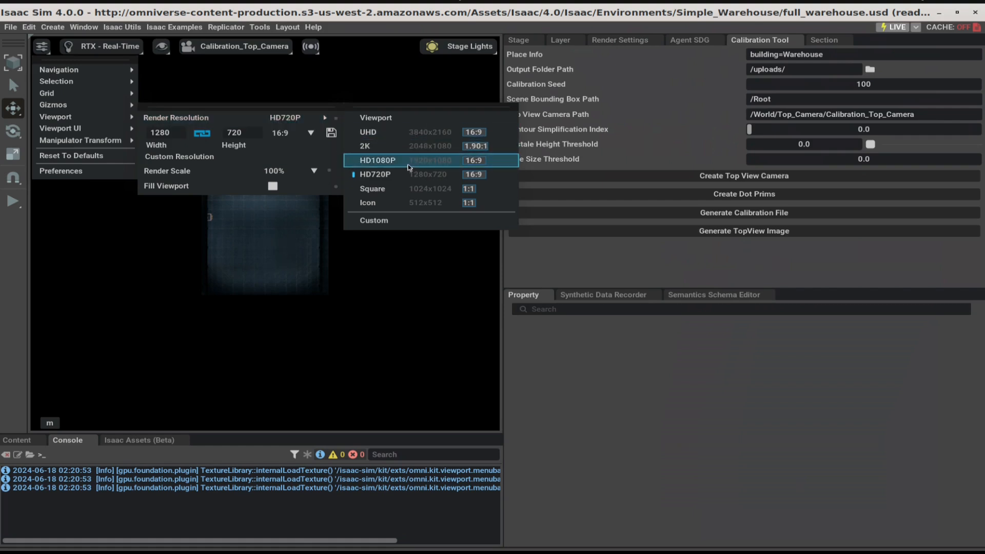
{"action": "left_click", "coordinate": [377, 160]}
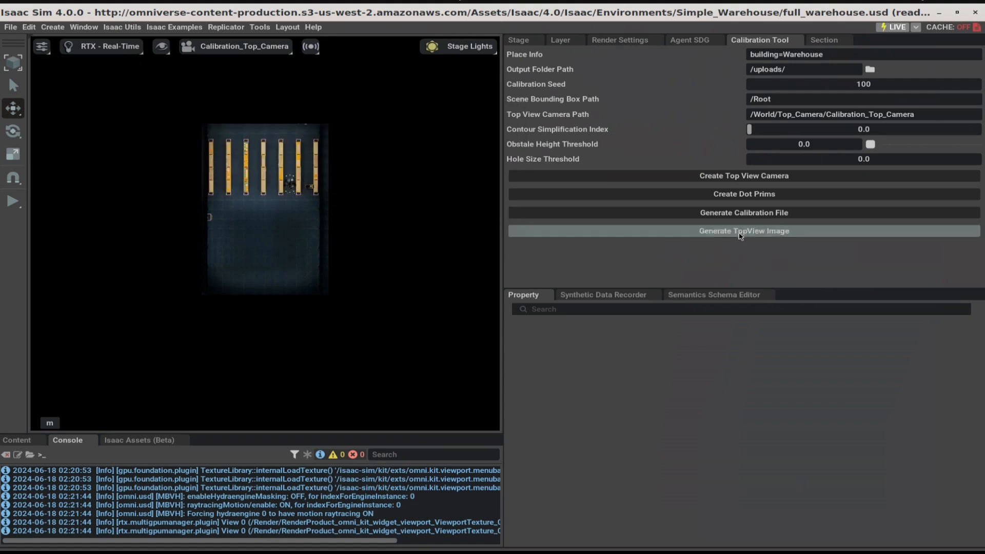
{"action": "left_click", "coordinate": [743, 231]}
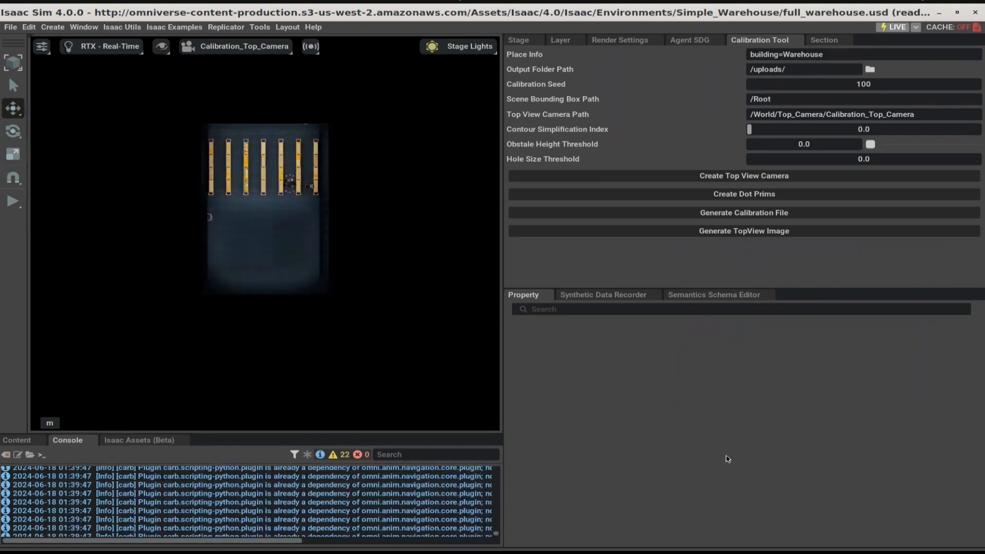
{"action": "mouse_move", "coordinate": [80, 147]}
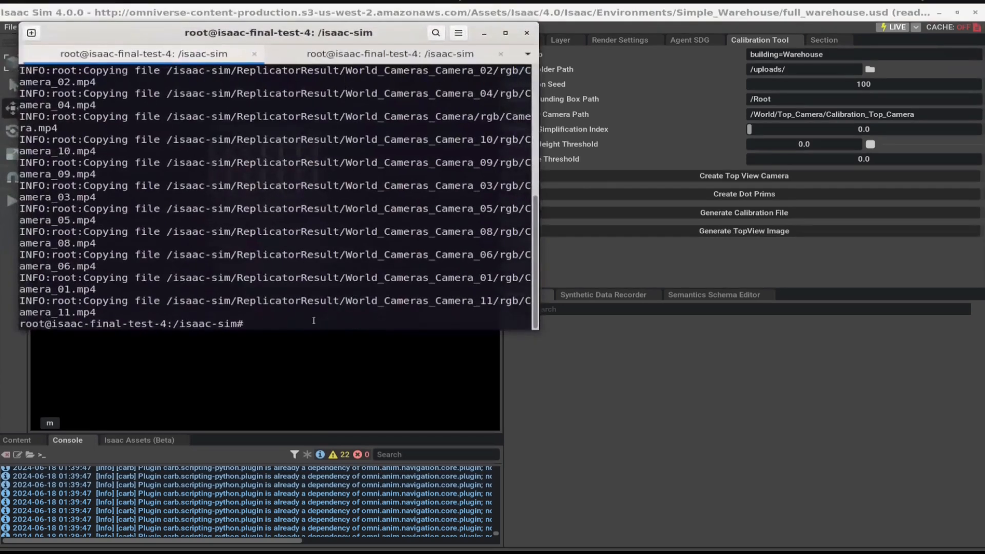
Run the create_image_metadata.py and calibration.json upload commands for the calibration_artifacts folder
{"action": "type", "text": "./python.sh /uploads/create_image_metadata.py -c /uploads/calibration.json -d /uploads/"}
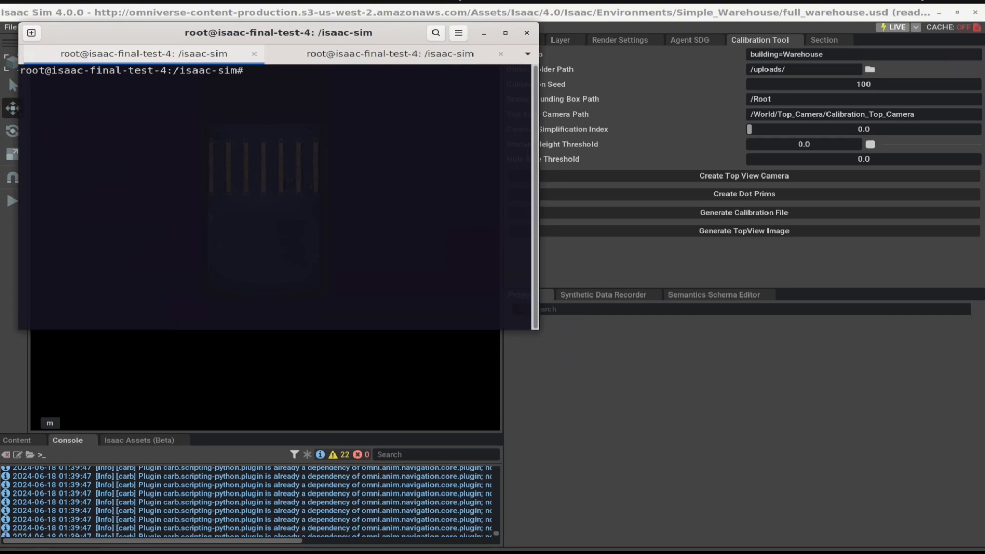
{"action": "mouse_move", "coordinate": [200, 175]}
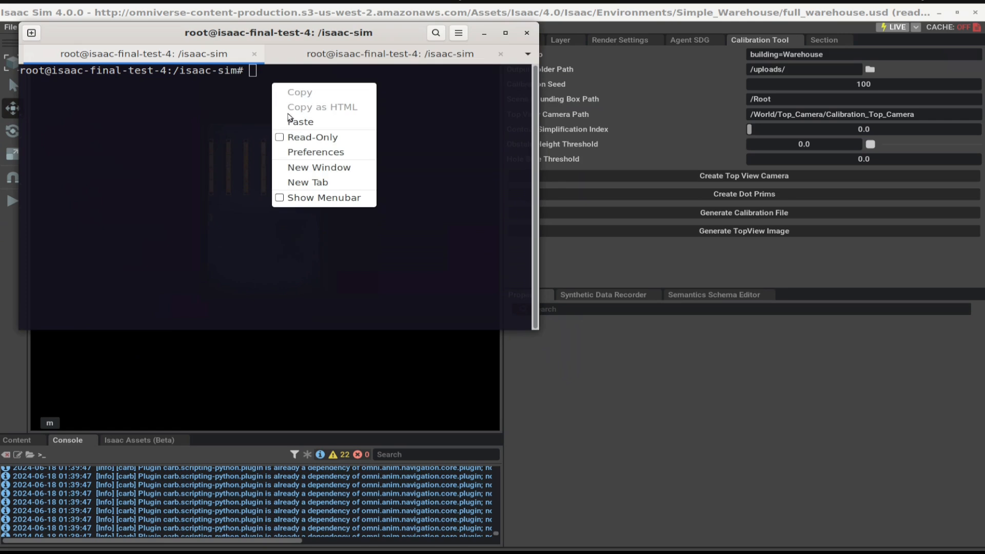
{"action": "left_click", "coordinate": [300, 121]}
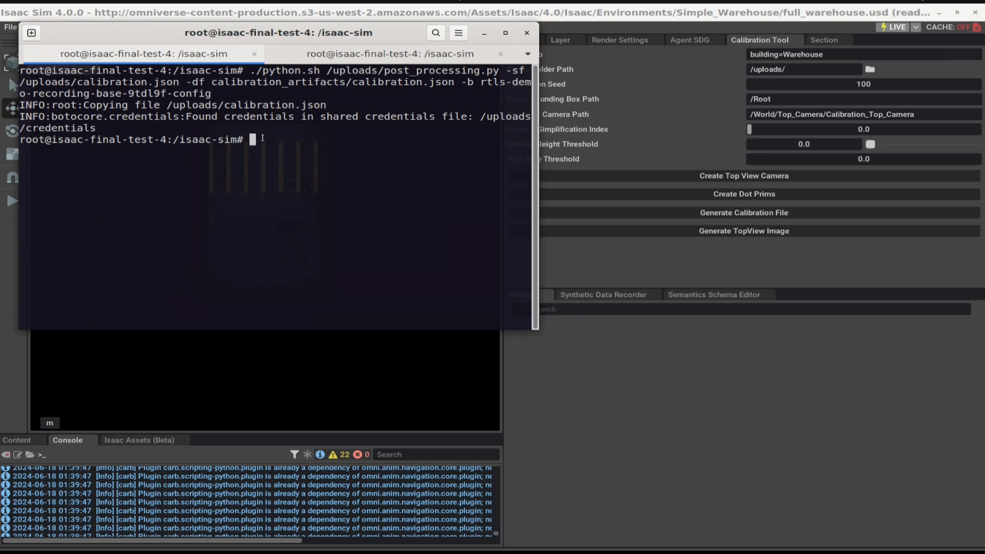
Run post_processing.py to upload Top.png to the bucket's calibration_artifacts folder
{"action": "type", "text": "./python.sh /uploads/post_processing.py -sf /uploads/Top.png -df calibration_artifacts/Top.png -b rtls-demo-recording-base-9tdl9f-config"}
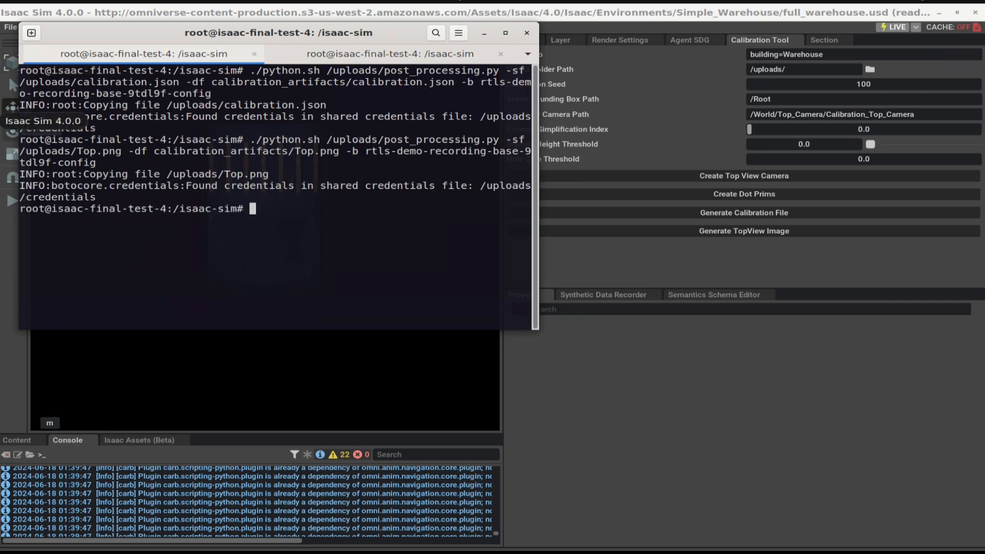
{"action": "right_click", "coordinate": [258, 209]}
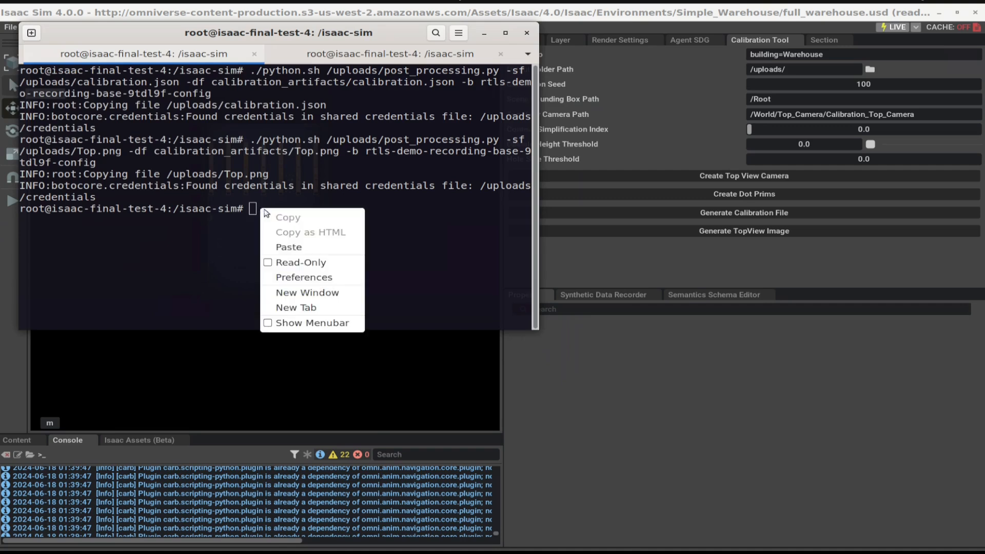
{"action": "left_click", "coordinate": [289, 247]}
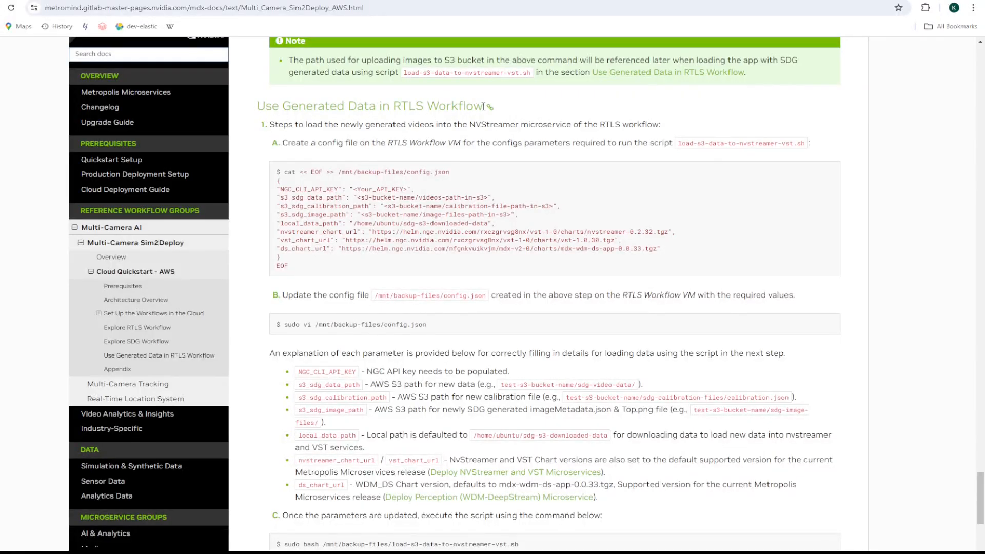
{"action": "mouse_move", "coordinate": [458, 141]}
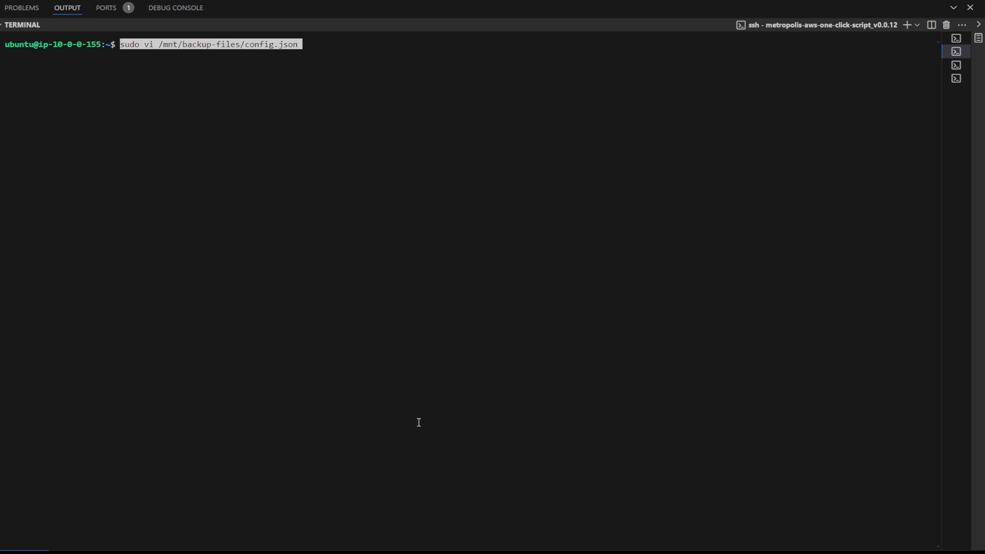
Open /mnt/backup-files/config.json in vi to edit the S3 calibration and image paths
{"action": "key", "text": "Return"}
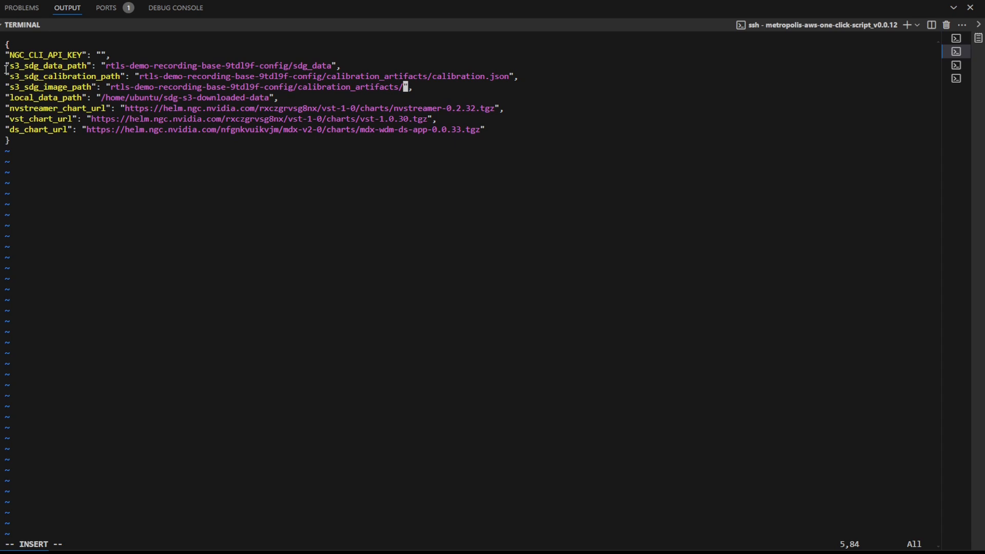
{"action": "mouse_move", "coordinate": [433, 91]}
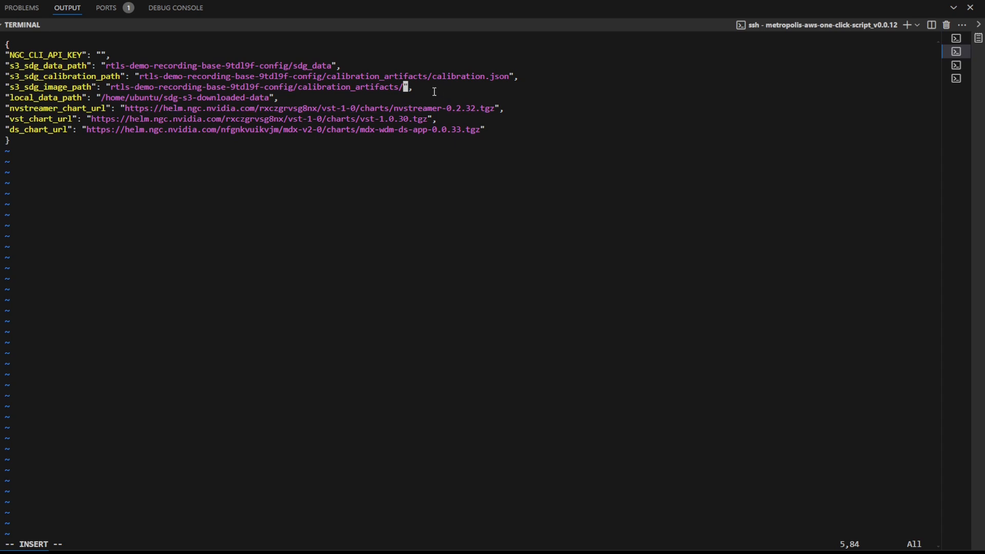
{"action": "mouse_move", "coordinate": [151, 42]}
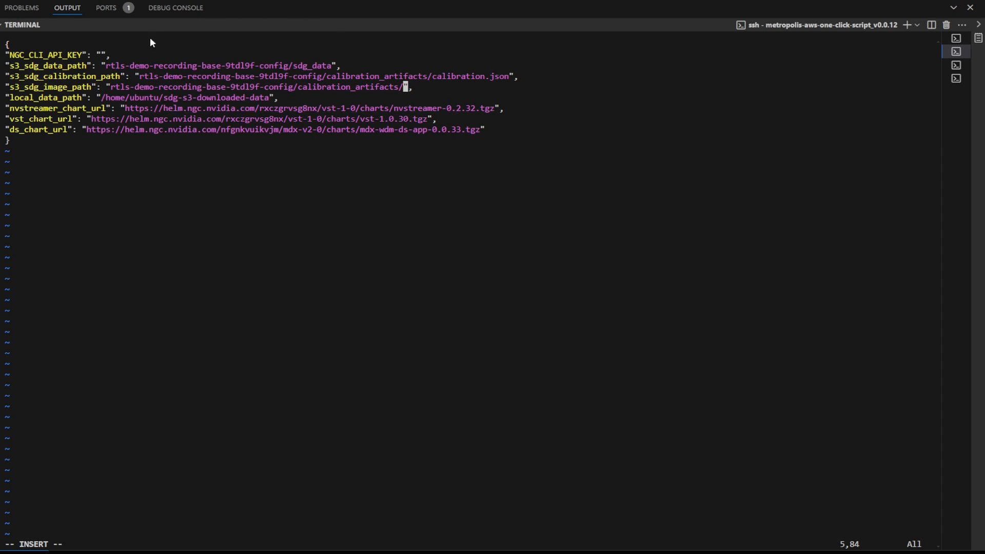
{"action": "mouse_move", "coordinate": [119, 52]}
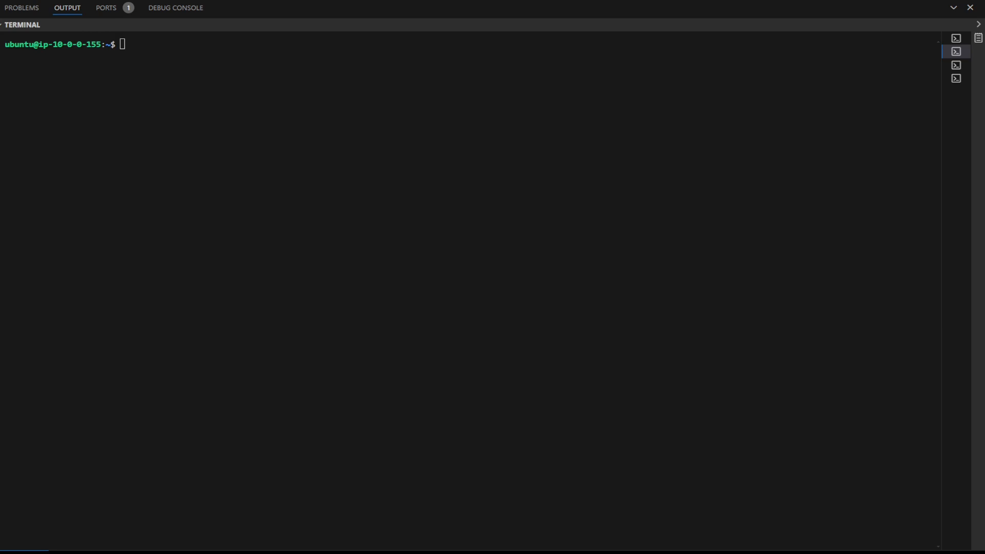
Run load-s3-data-to-nvstreamer-vst.sh to import the calibration and images into the RTLS app
{"action": "type", "text": "sudo bash /mnt/backup-files/load-s3-data-to-nvstreamer-vst.sh"}
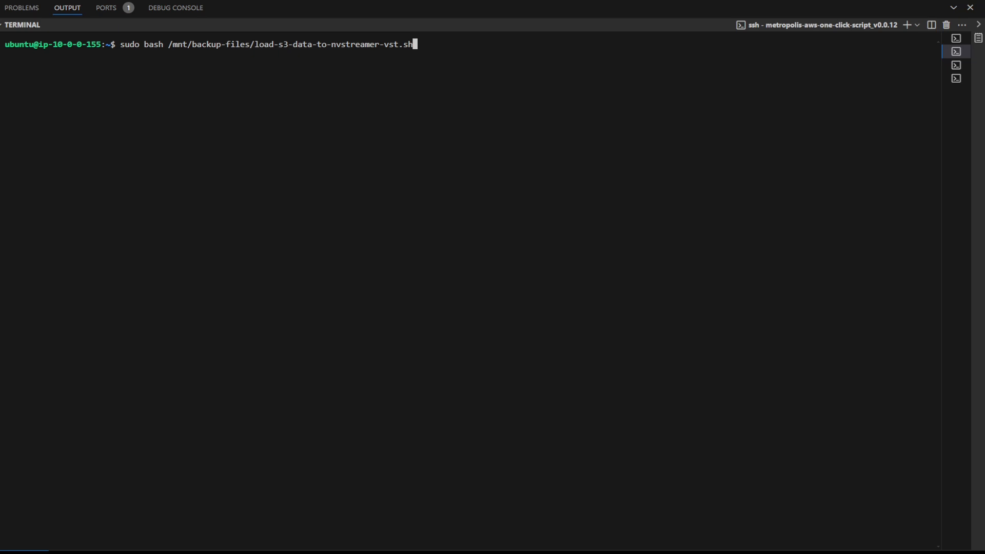
{"action": "key", "text": "Return"}
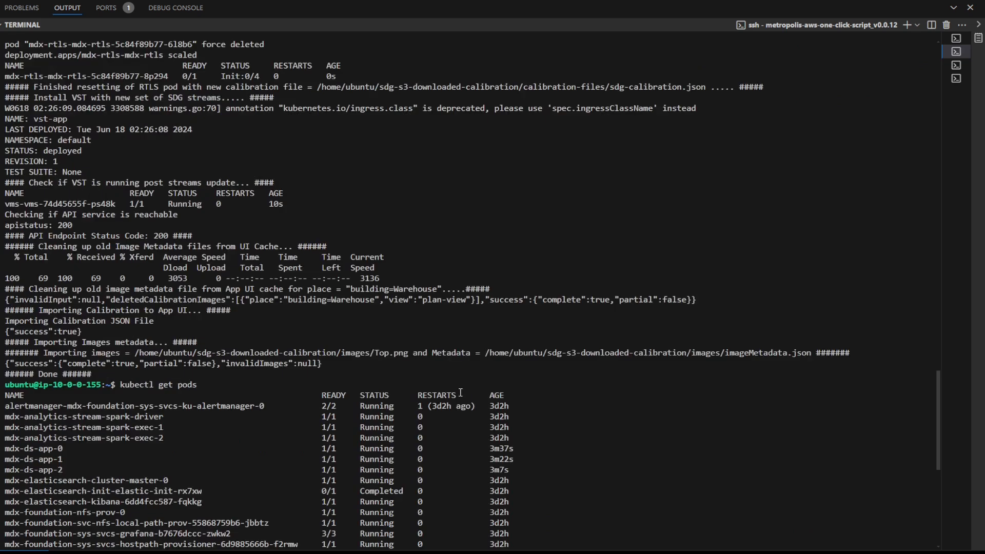
{"action": "scroll", "scroll_direction": "down", "scroll_amount": 3}
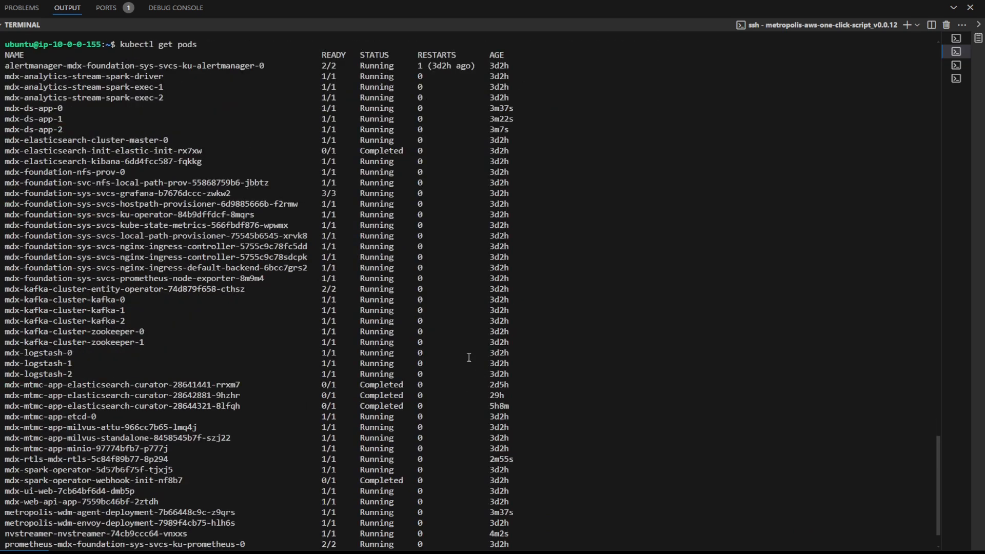
{"action": "mouse_move", "coordinate": [187, 52]}
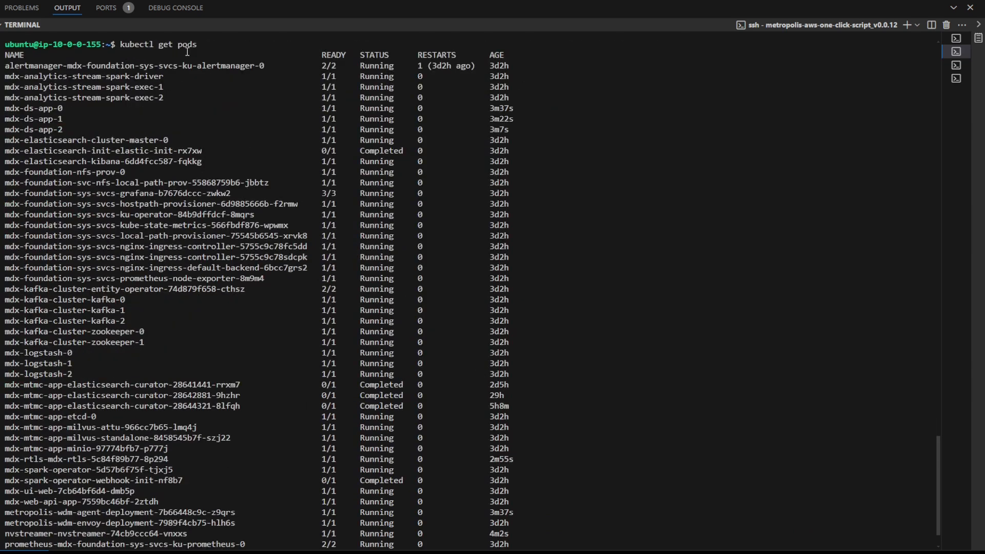
{"action": "mouse_move", "coordinate": [410, 80]}
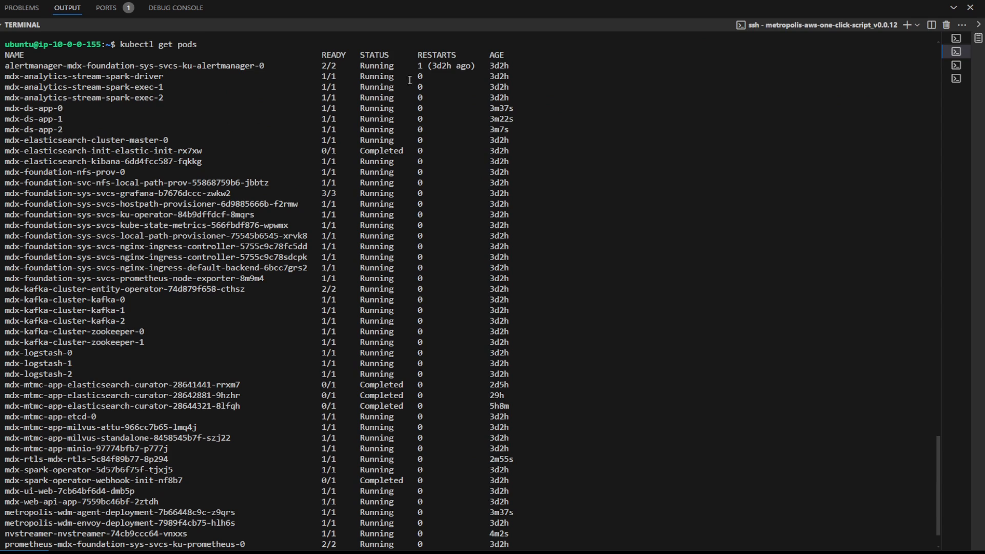
{"action": "mouse_move", "coordinate": [412, 80]}
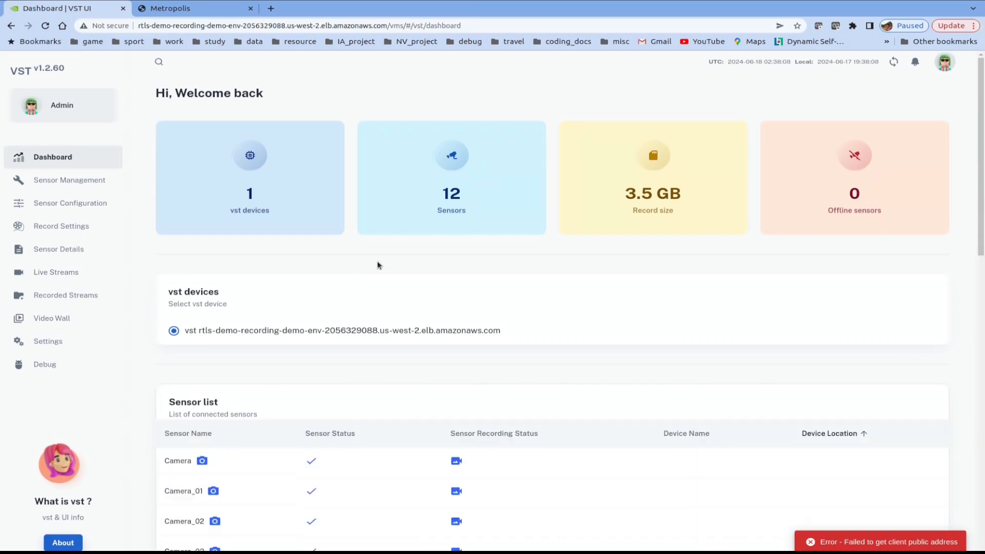
{"action": "mouse_move", "coordinate": [454, 210]}
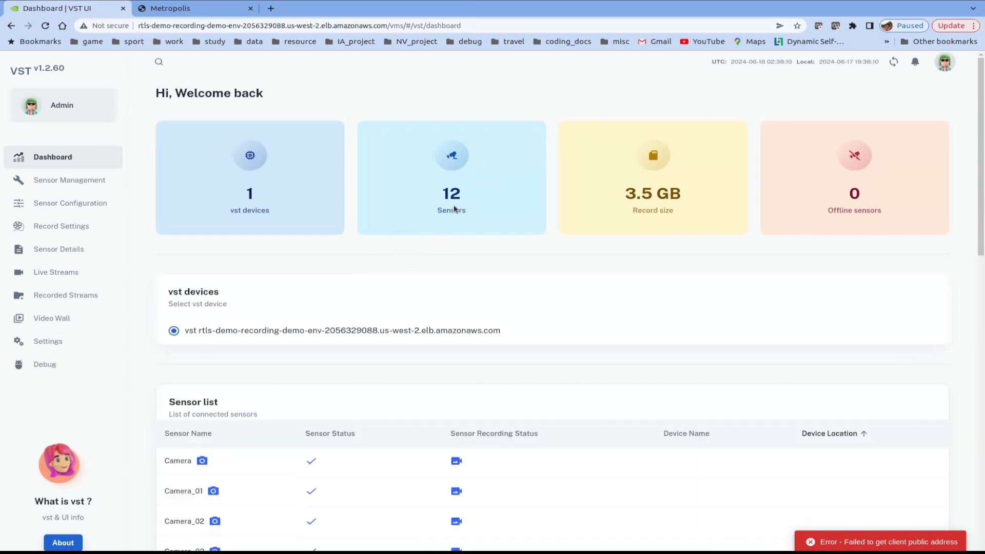
Play Camera_01's live stream, then show the RTLS Map Viz with the new top-view floor plan
{"action": "left_click", "coordinate": [55, 272]}
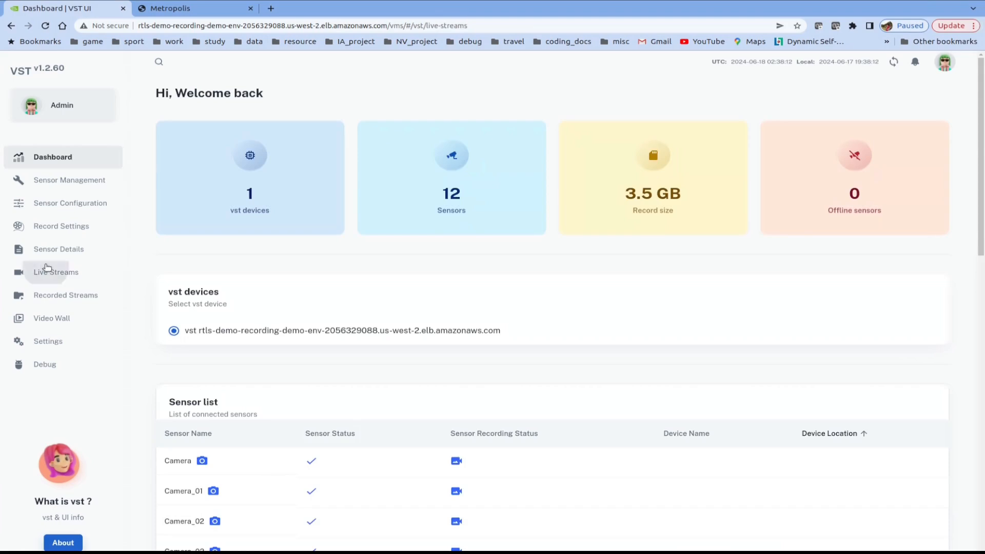
{"action": "left_click", "coordinate": [55, 272]}
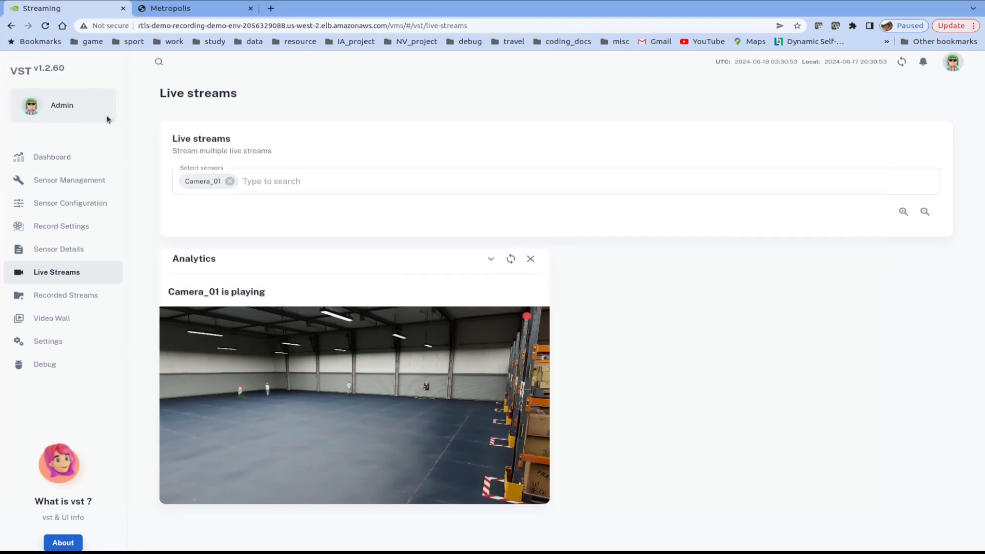
{"action": "left_click", "coordinate": [169, 8]}
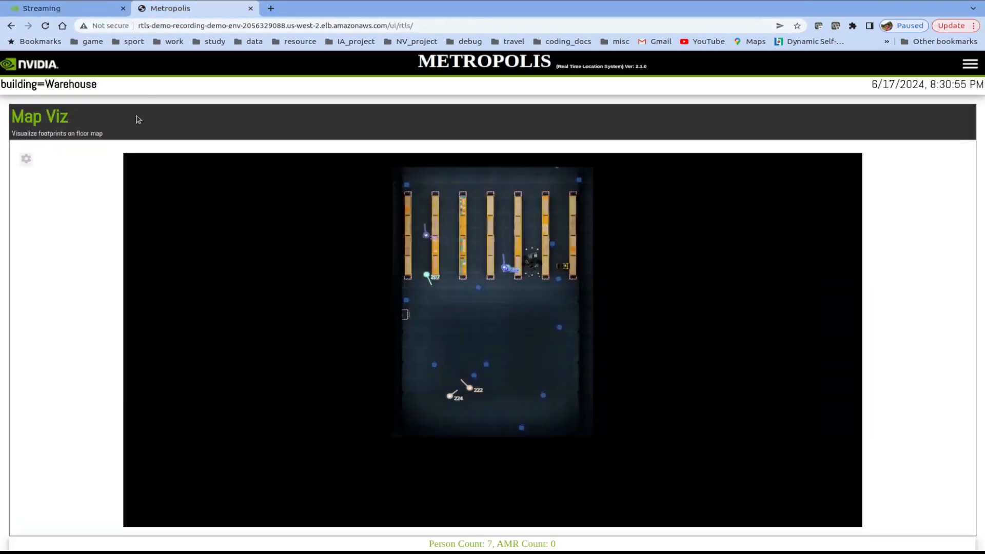